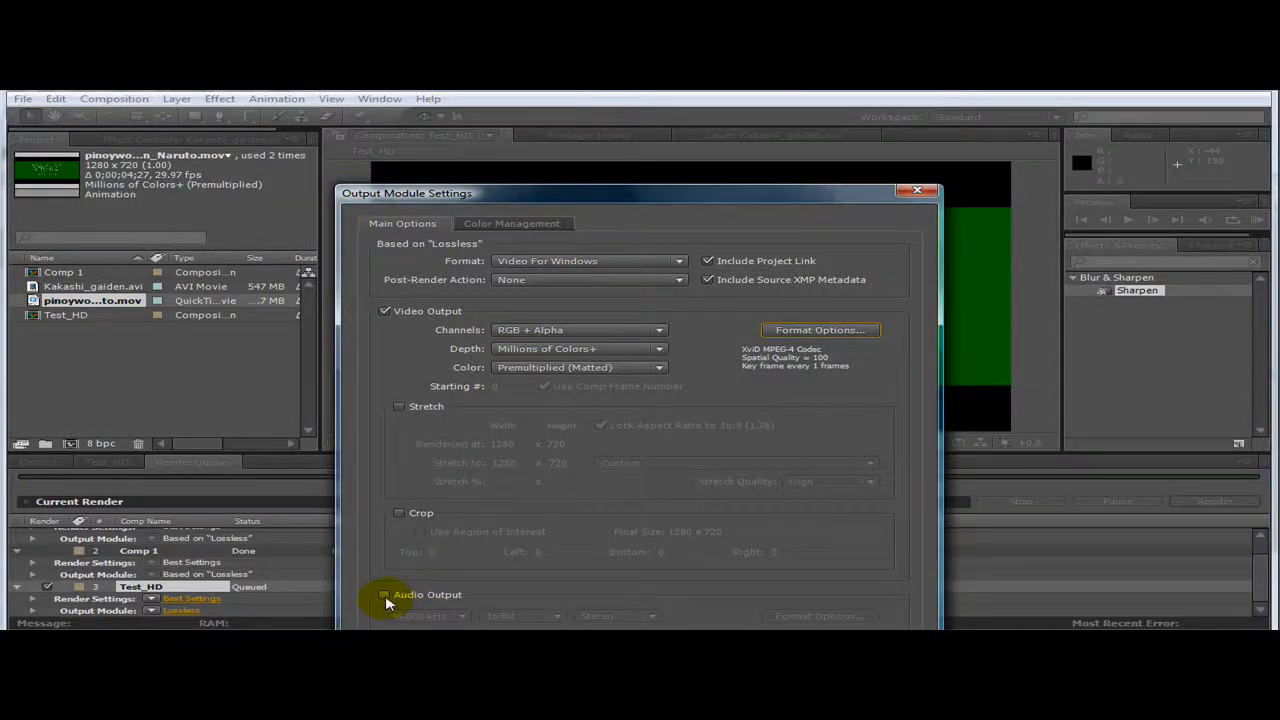
Confirm the Test_HD output module as a Video For Windows AVI using XviD
{"action": "left_click", "coordinate": [384, 594]}
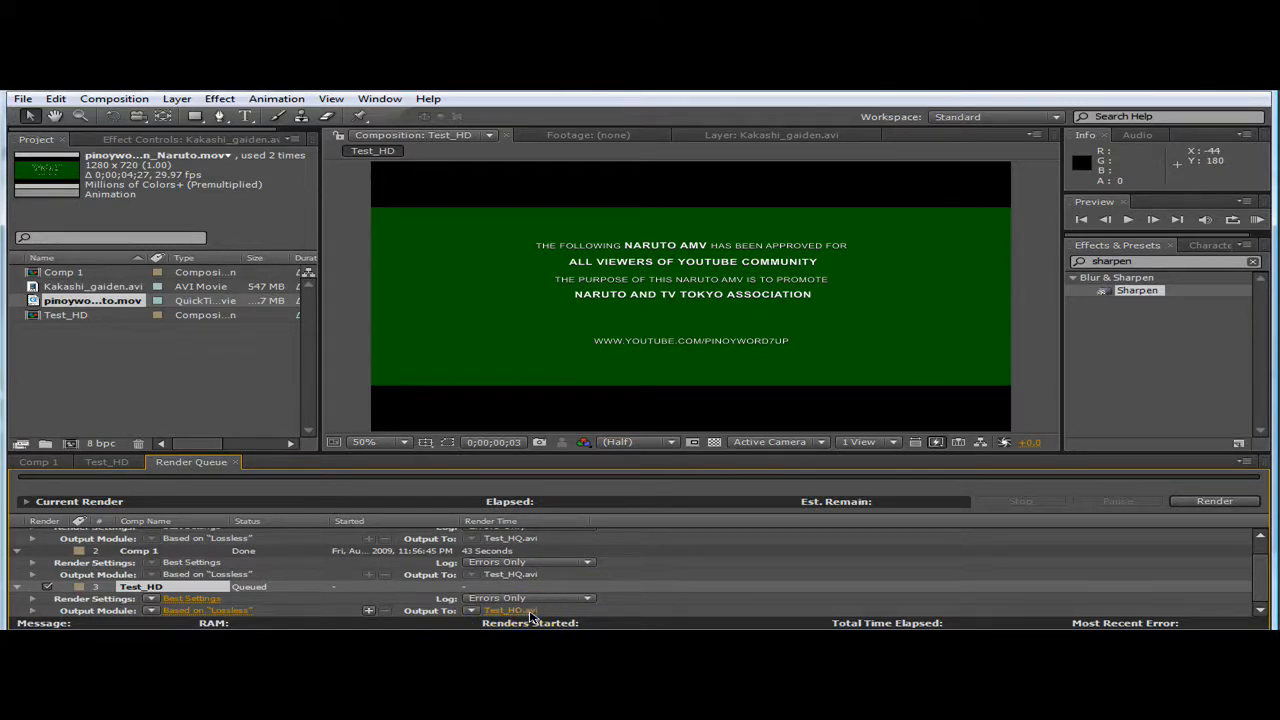
Set the output file to Test_HD.avi in My Project, then render the queue
{"action": "left_click", "coordinate": [510, 611]}
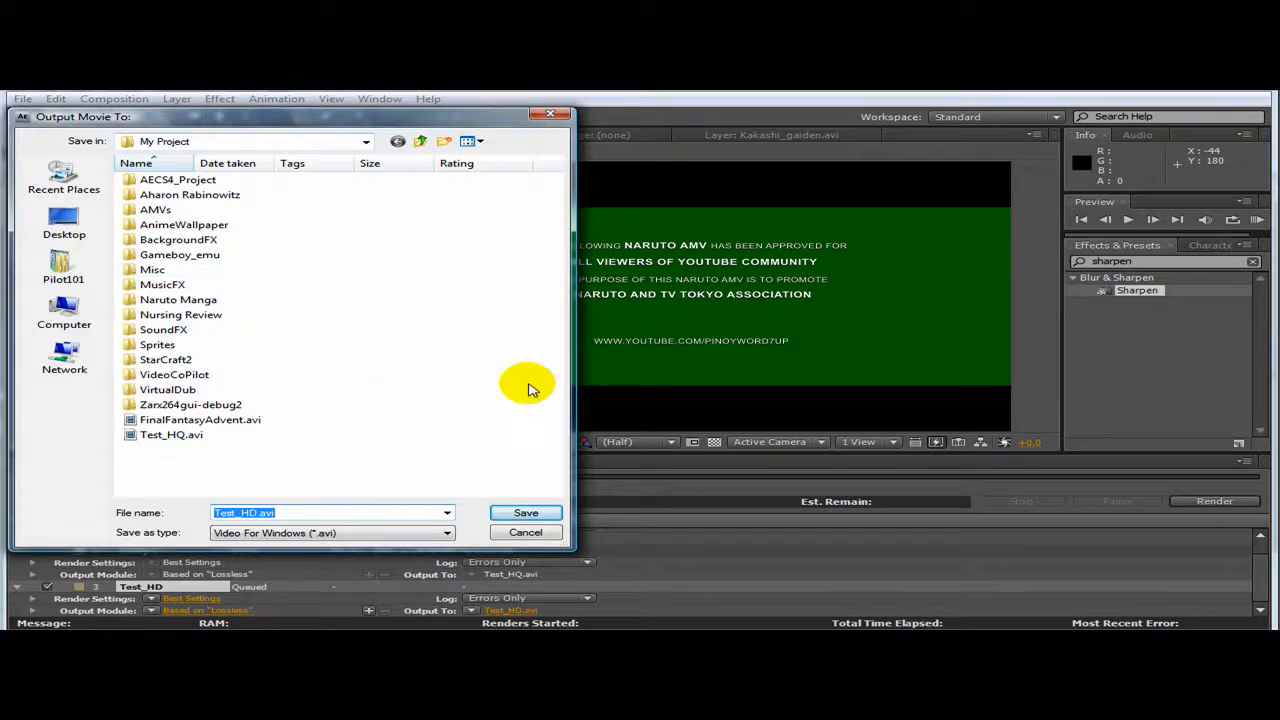
{"action": "mouse_move", "coordinate": [400, 390]}
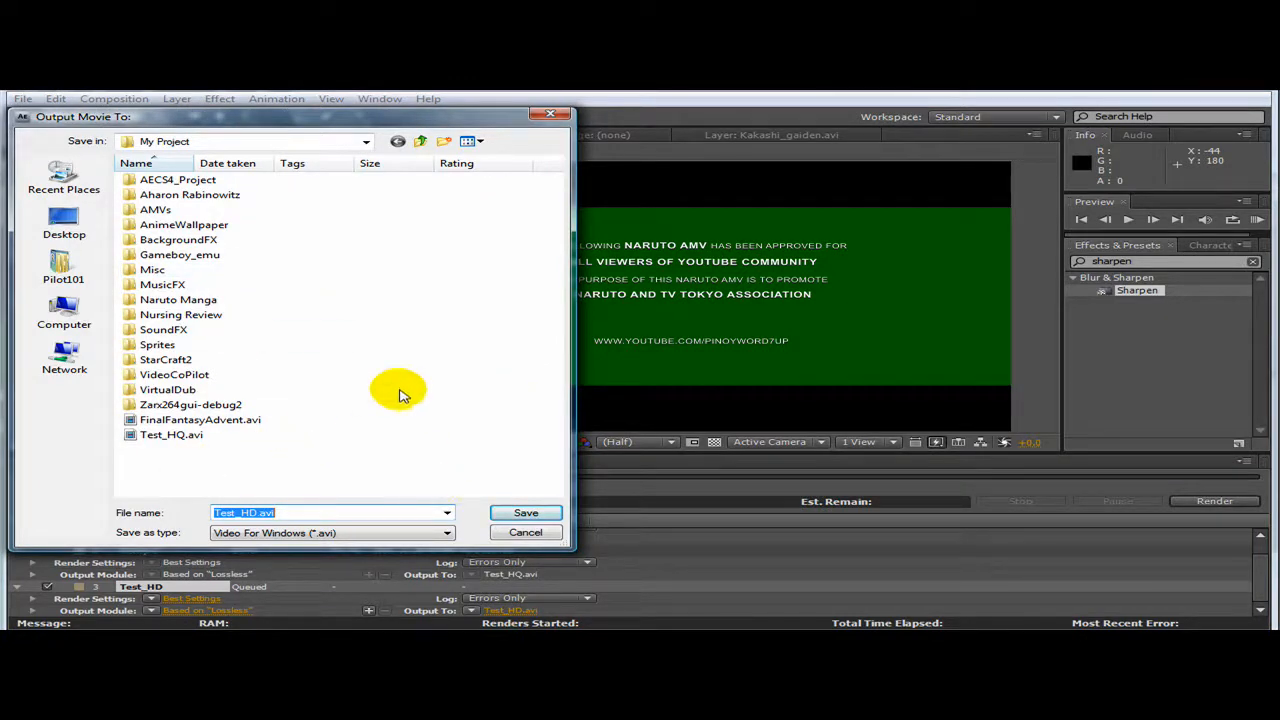
{"action": "mouse_move", "coordinate": [372, 140]}
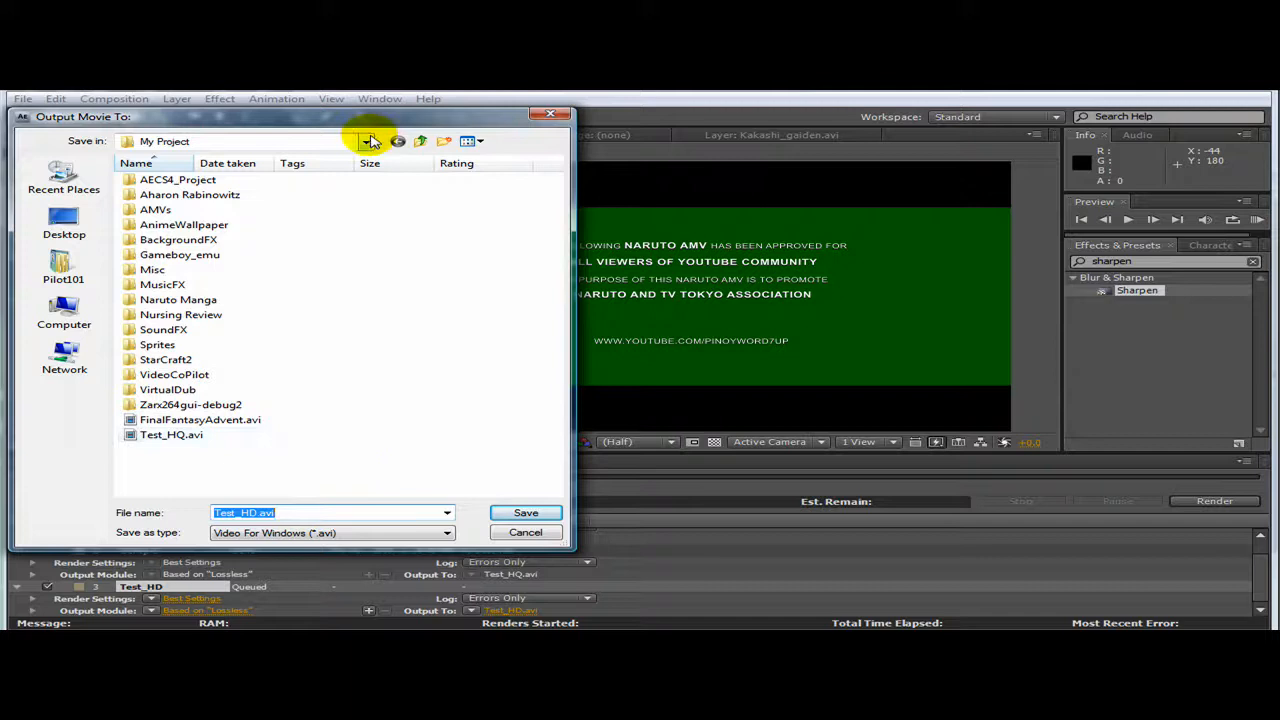
{"action": "mouse_move", "coordinate": [193, 468]}
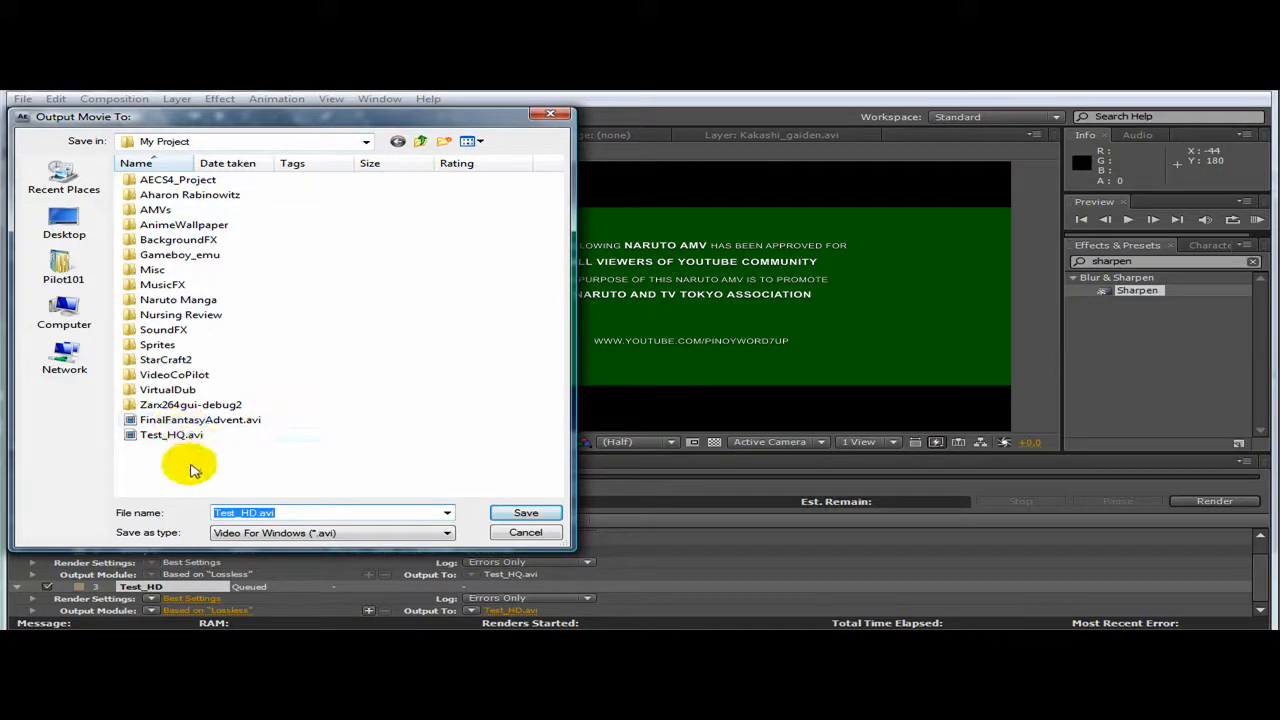
{"action": "mouse_move", "coordinate": [225, 317]}
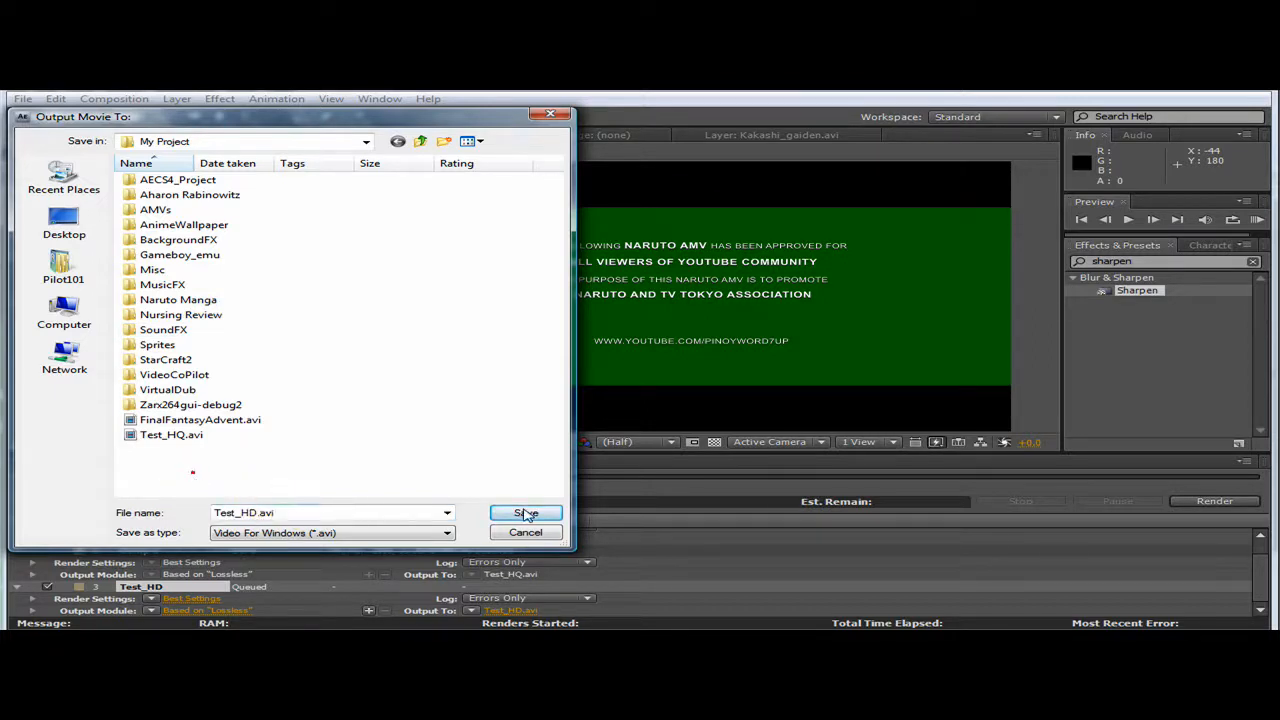
{"action": "left_click", "coordinate": [525, 513]}
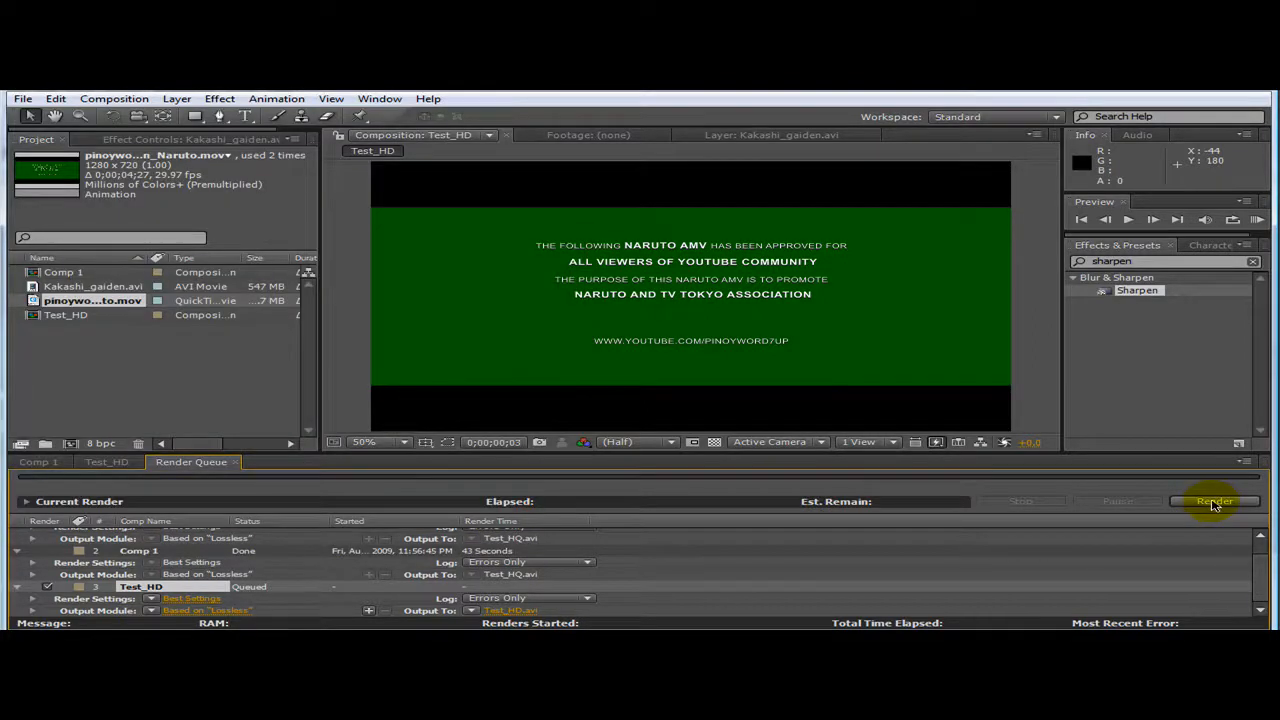
{"action": "left_click", "coordinate": [1214, 501]}
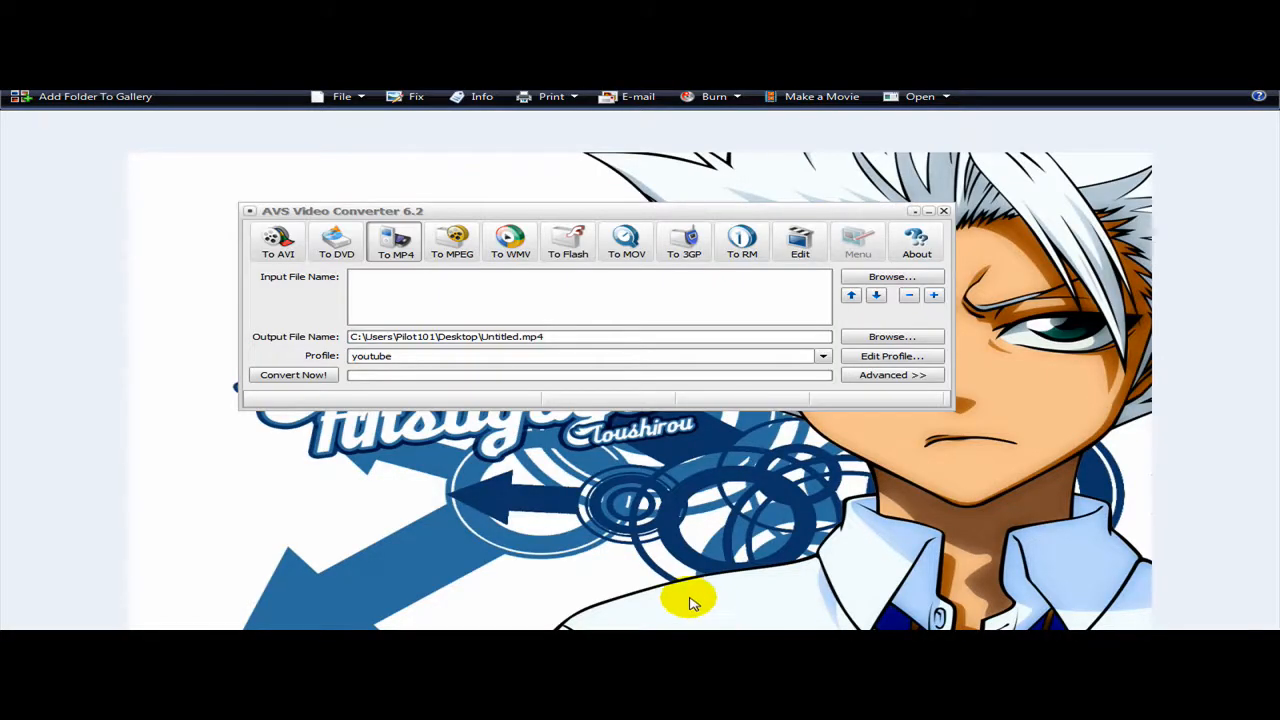
{"action": "mouse_move", "coordinate": [670, 605]}
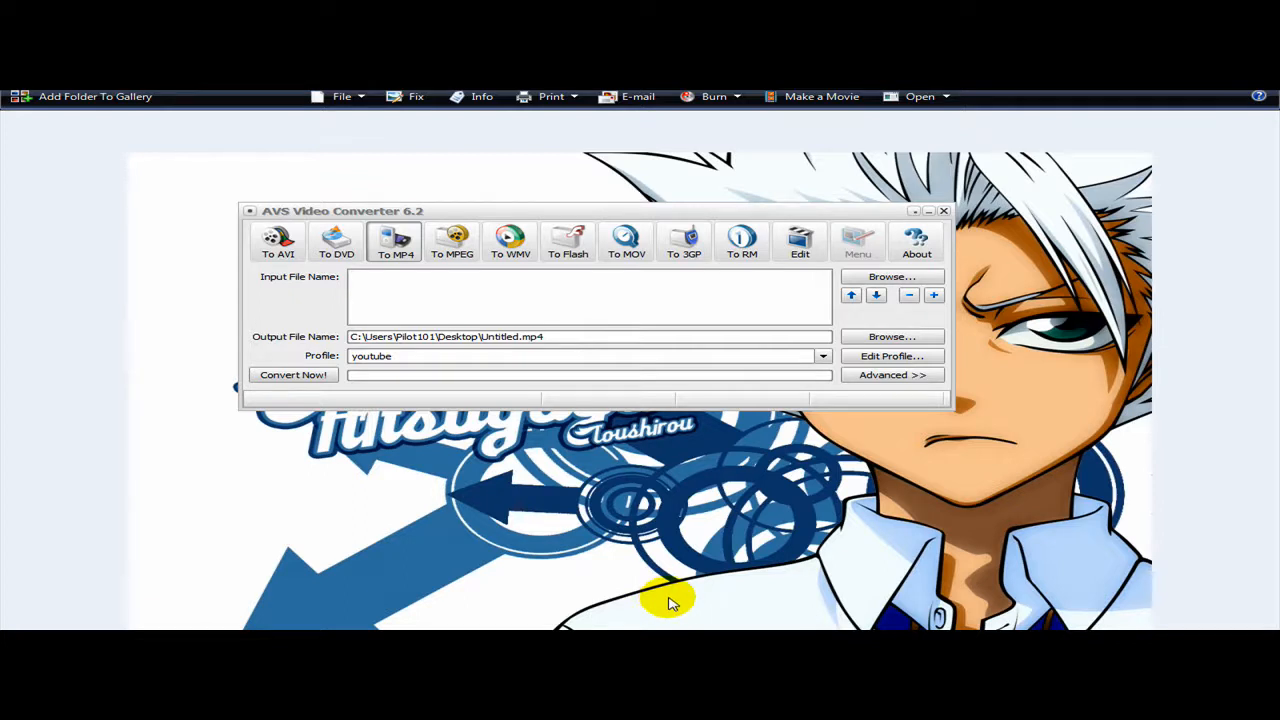
{"action": "mouse_move", "coordinate": [660, 617]}
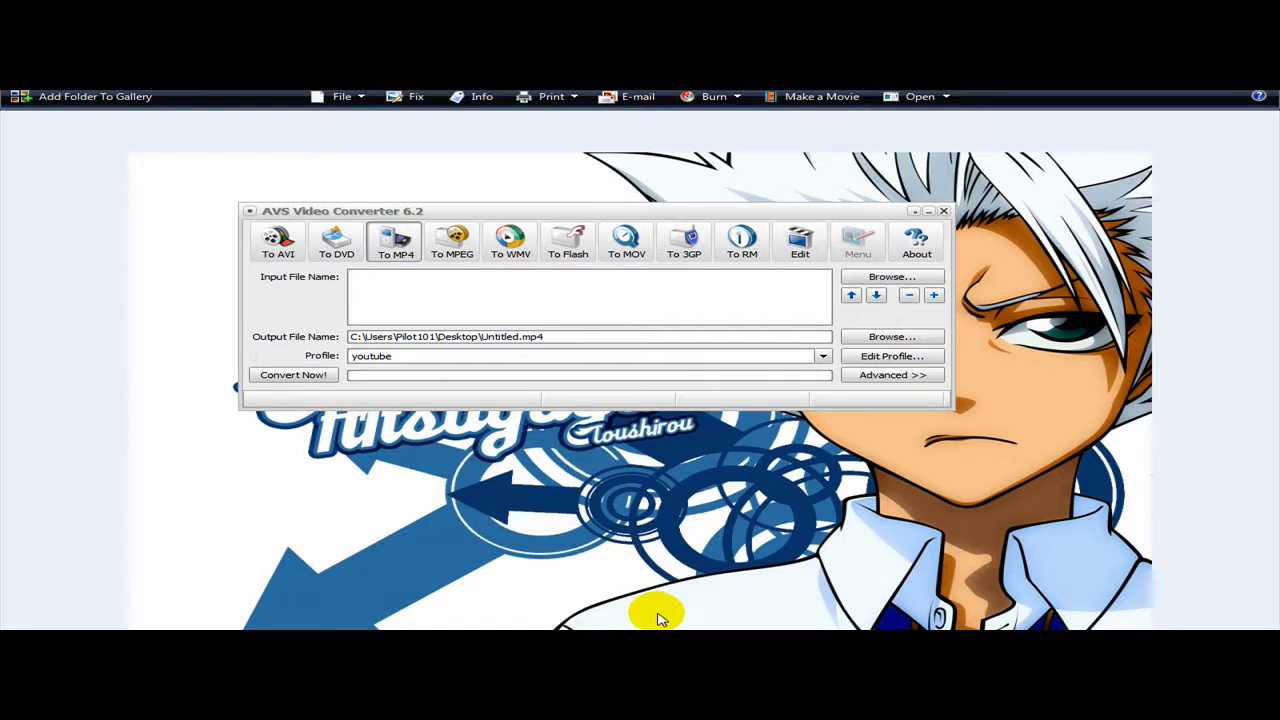
{"action": "mouse_move", "coordinate": [688, 222]}
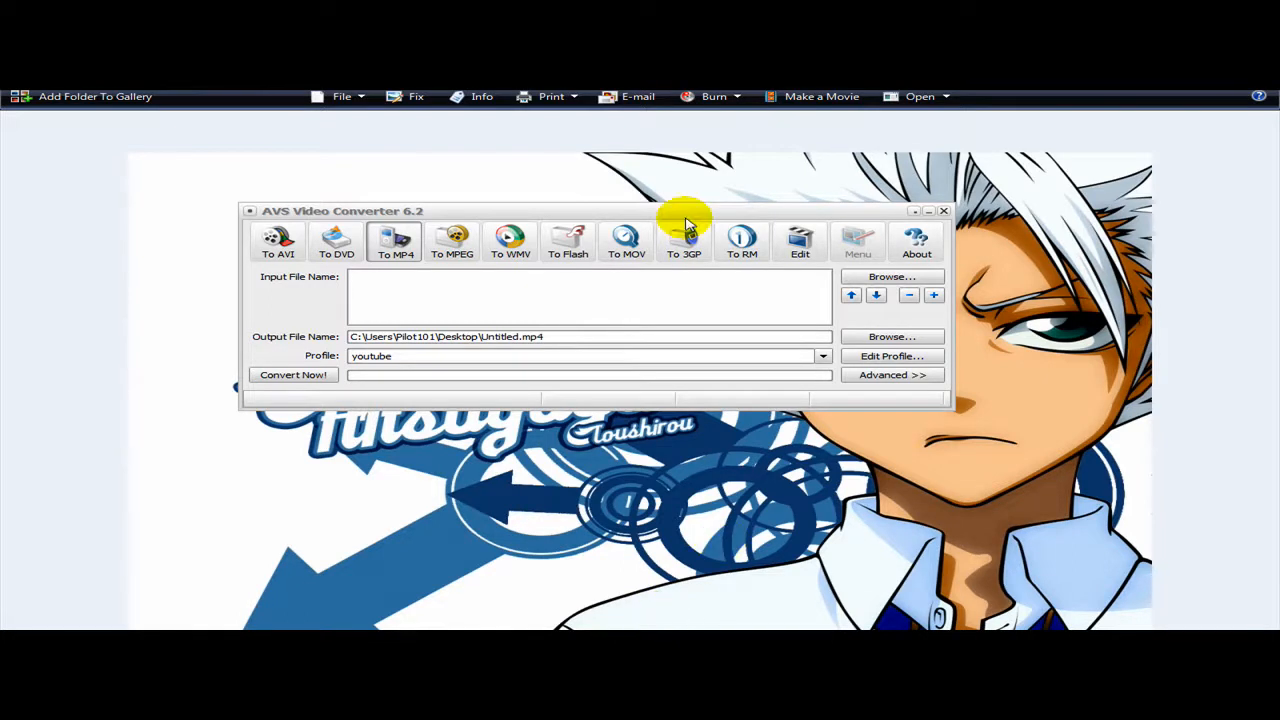
{"action": "mouse_move", "coordinate": [680, 218]}
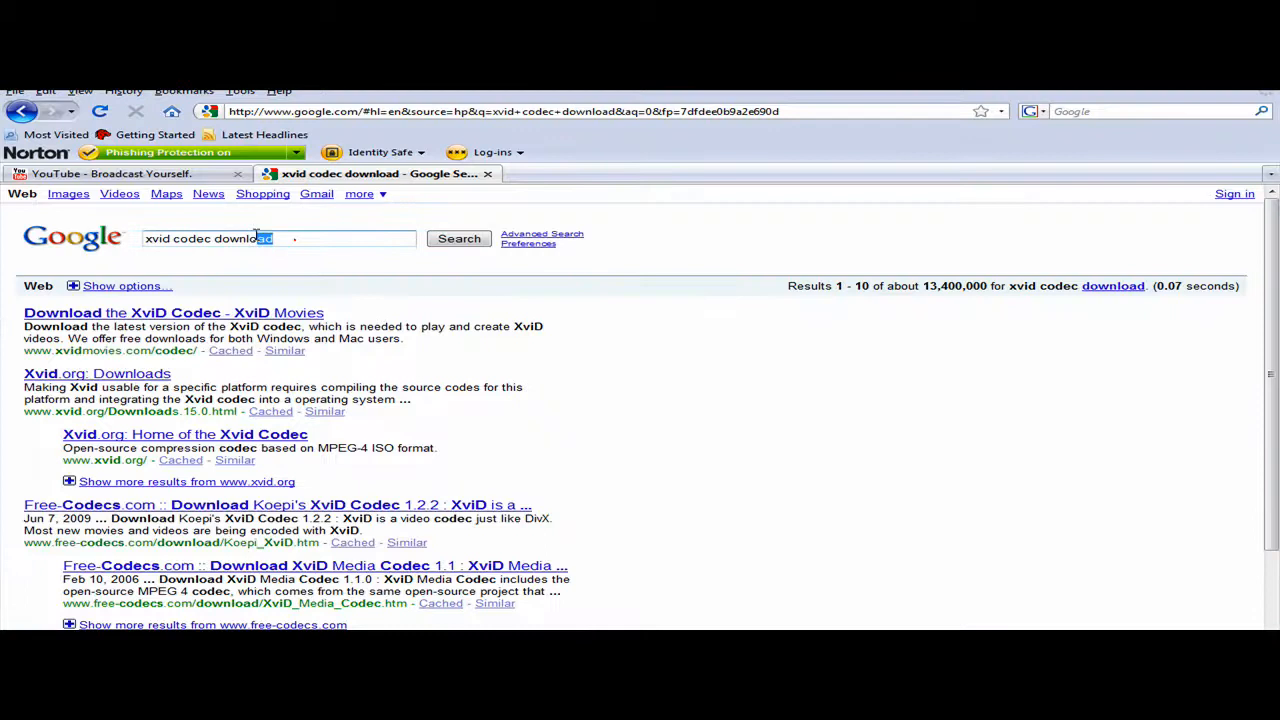
Search Google for 'AVS Video Converter'
{"action": "type", "text": "AVS"}
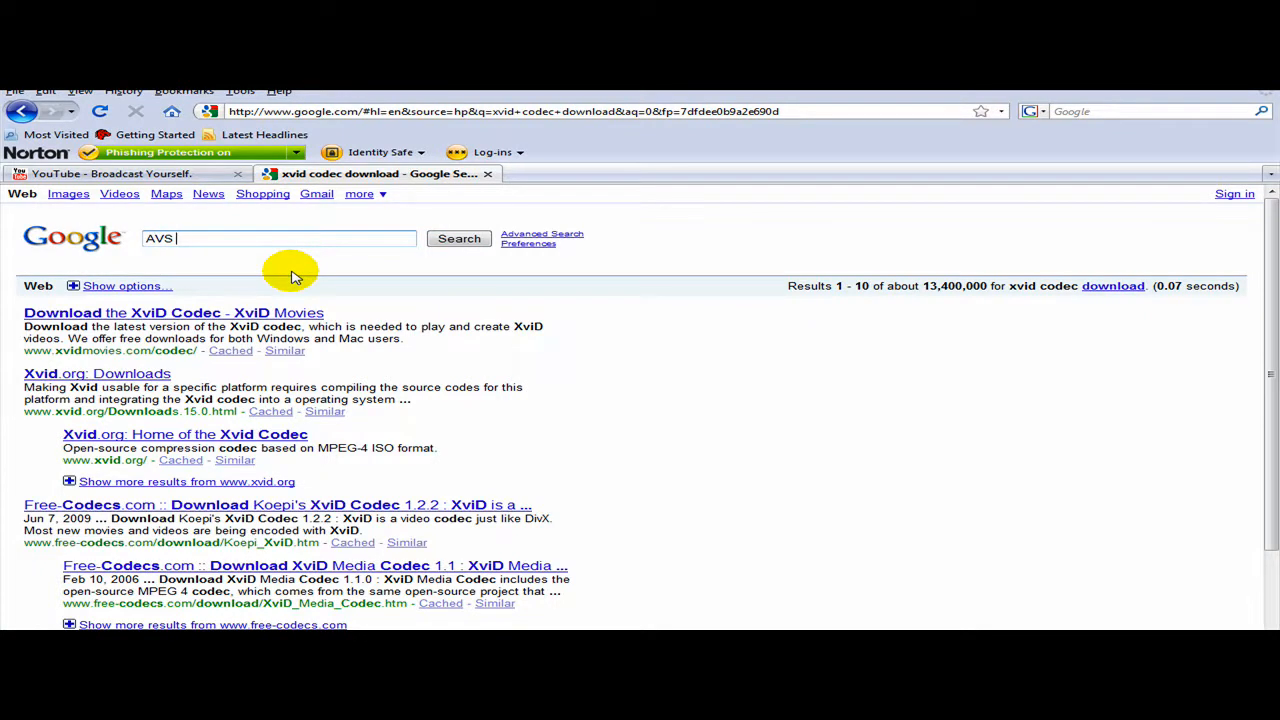
{"action": "type", "text": "Convert"}
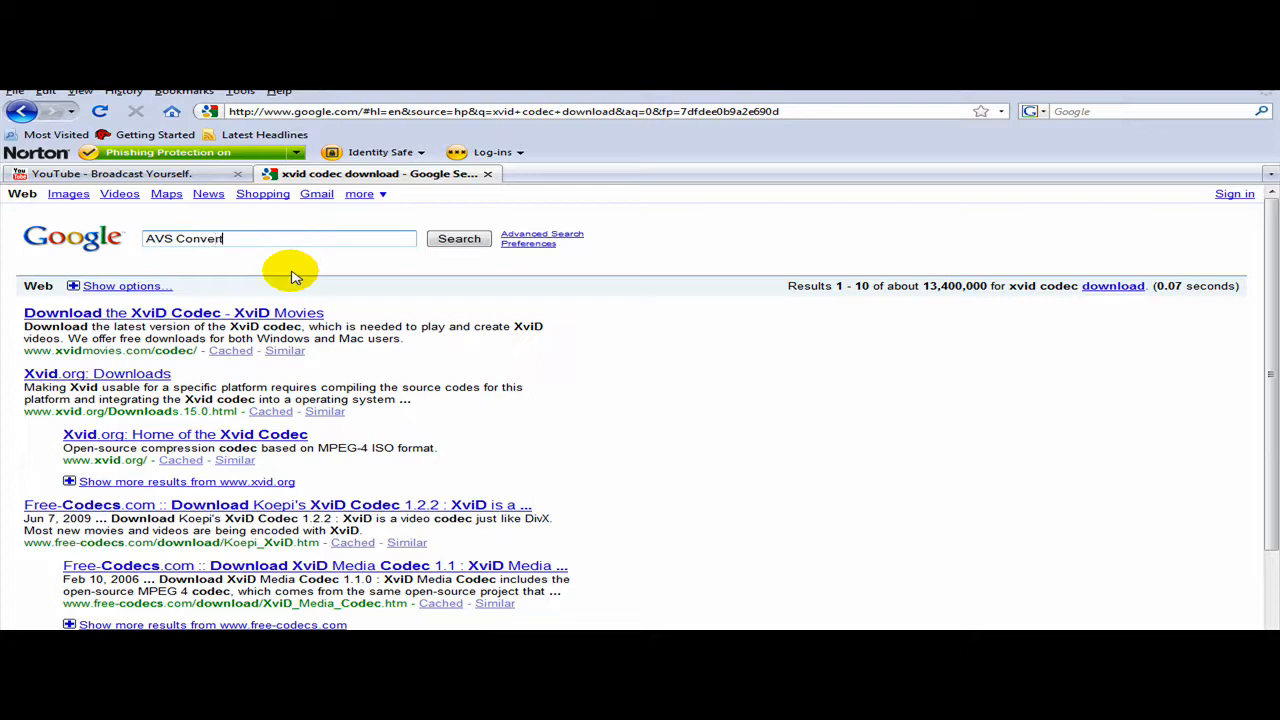
{"action": "key", "text": "Backspace"}
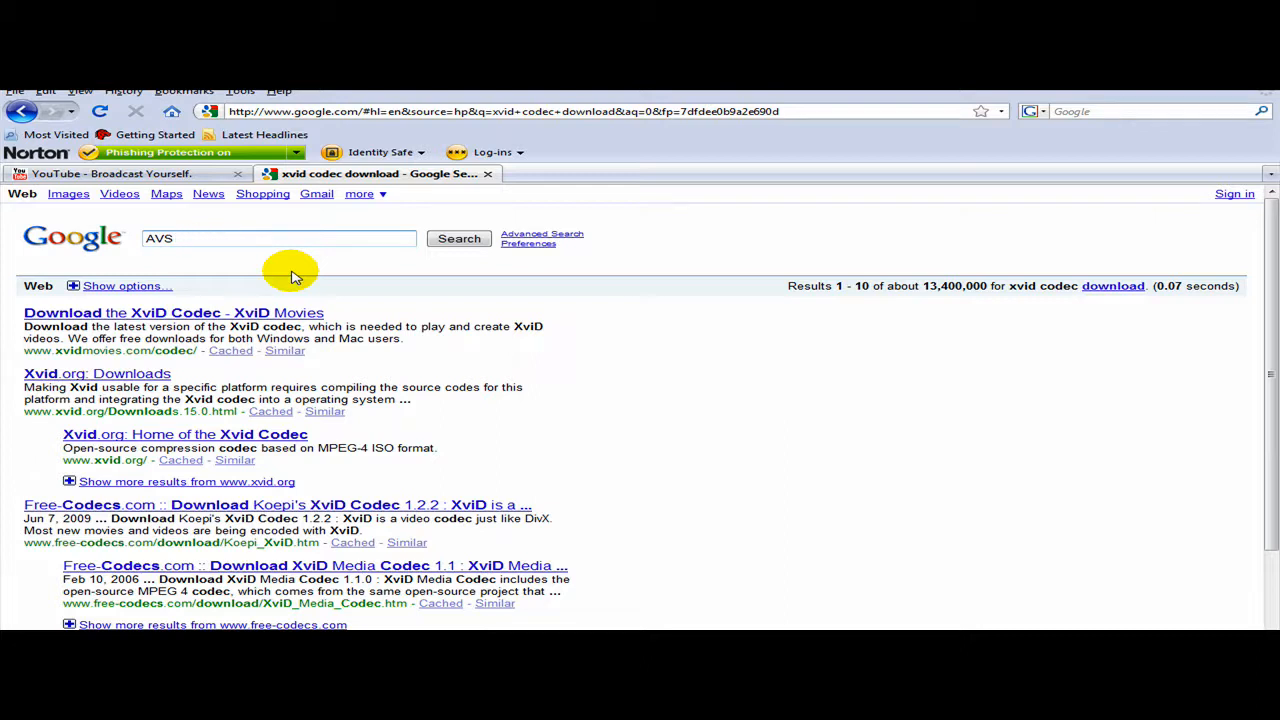
{"action": "type", "text": "Video"}
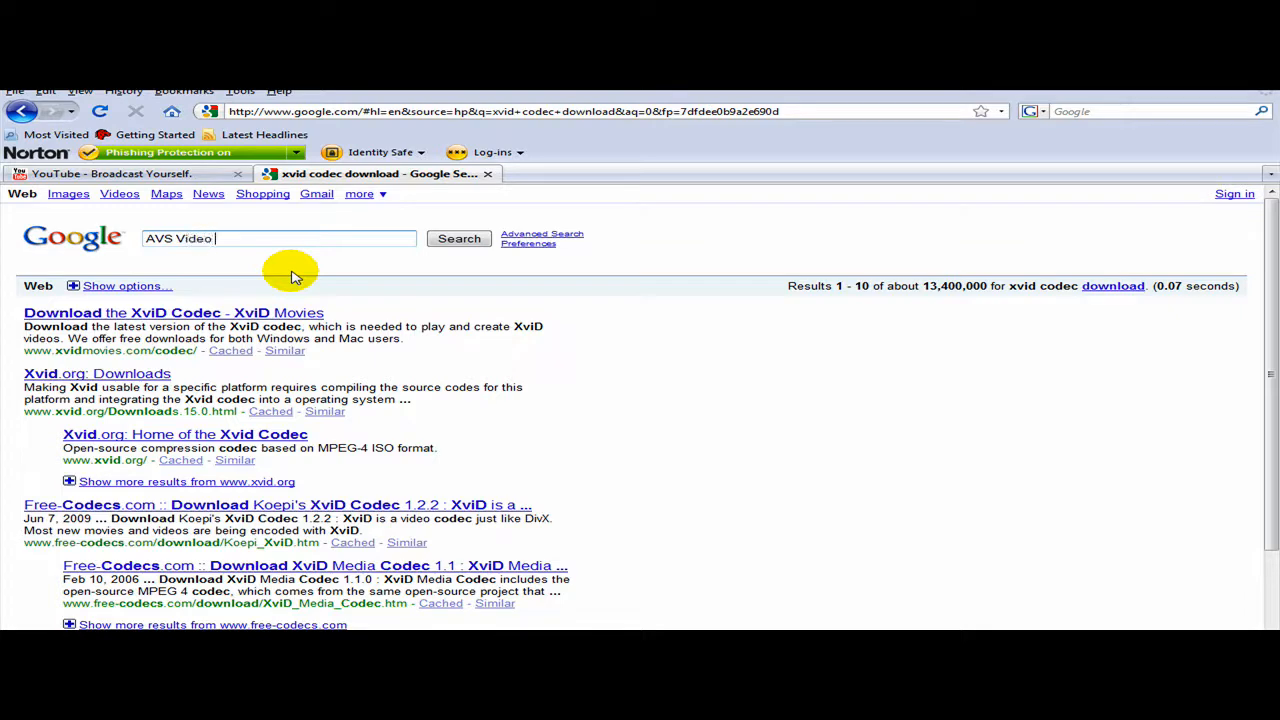
{"action": "type", "text": "Converter"}
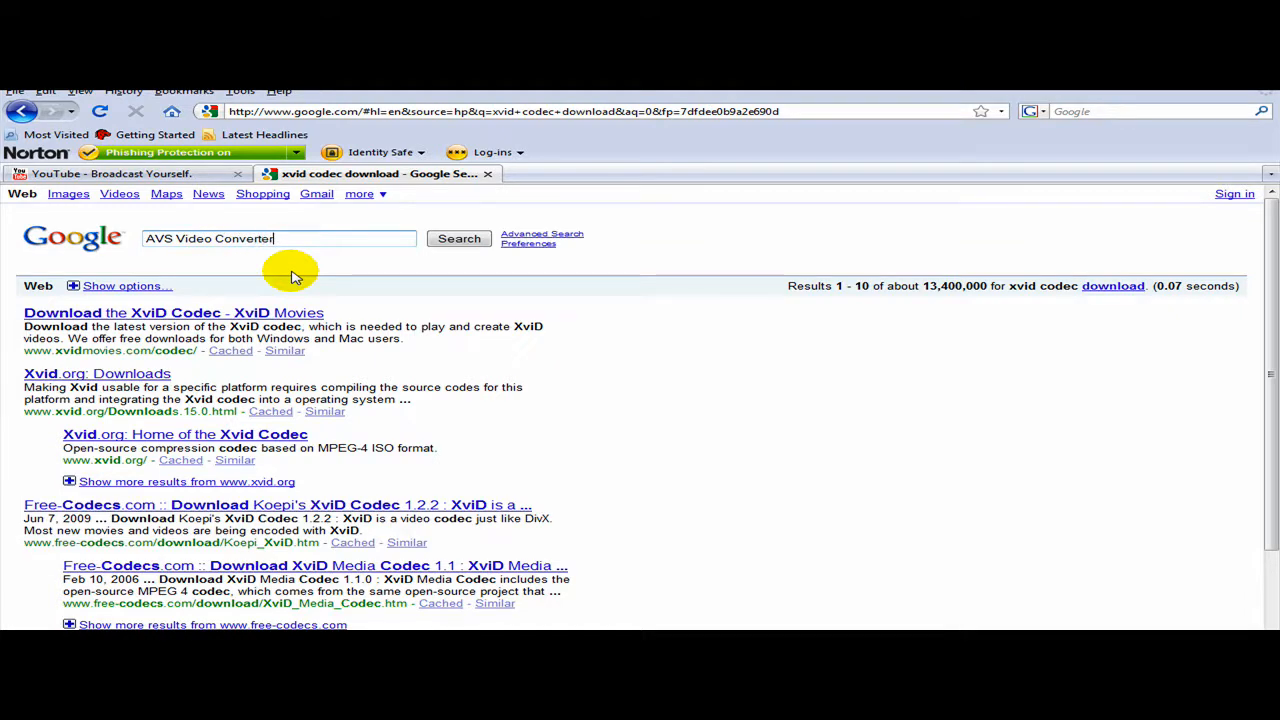
{"action": "left_click", "coordinate": [459, 238]}
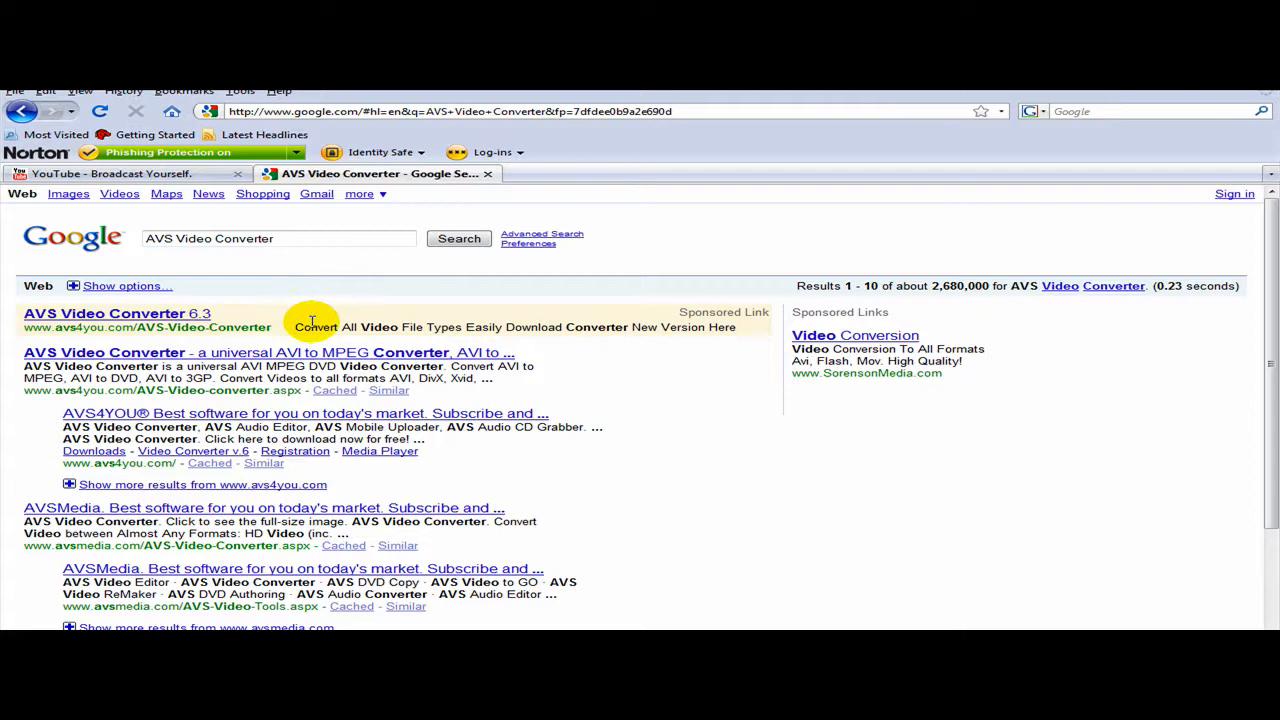
{"action": "mouse_move", "coordinate": [150, 327]}
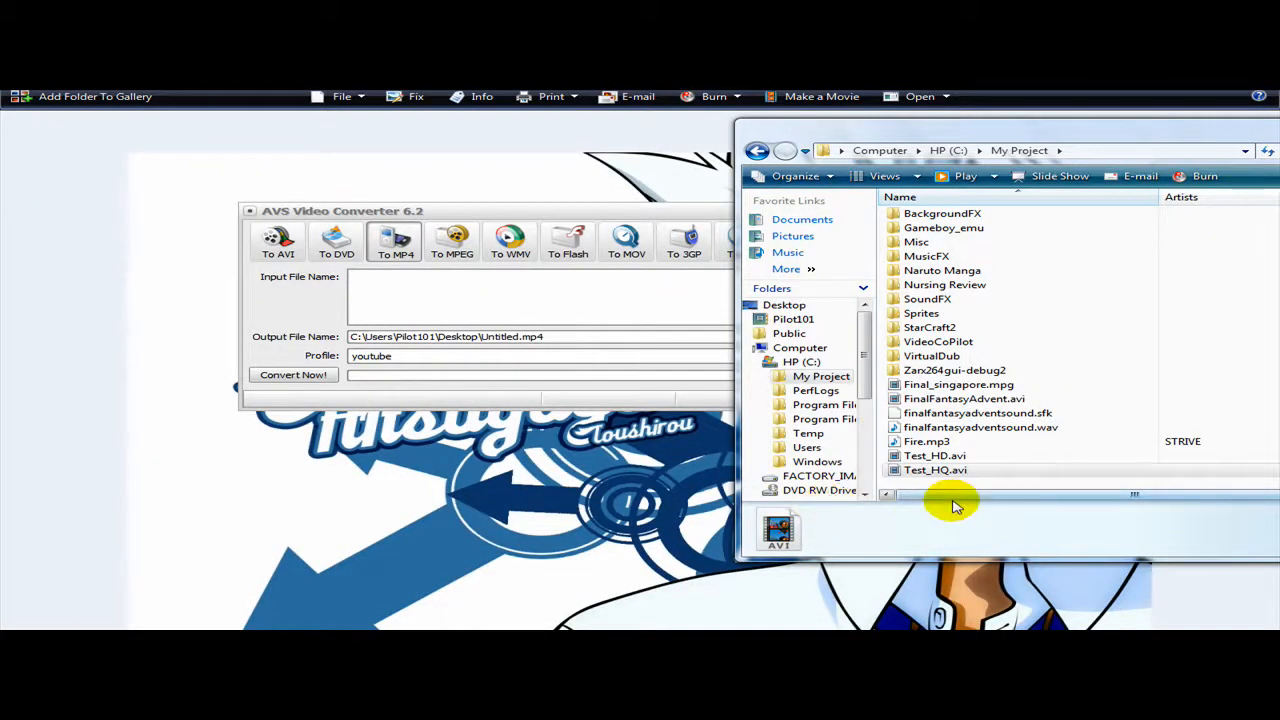
Load C:\My Project\Test_HQ.avi into AVS Video Converter as the input file
{"action": "left_click", "coordinate": [936, 470]}
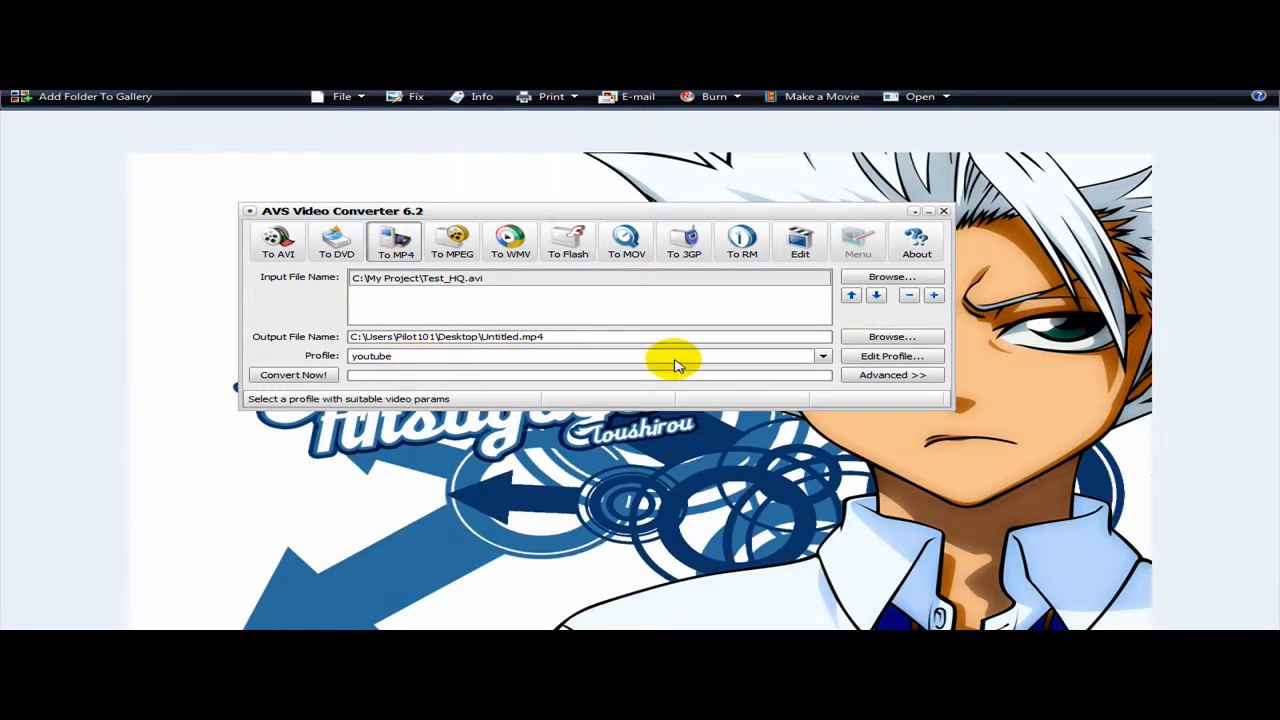
Start from the PC Standard Quality MPEG4 profile with a custom 1280x720 frame size
{"action": "left_click", "coordinate": [822, 356]}
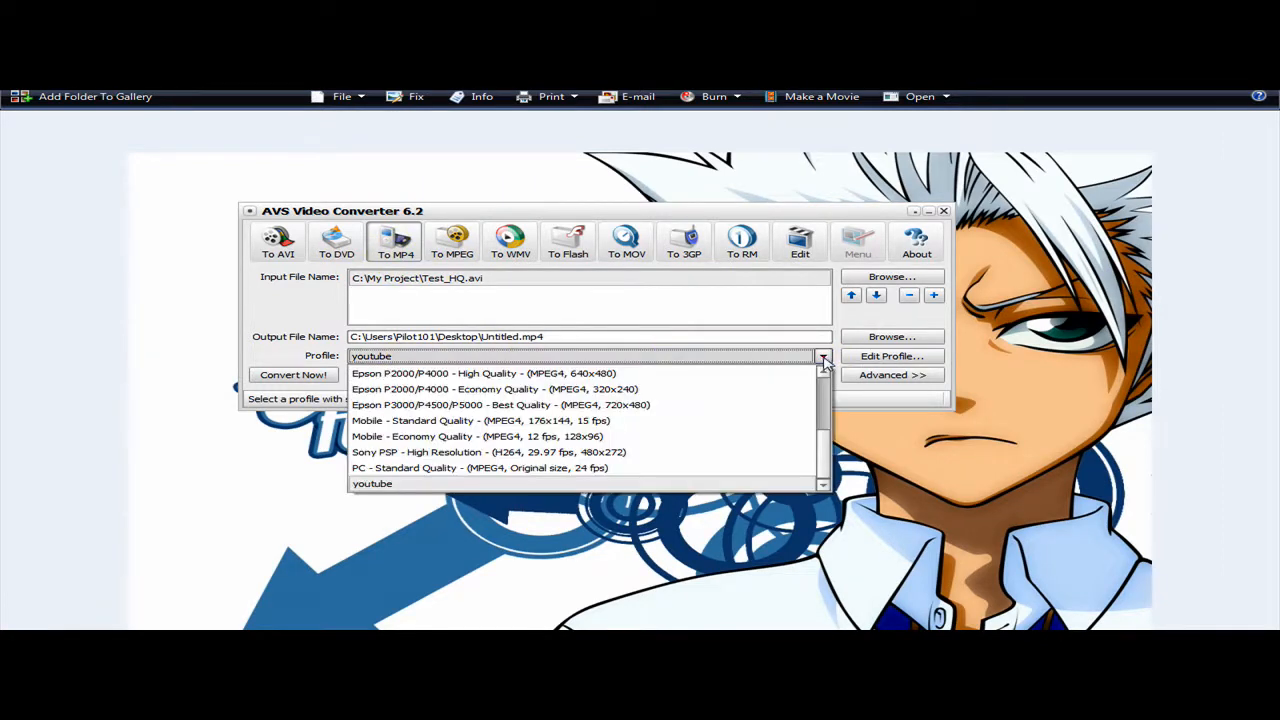
{"action": "mouse_move", "coordinate": [487, 467]}
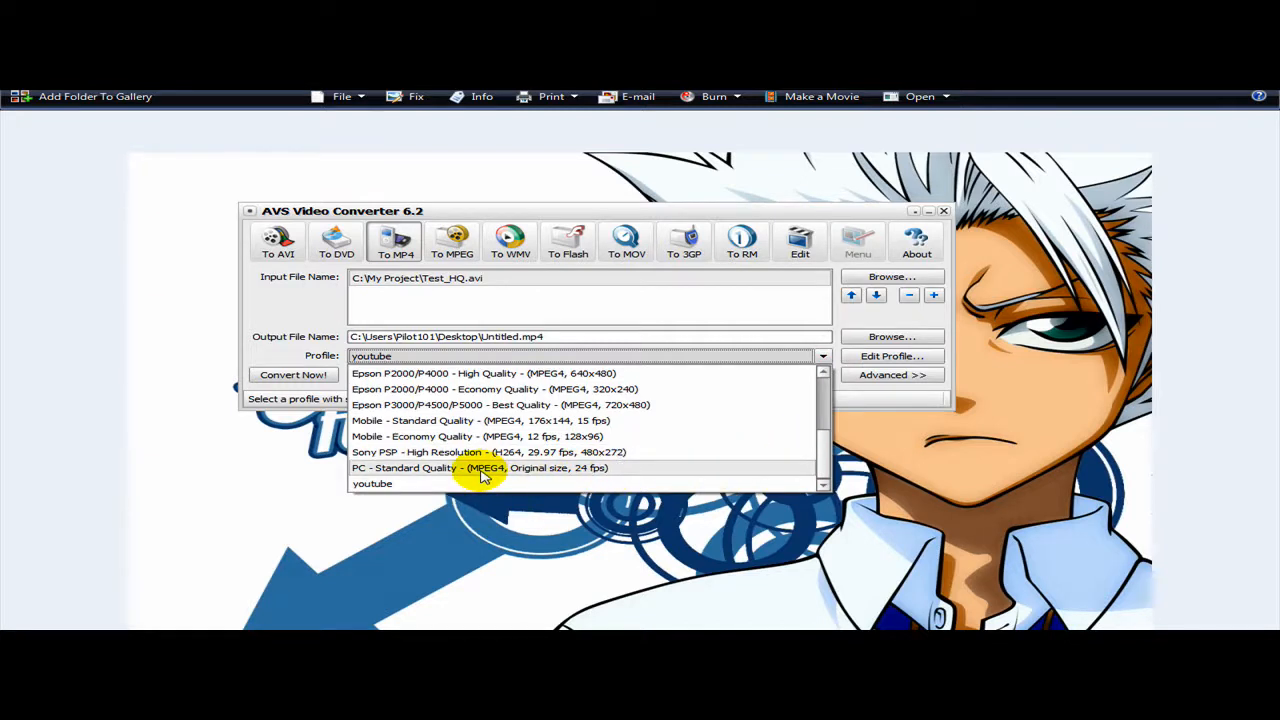
{"action": "left_click", "coordinate": [480, 468]}
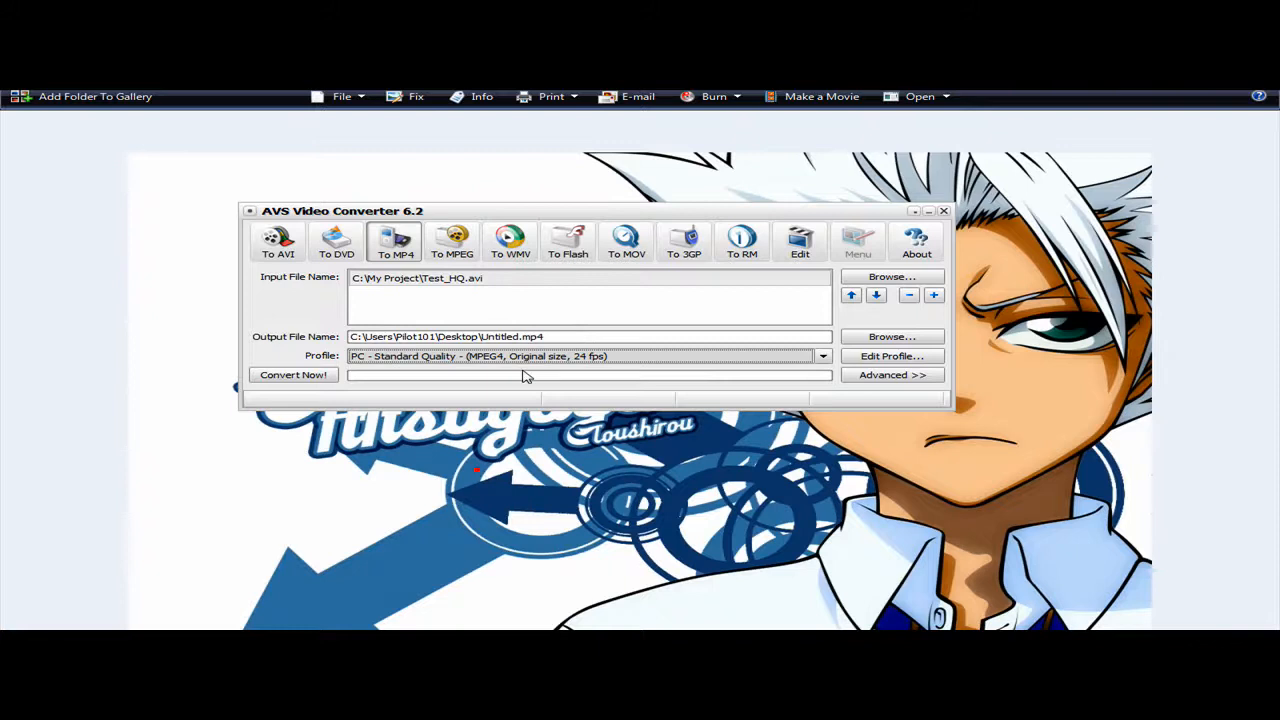
{"action": "mouse_move", "coordinate": [890, 356]}
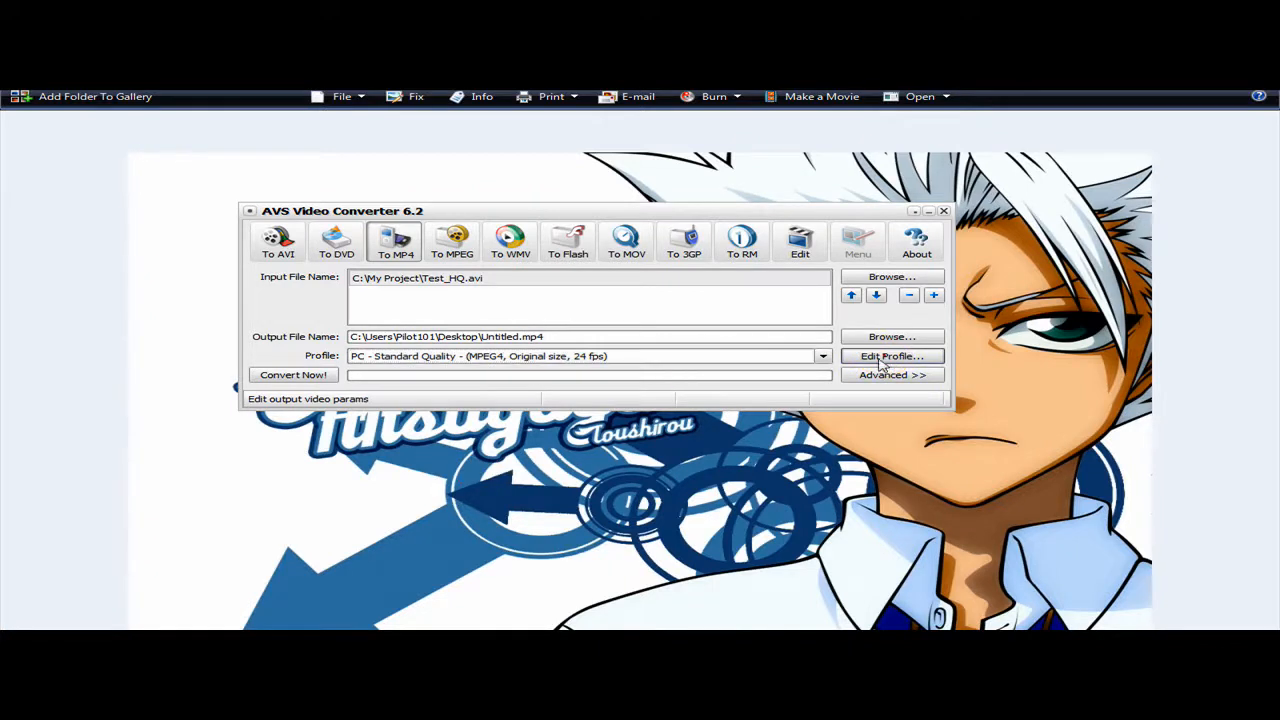
{"action": "left_click", "coordinate": [890, 356]}
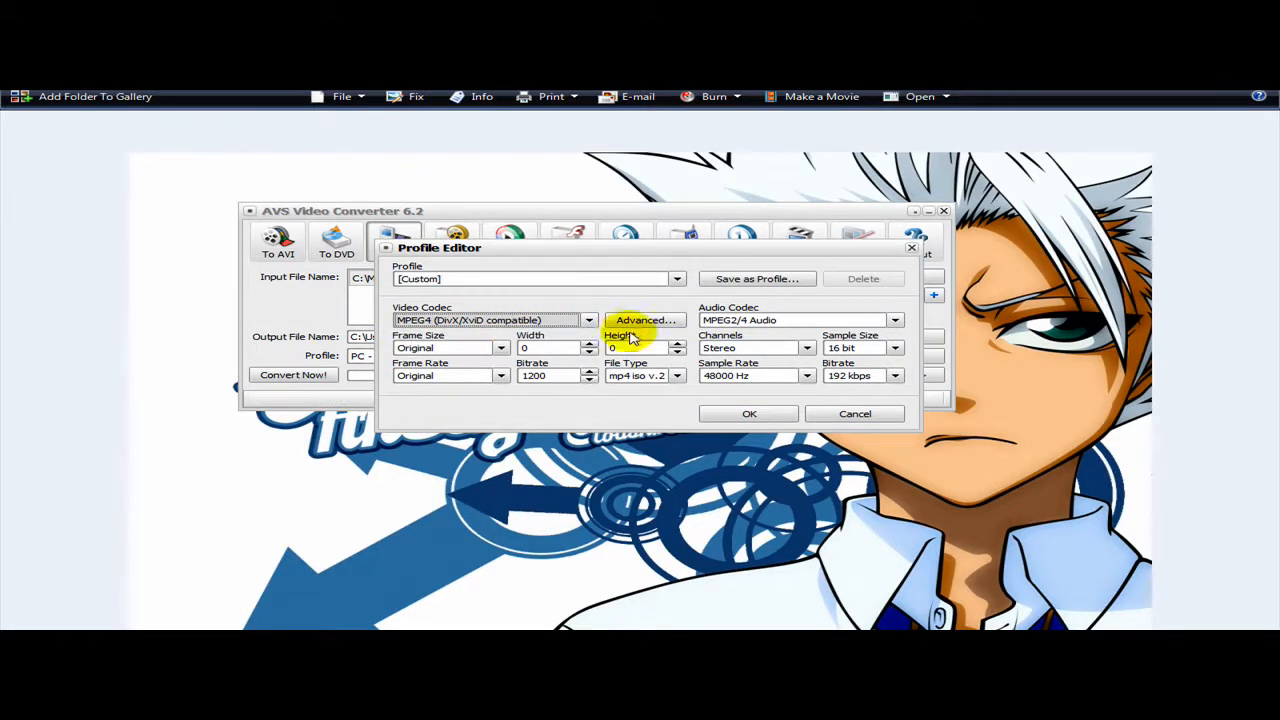
{"action": "mouse_move", "coordinate": [495, 352]}
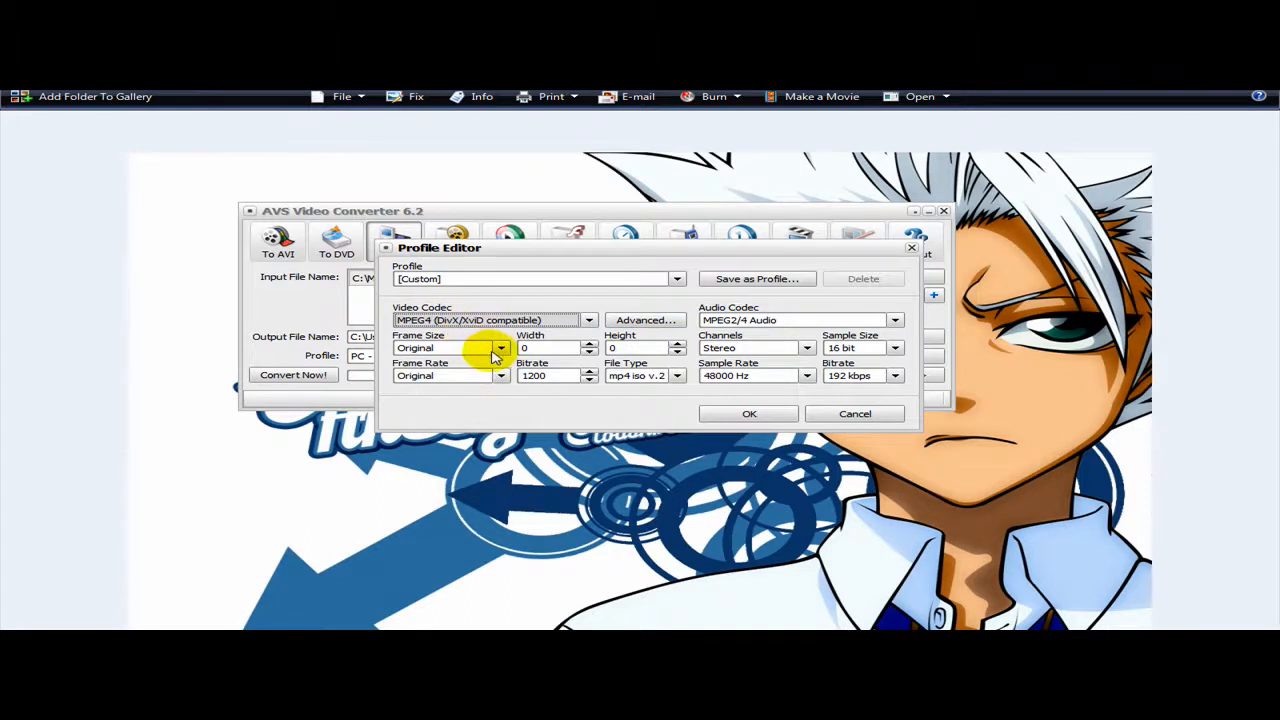
{"action": "left_click", "coordinate": [500, 348]}
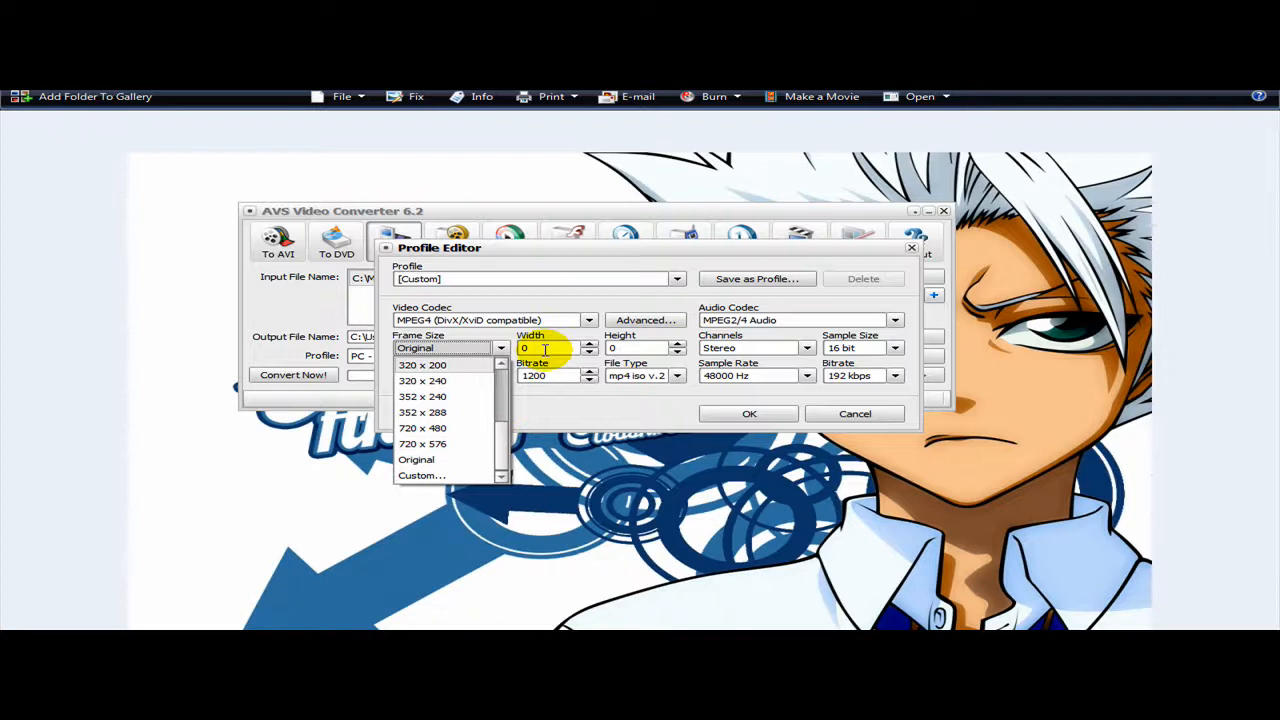
{"action": "left_click", "coordinate": [414, 459]}
{"action": "type", "text": "1280"}
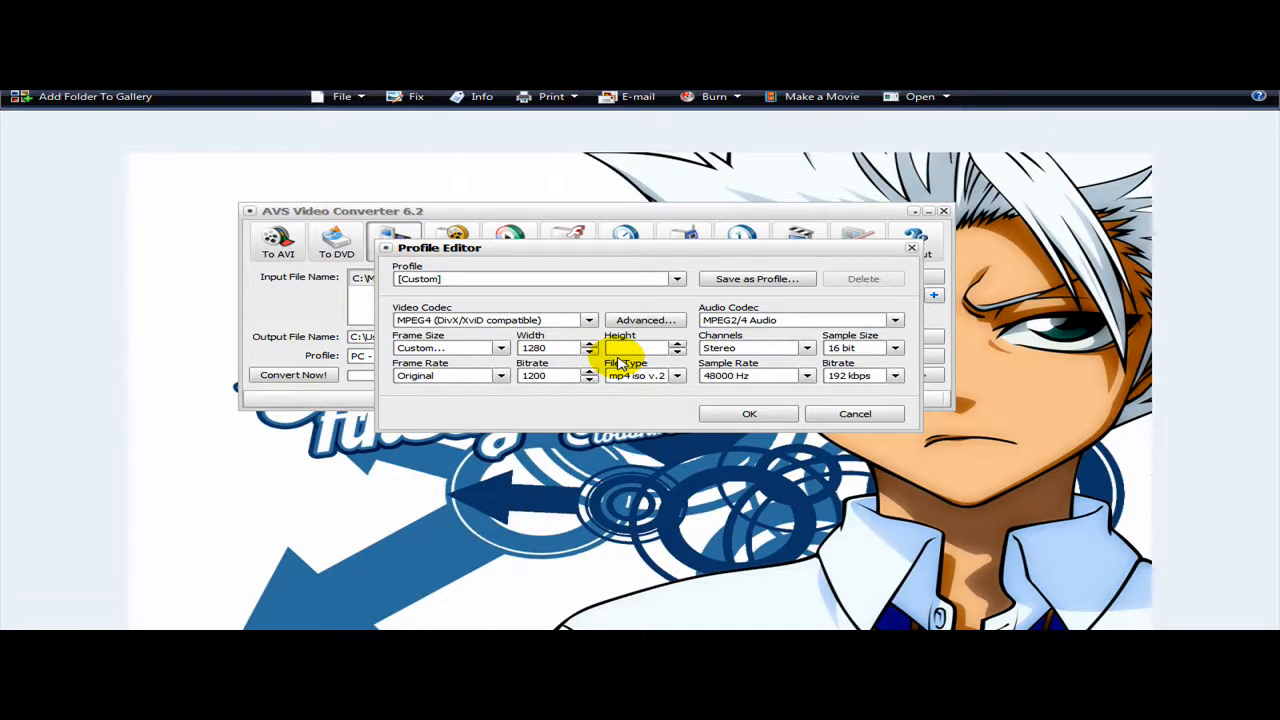
{"action": "type", "text": "720"}
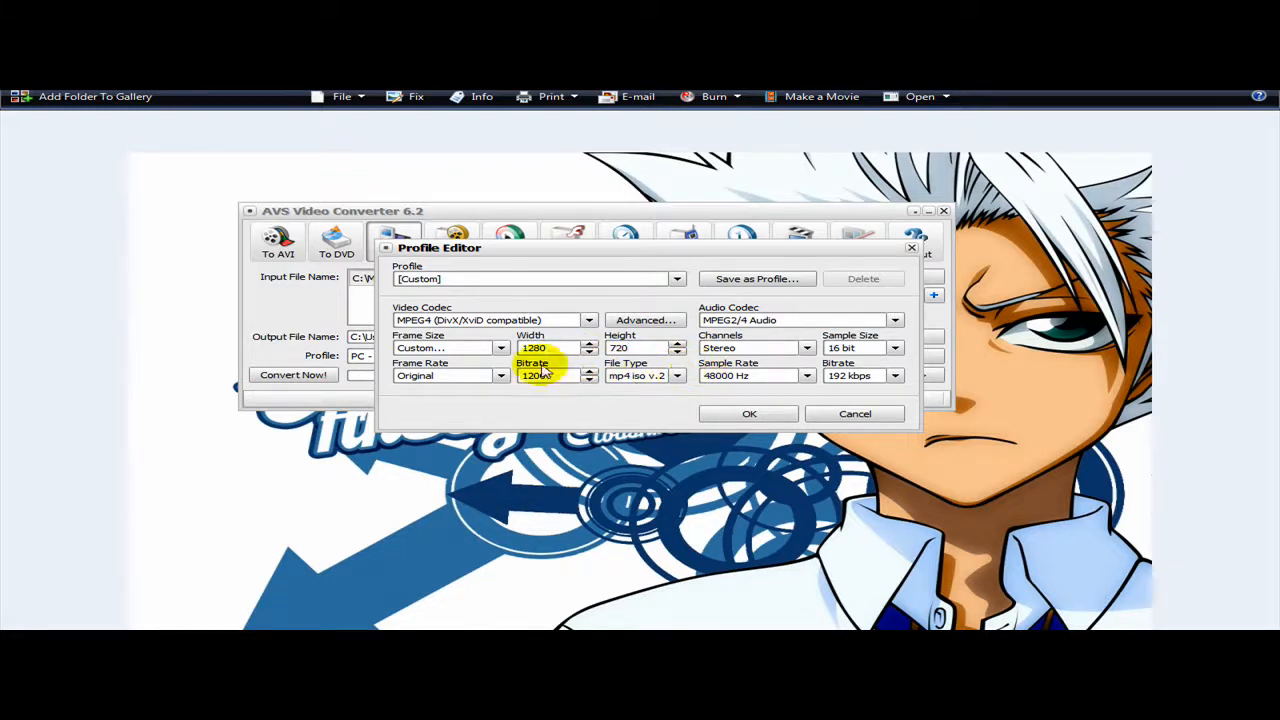
Set frame rate 29,97 fps, video bitrate 2500, and file type m4v iPod
{"action": "left_click", "coordinate": [500, 375]}
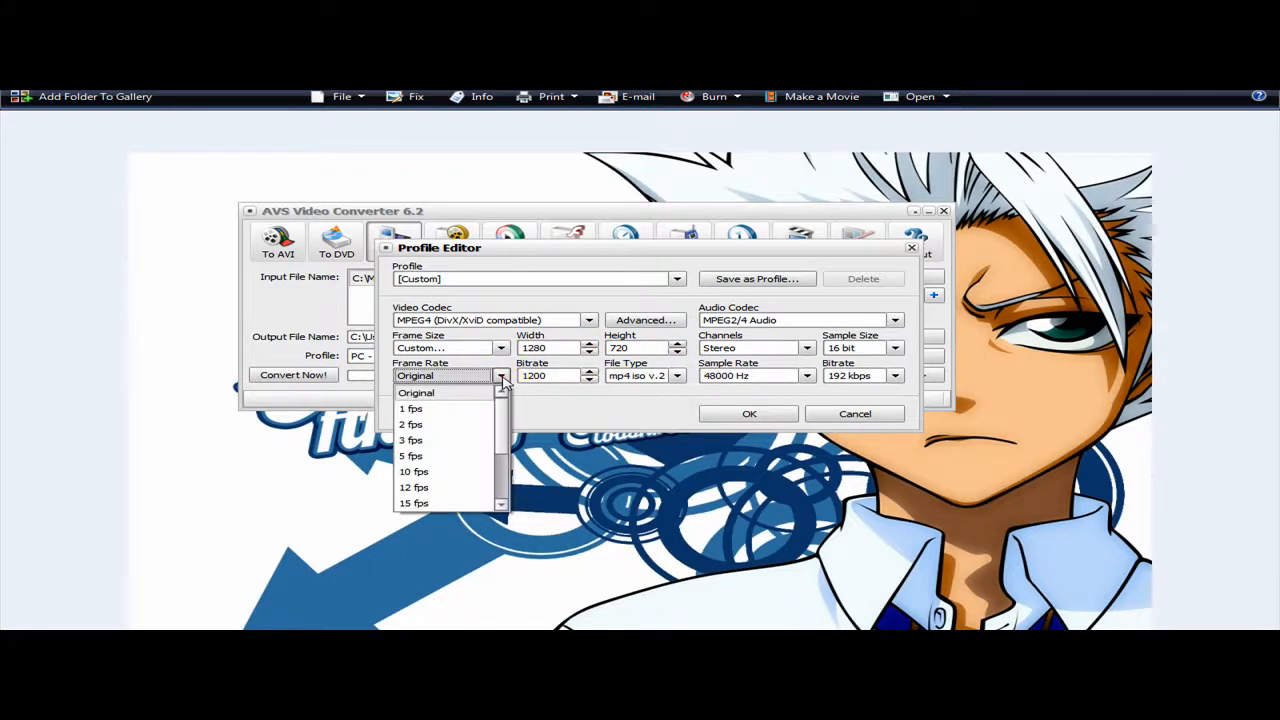
{"action": "scroll", "scroll_direction": "down", "scroll_amount": 3}
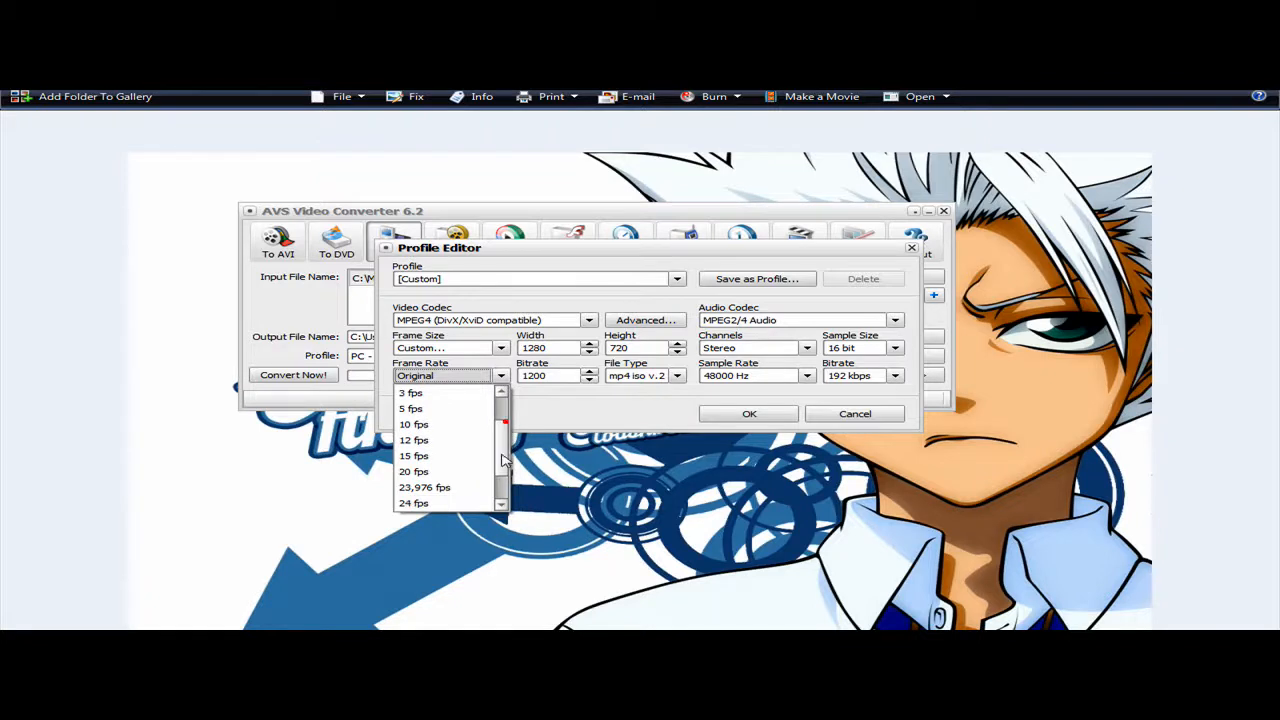
{"action": "scroll", "scroll_direction": "down", "scroll_amount": 3}
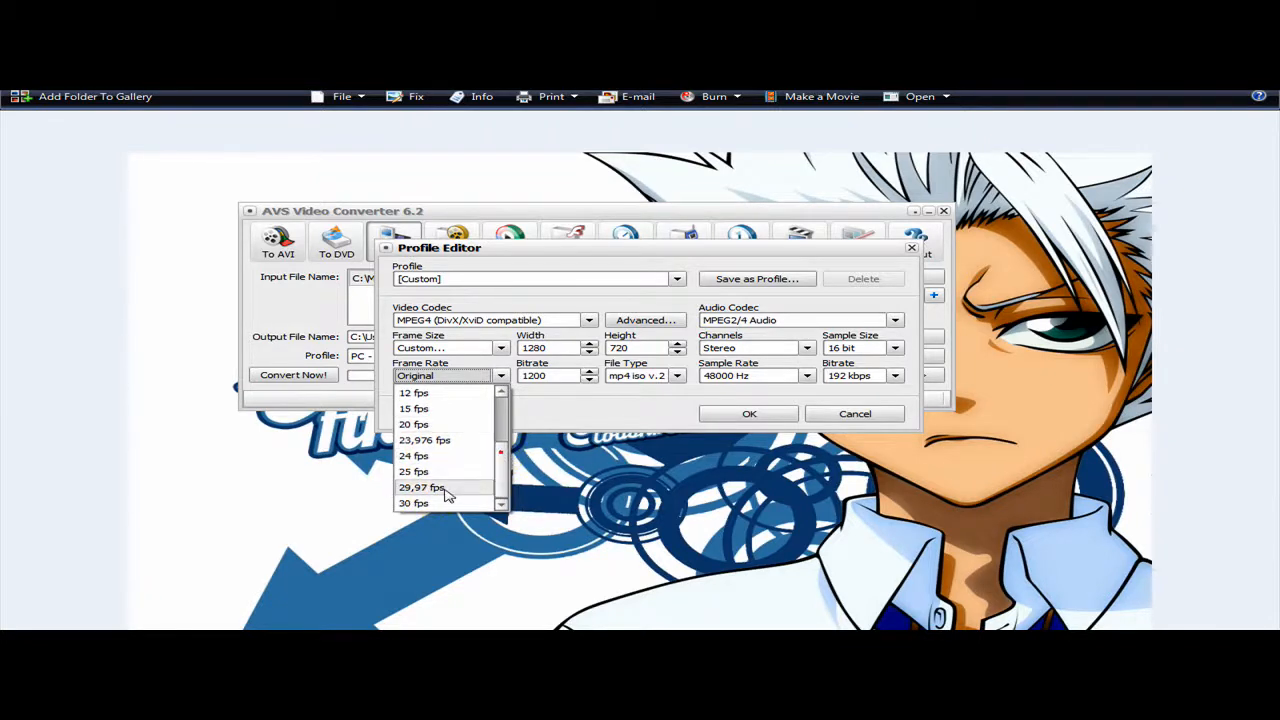
{"action": "mouse_move", "coordinate": [420, 488]}
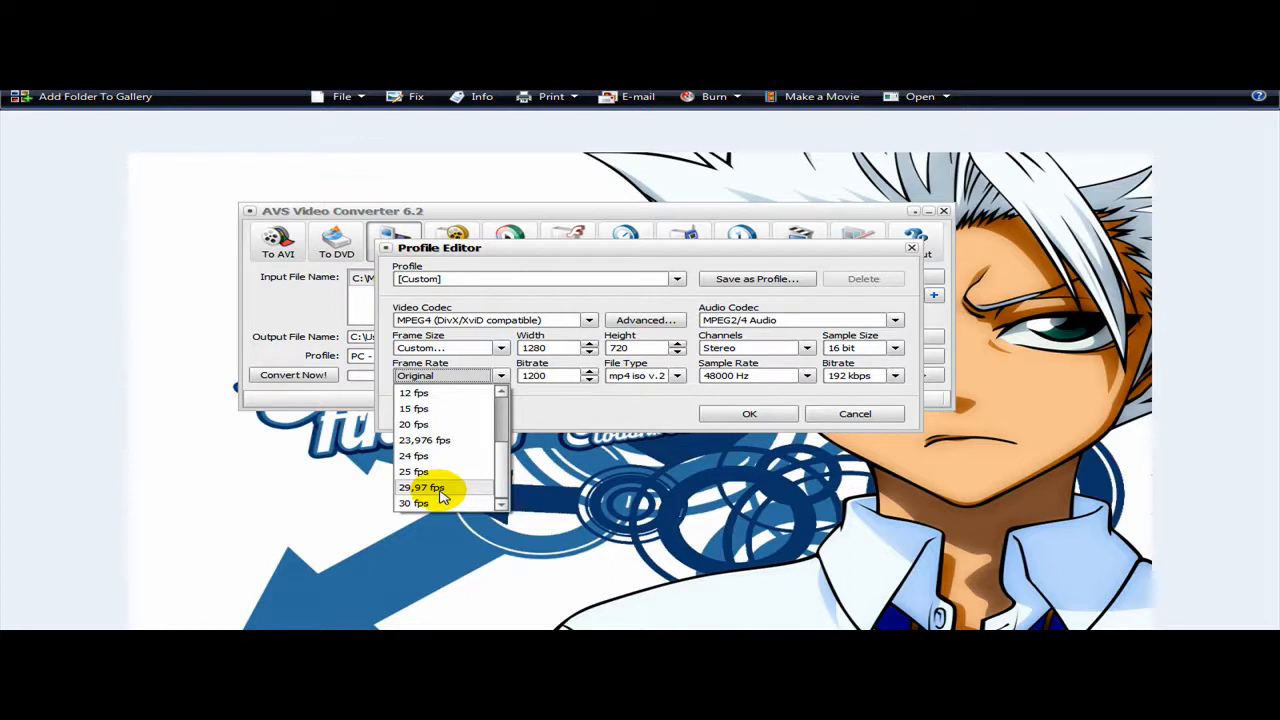
{"action": "left_click", "coordinate": [420, 487]}
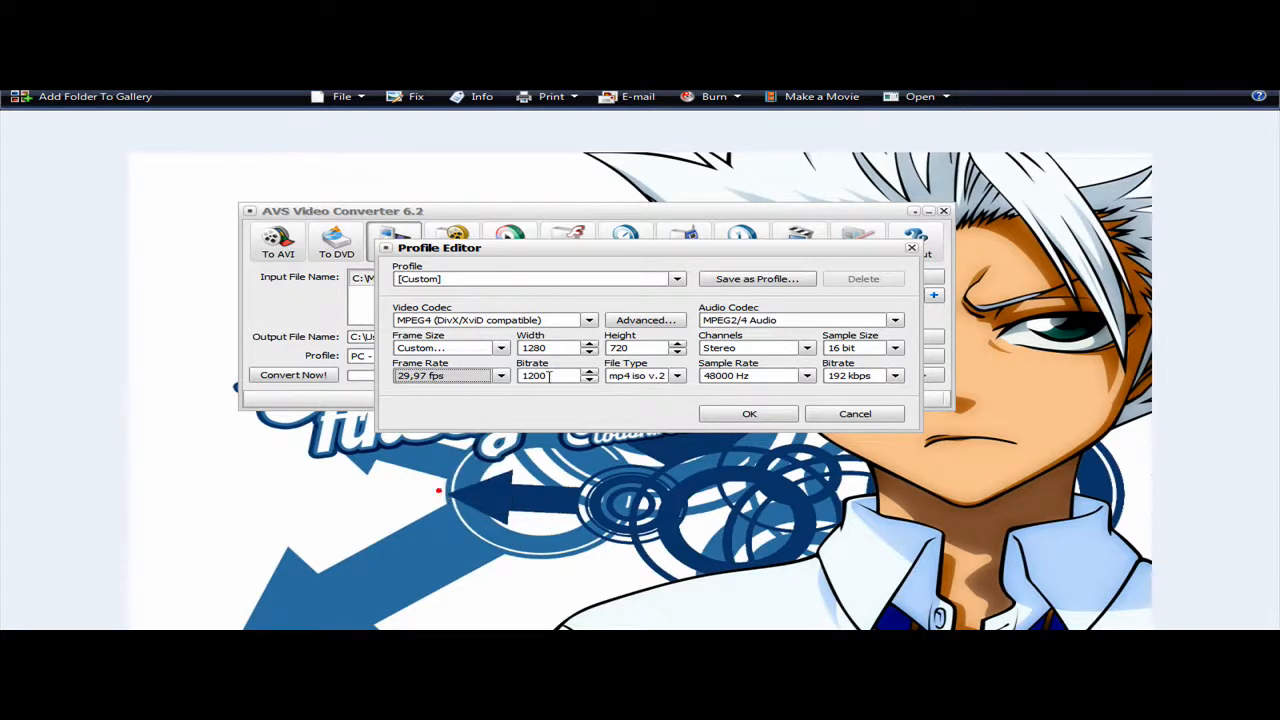
{"action": "triple_click", "coordinate": [548, 375]}
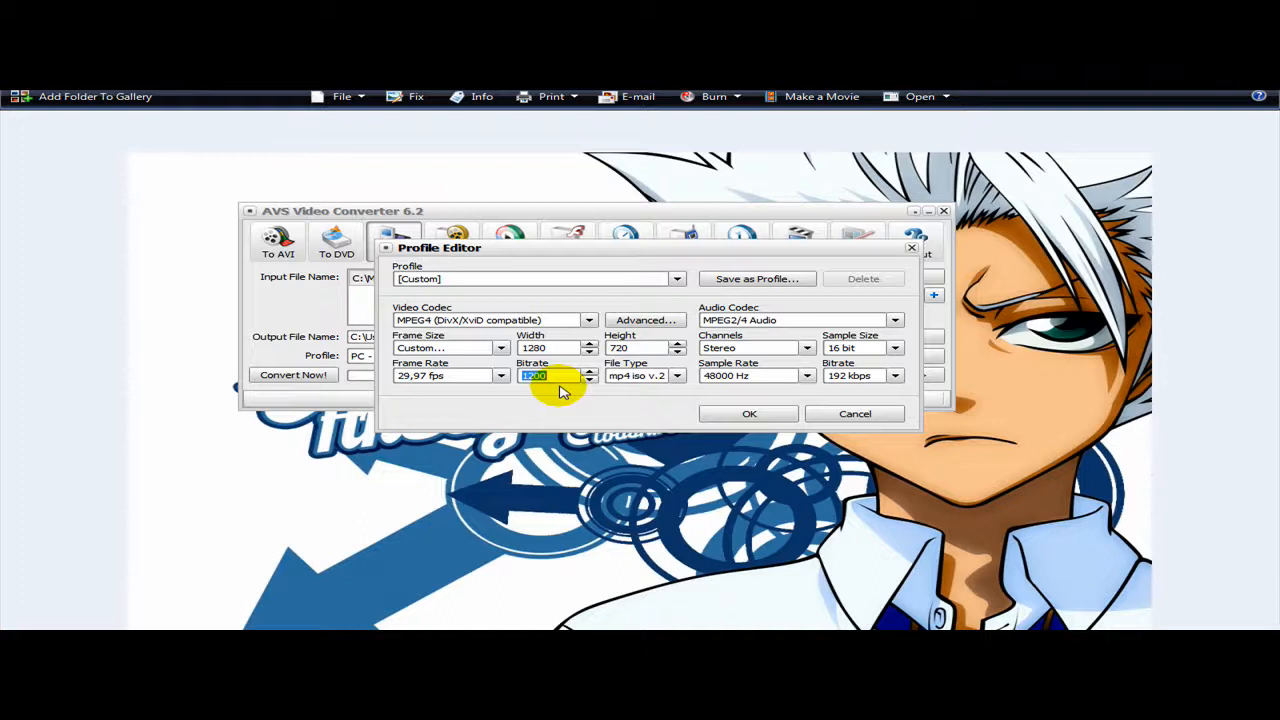
{"action": "type", "text": "2500"}
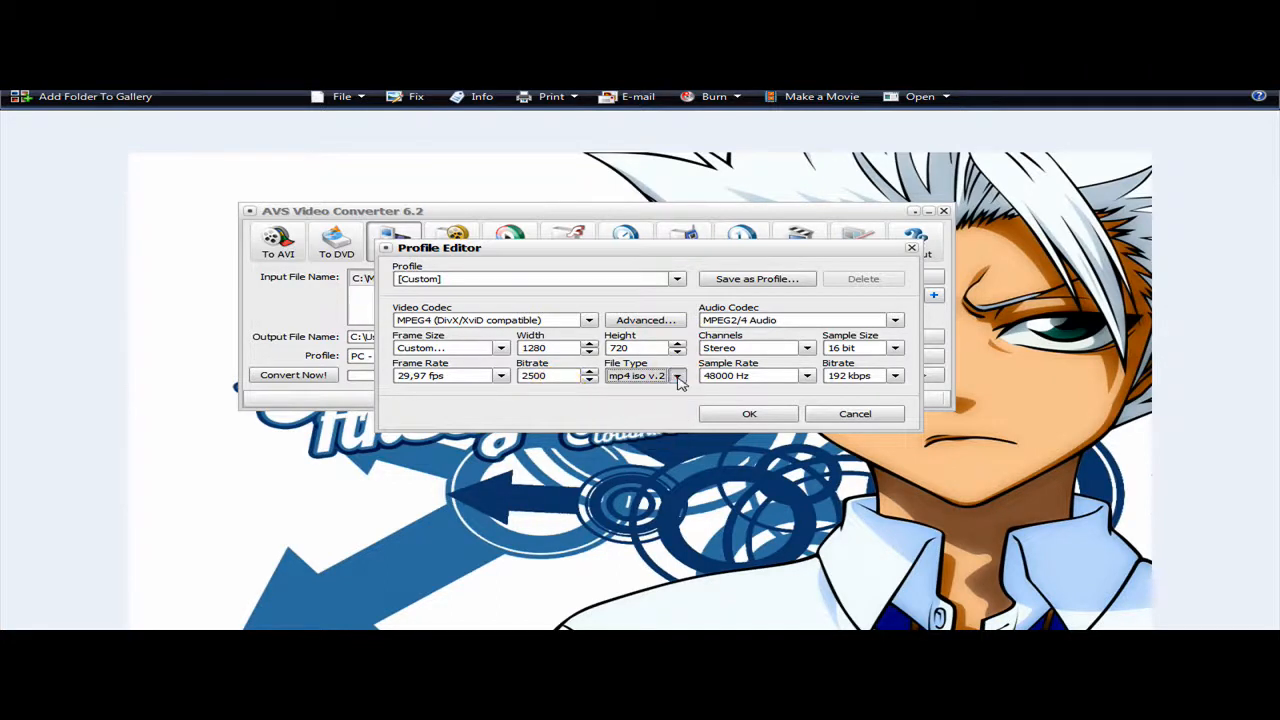
{"action": "left_click", "coordinate": [677, 375]}
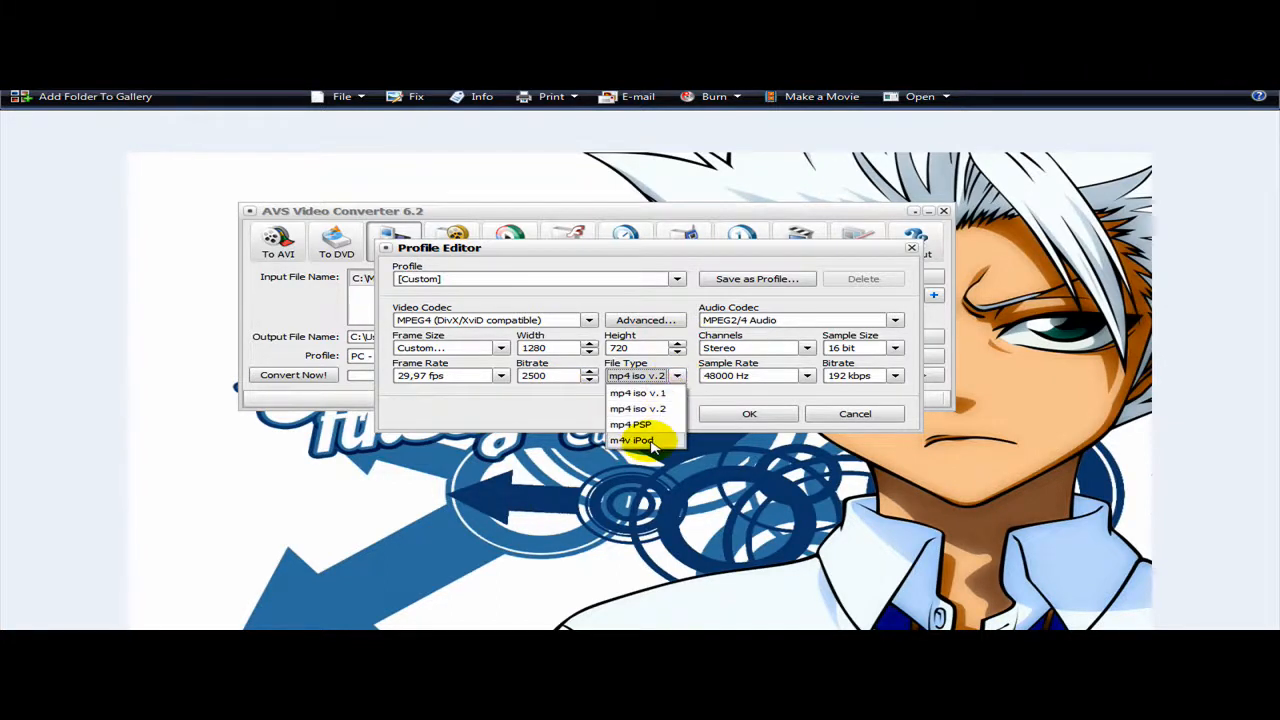
{"action": "mouse_move", "coordinate": [682, 439]}
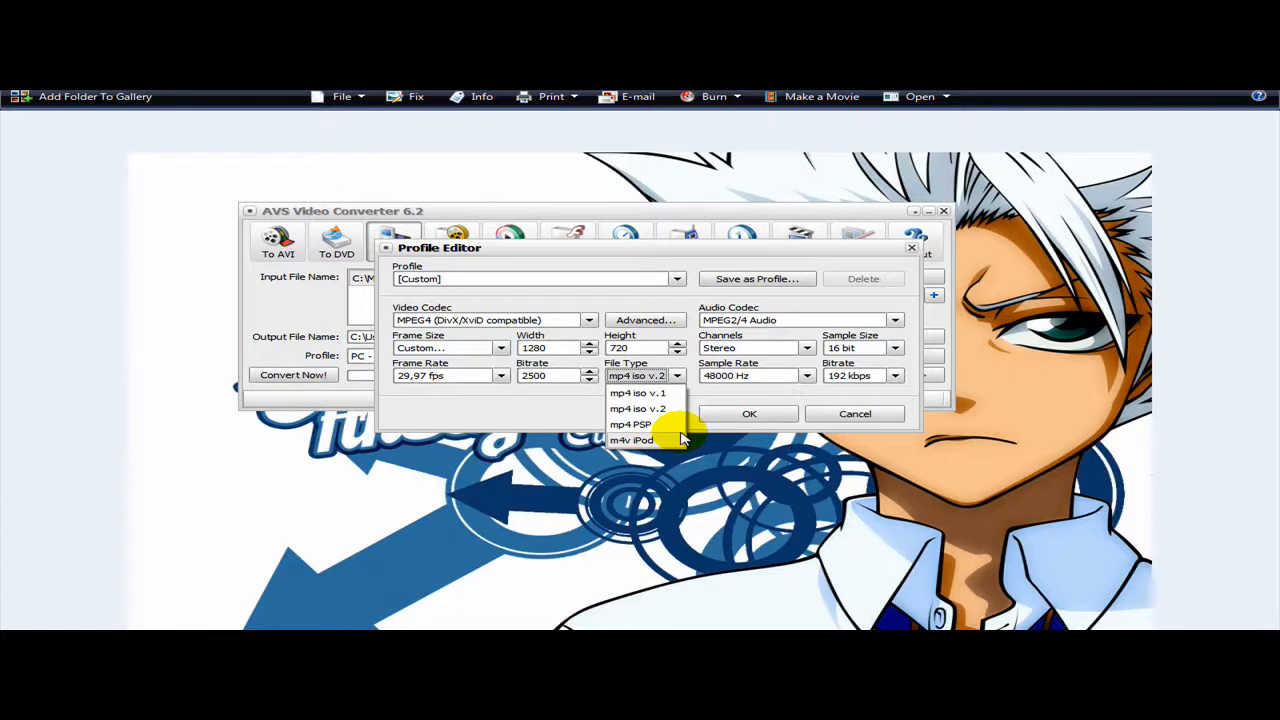
{"action": "mouse_move", "coordinate": [630, 424]}
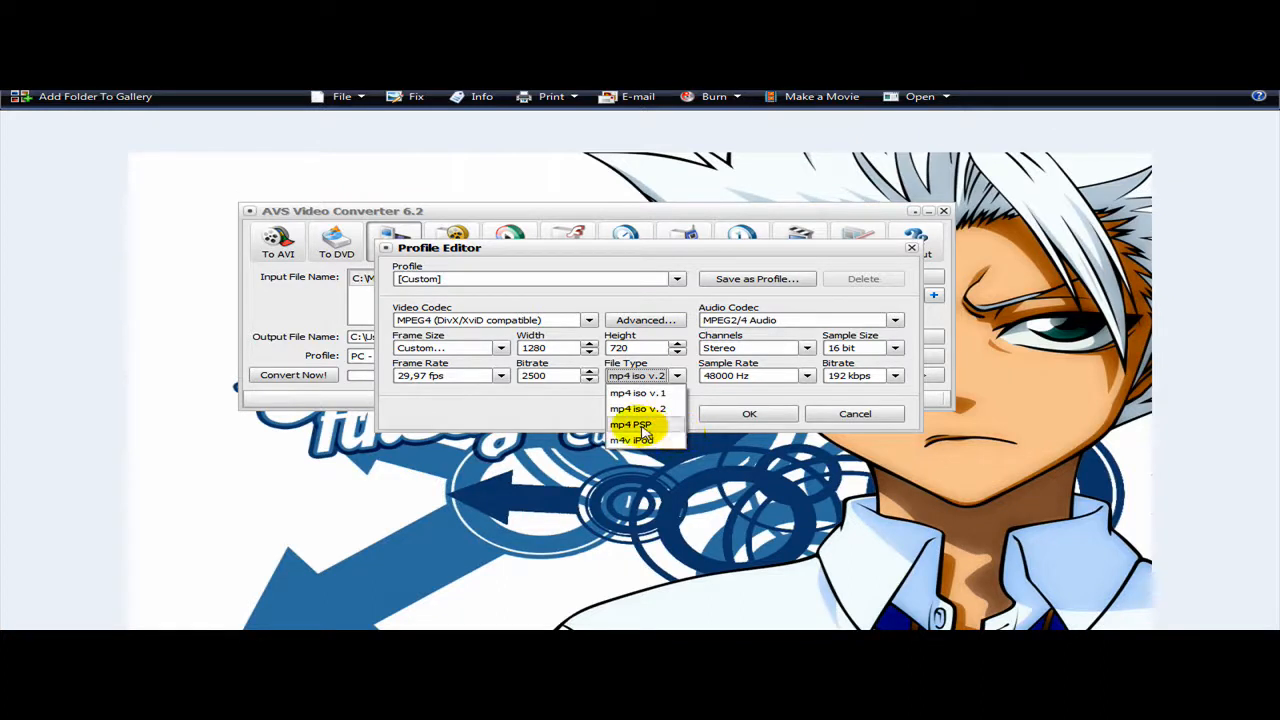
{"action": "mouse_move", "coordinate": [650, 441]}
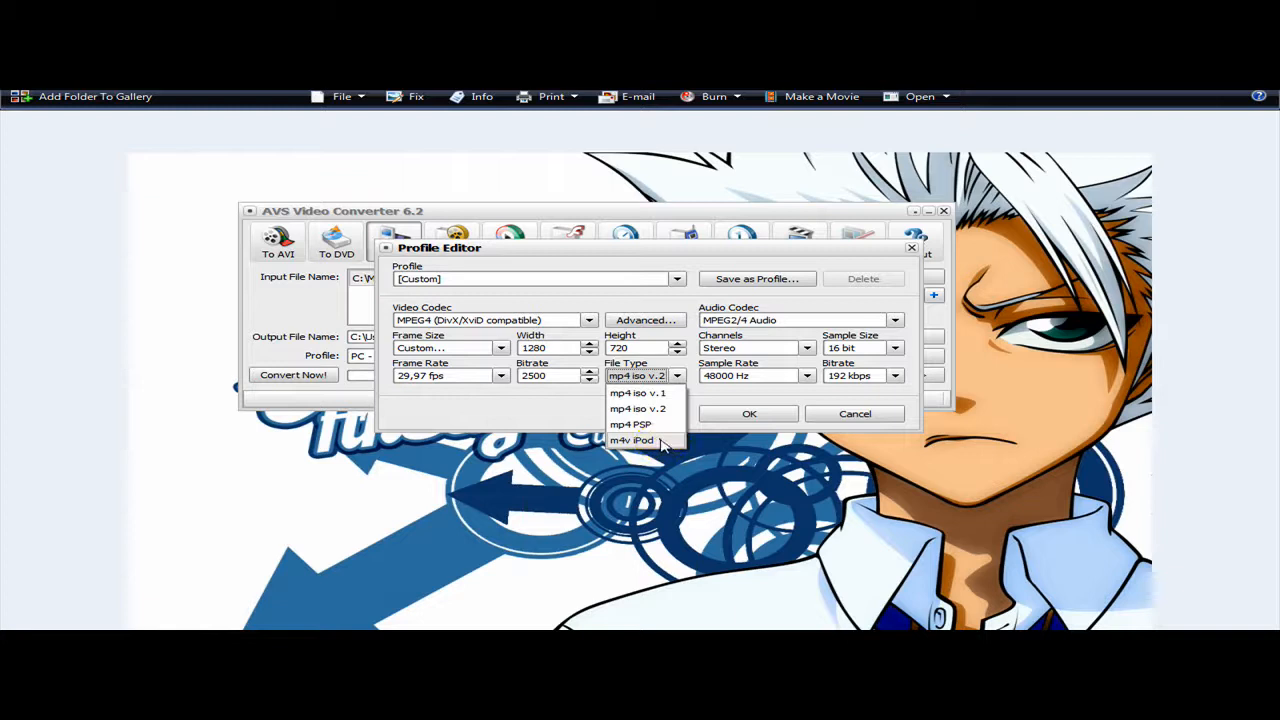
{"action": "left_click", "coordinate": [632, 440]}
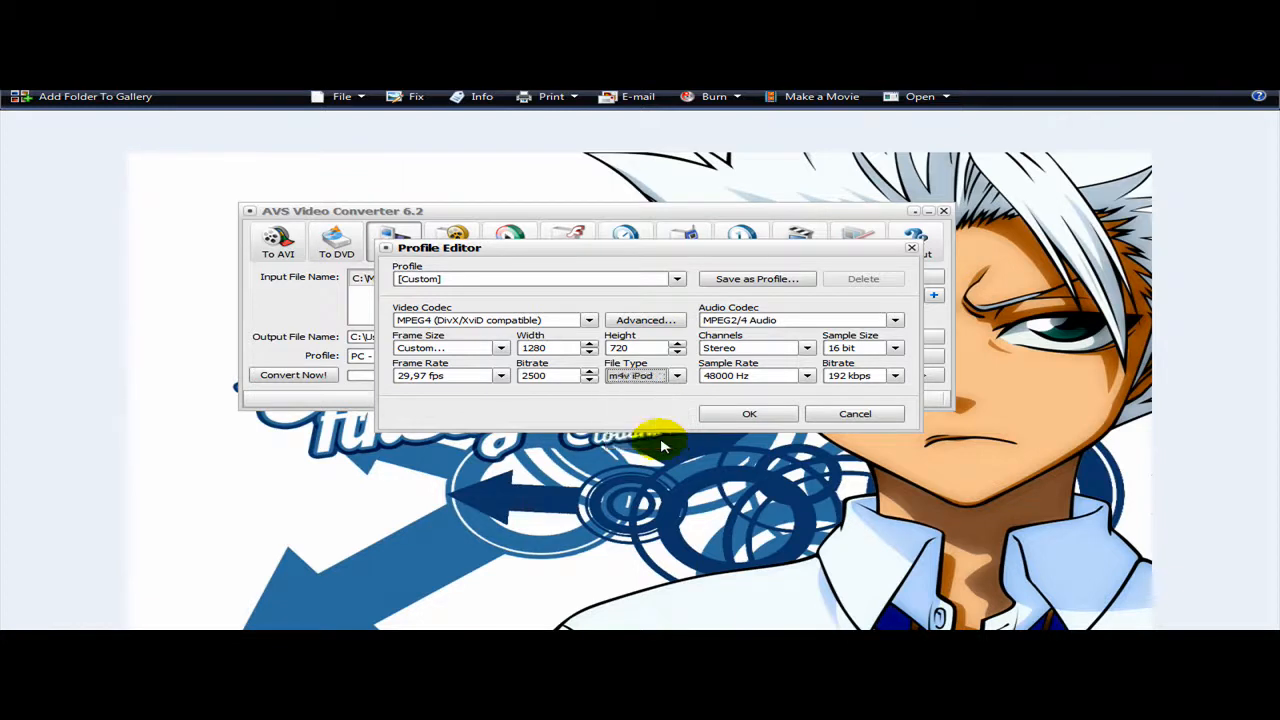
{"action": "mouse_move", "coordinate": [755, 325]}
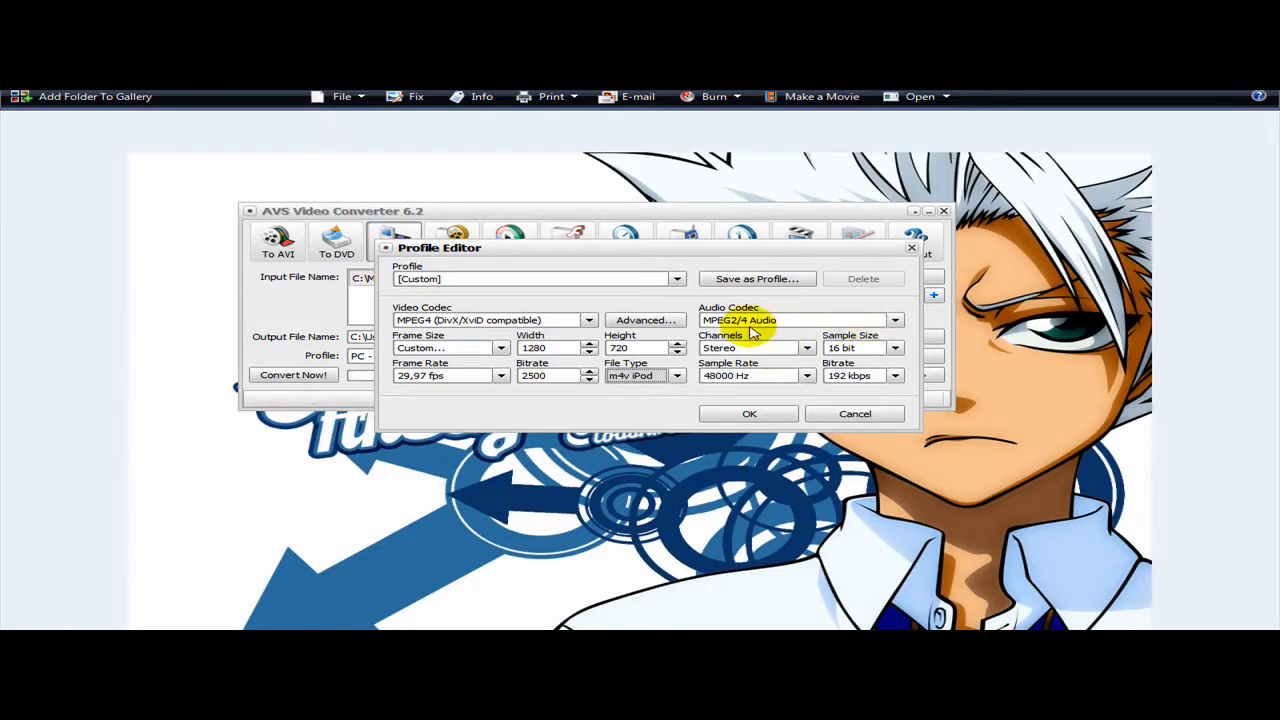
{"action": "mouse_move", "coordinate": [882, 333]}
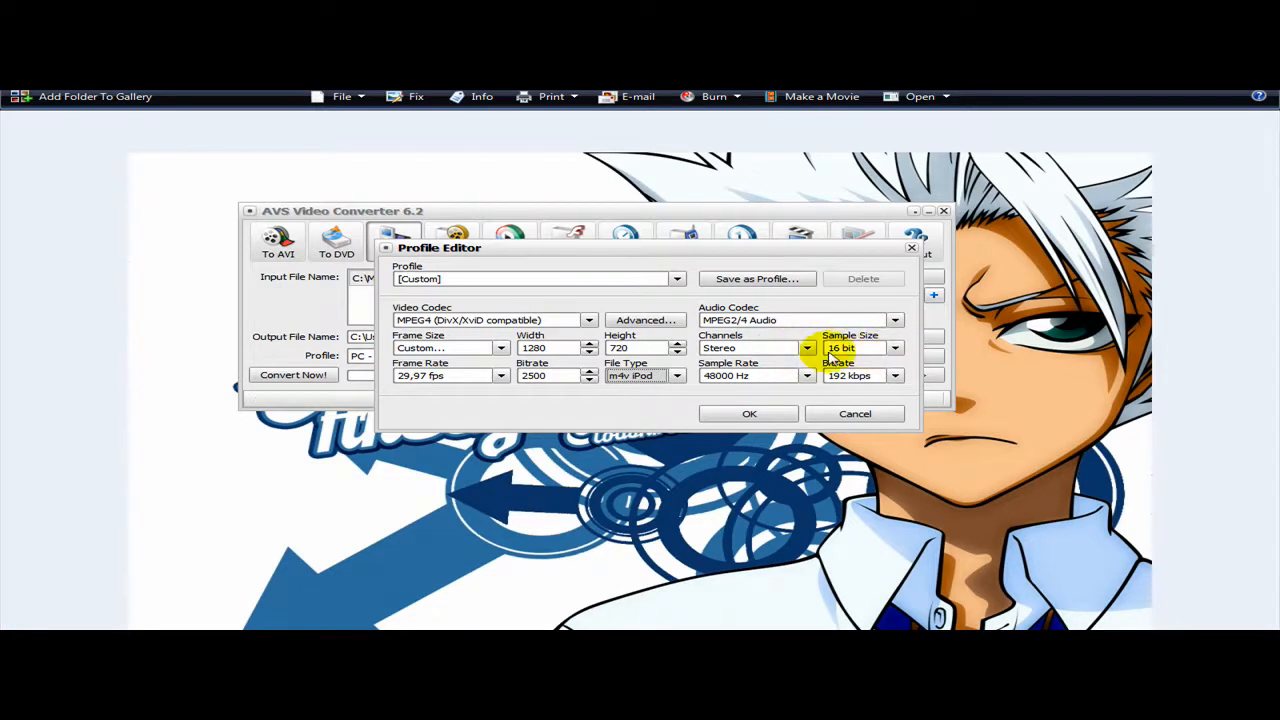
{"action": "mouse_move", "coordinate": [885, 388]}
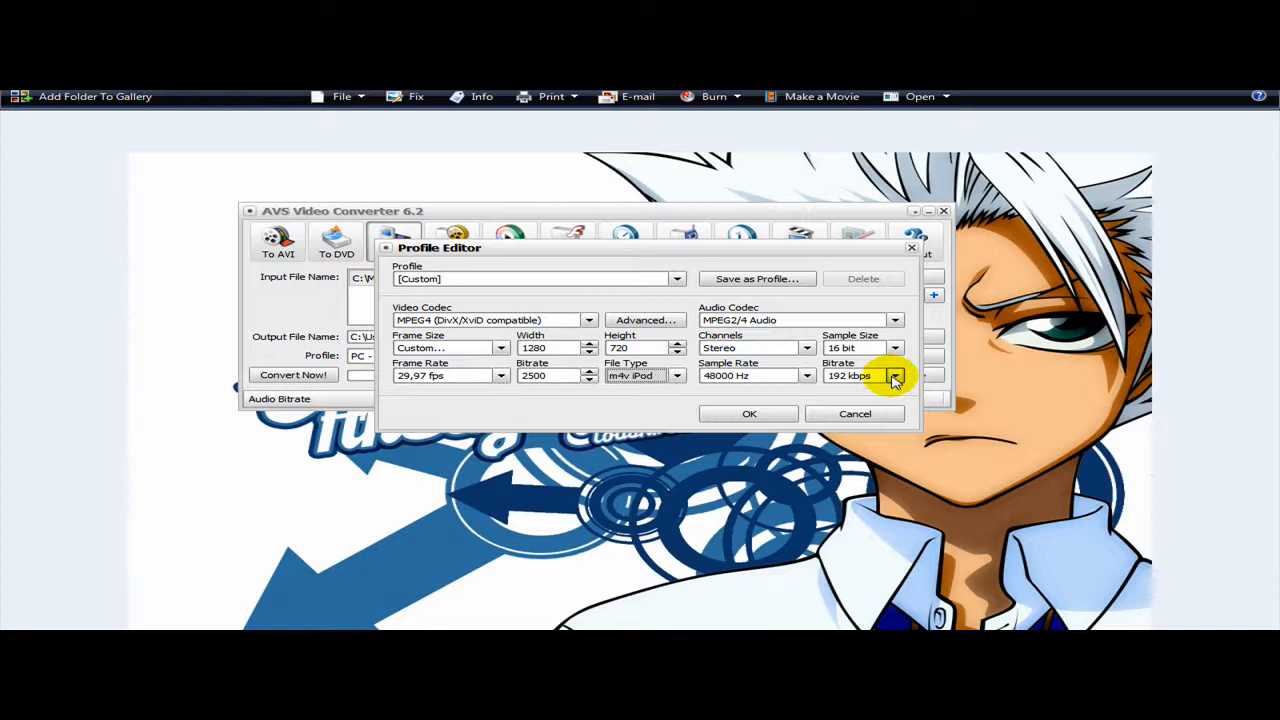
{"action": "left_click", "coordinate": [894, 376]}
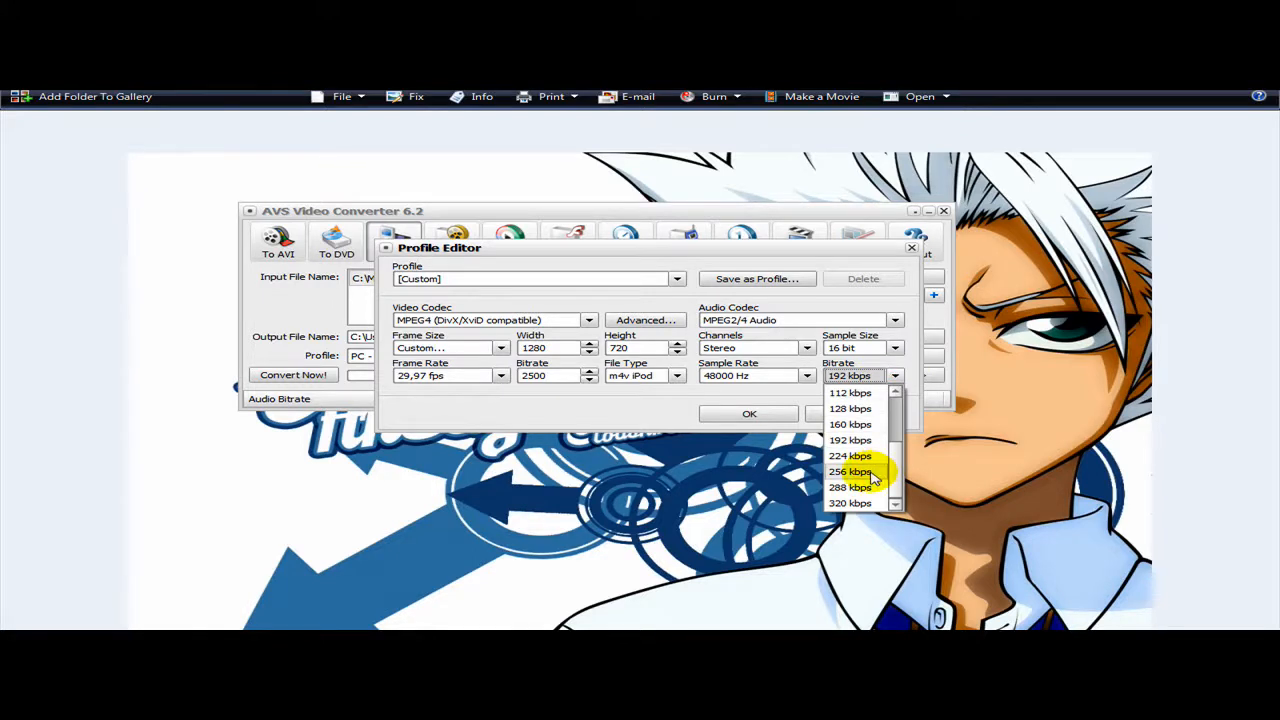
{"action": "mouse_move", "coordinate": [870, 447]}
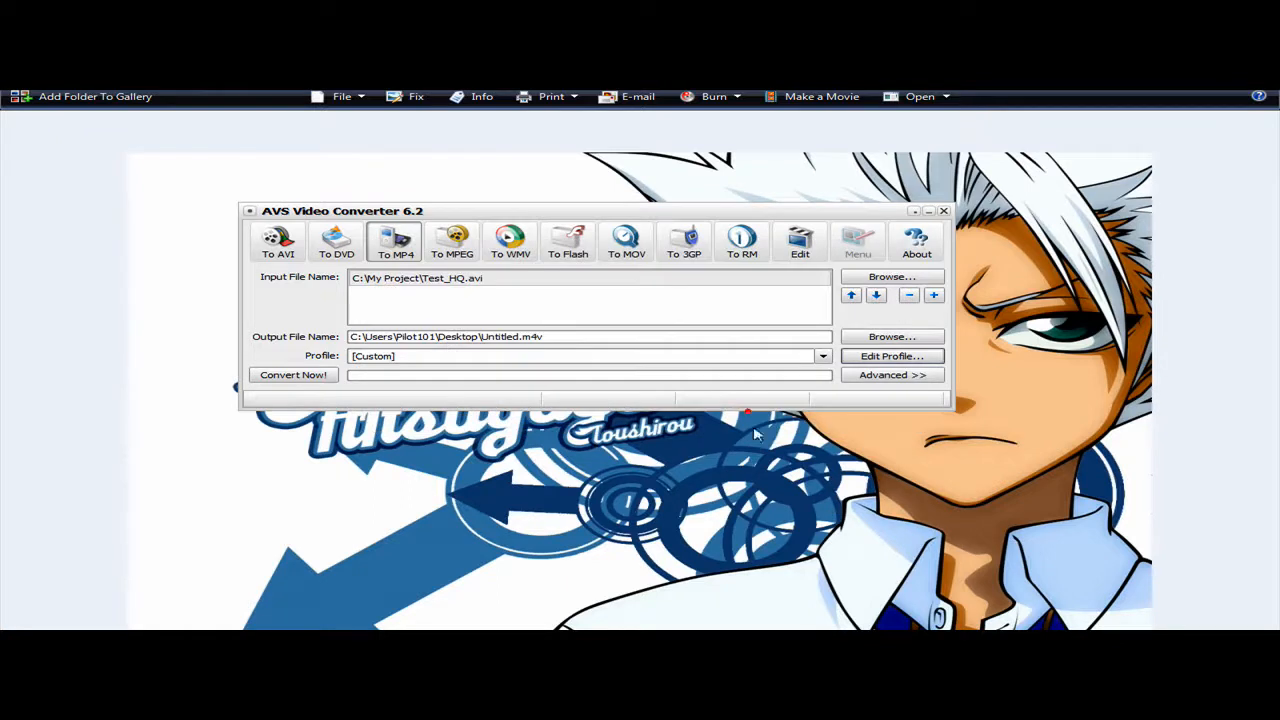
{"action": "mouse_move", "coordinate": [620, 401]}
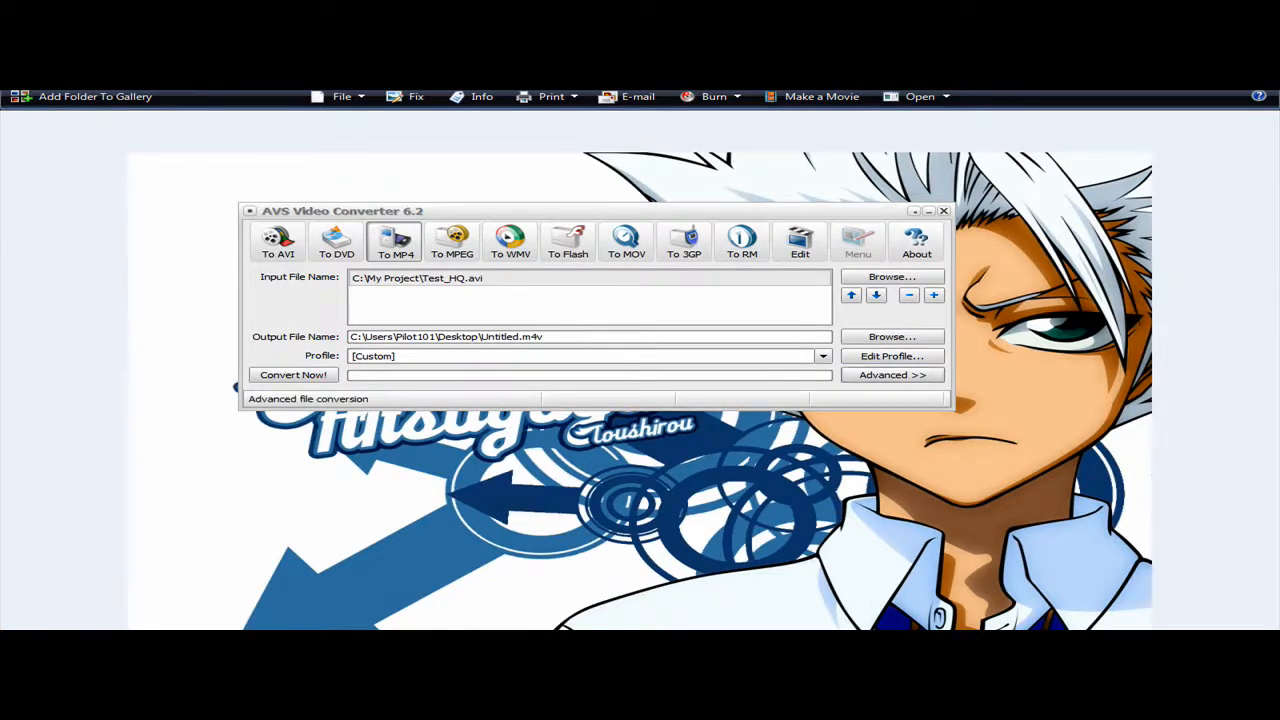
{"action": "mouse_move", "coordinate": [890, 356]}
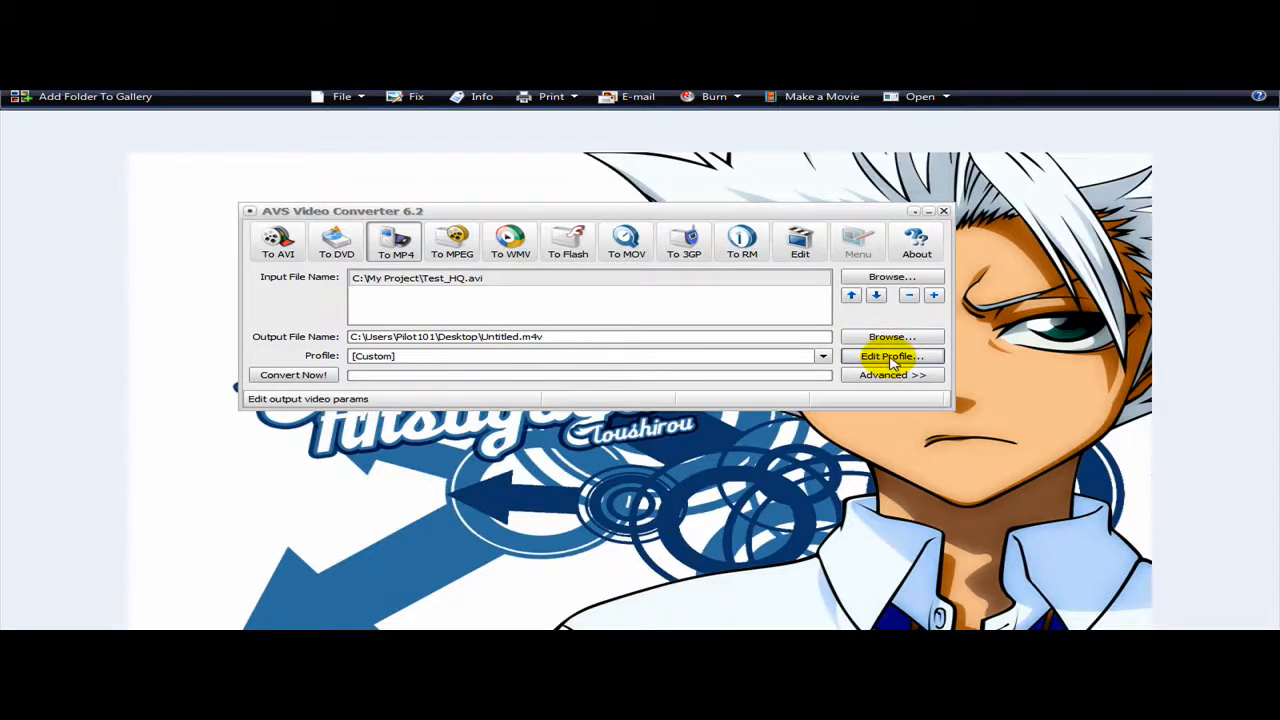
Switch the file type to mp4 PSP and save the settings as profile 'youtube HD'
{"action": "left_click", "coordinate": [888, 357]}
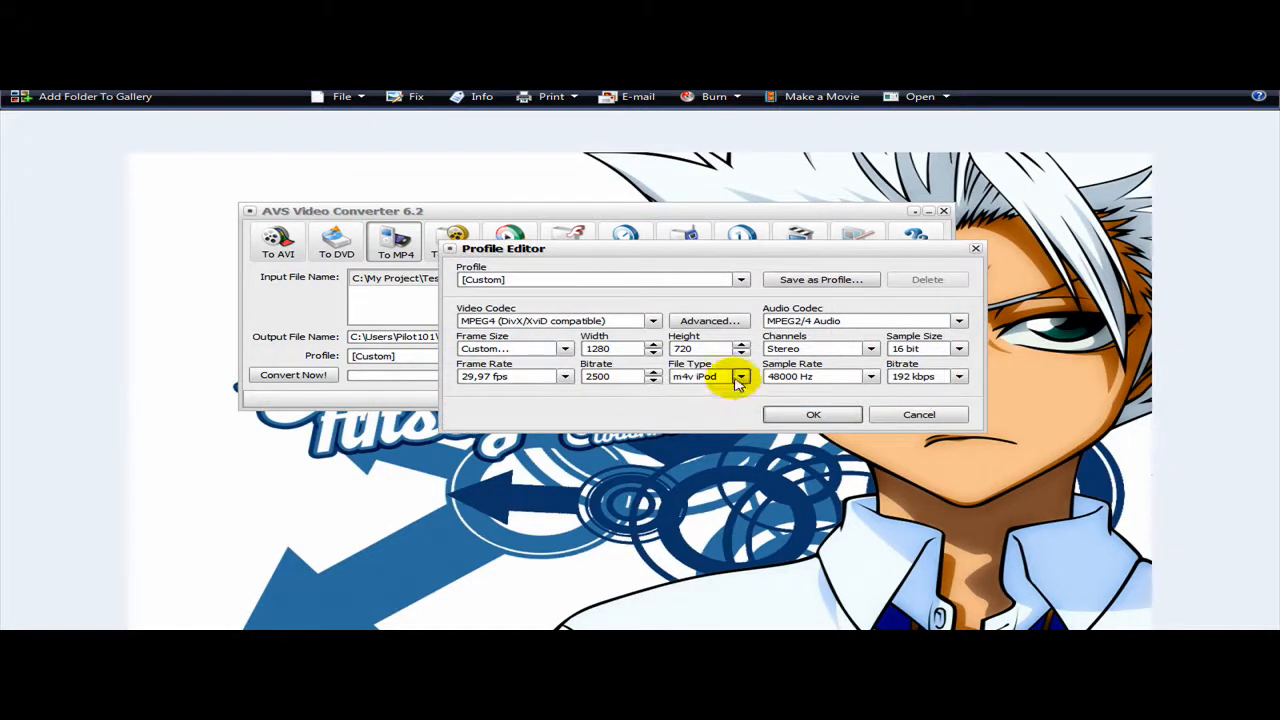
{"action": "left_click", "coordinate": [708, 376]}
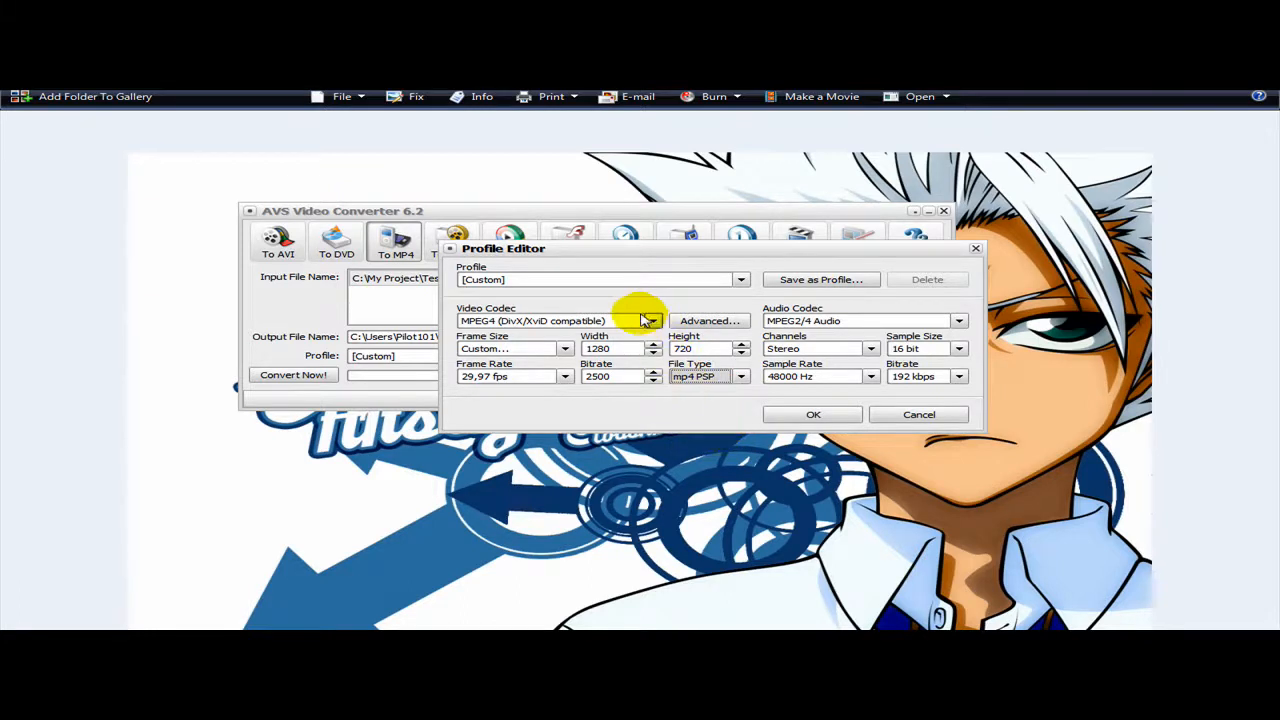
{"action": "mouse_move", "coordinate": [648, 258]}
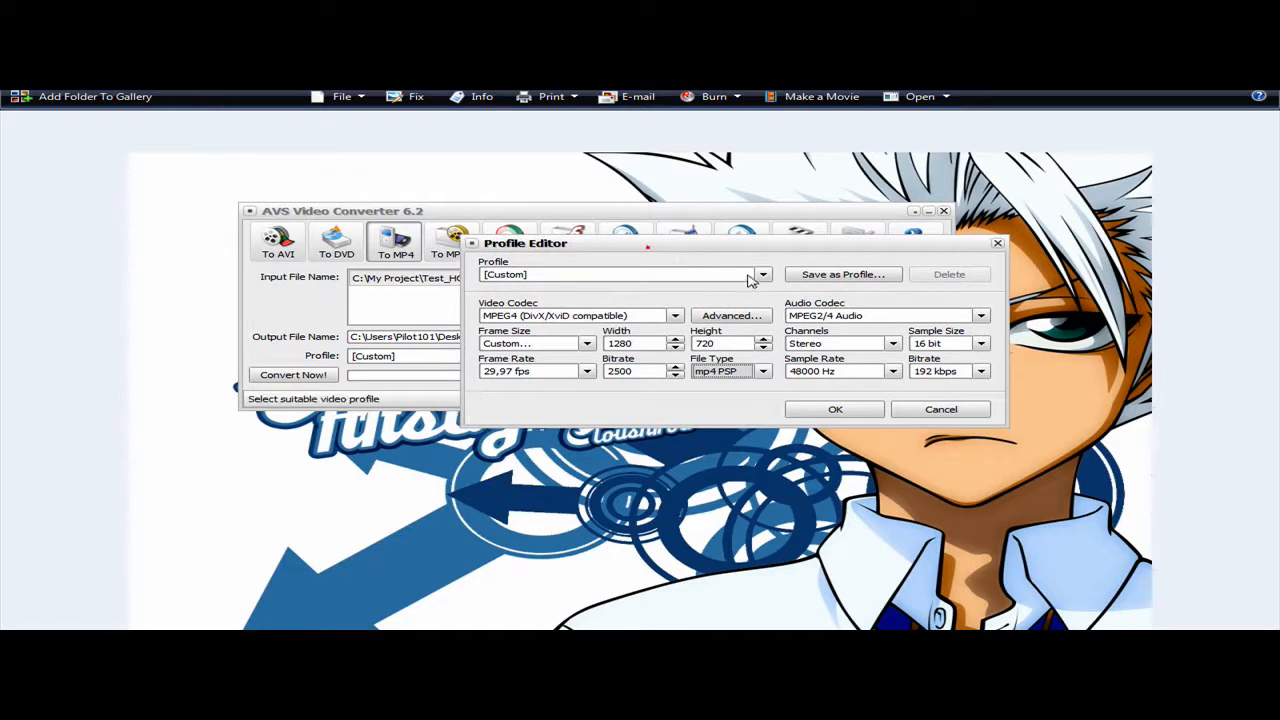
{"action": "left_click", "coordinate": [842, 274]}
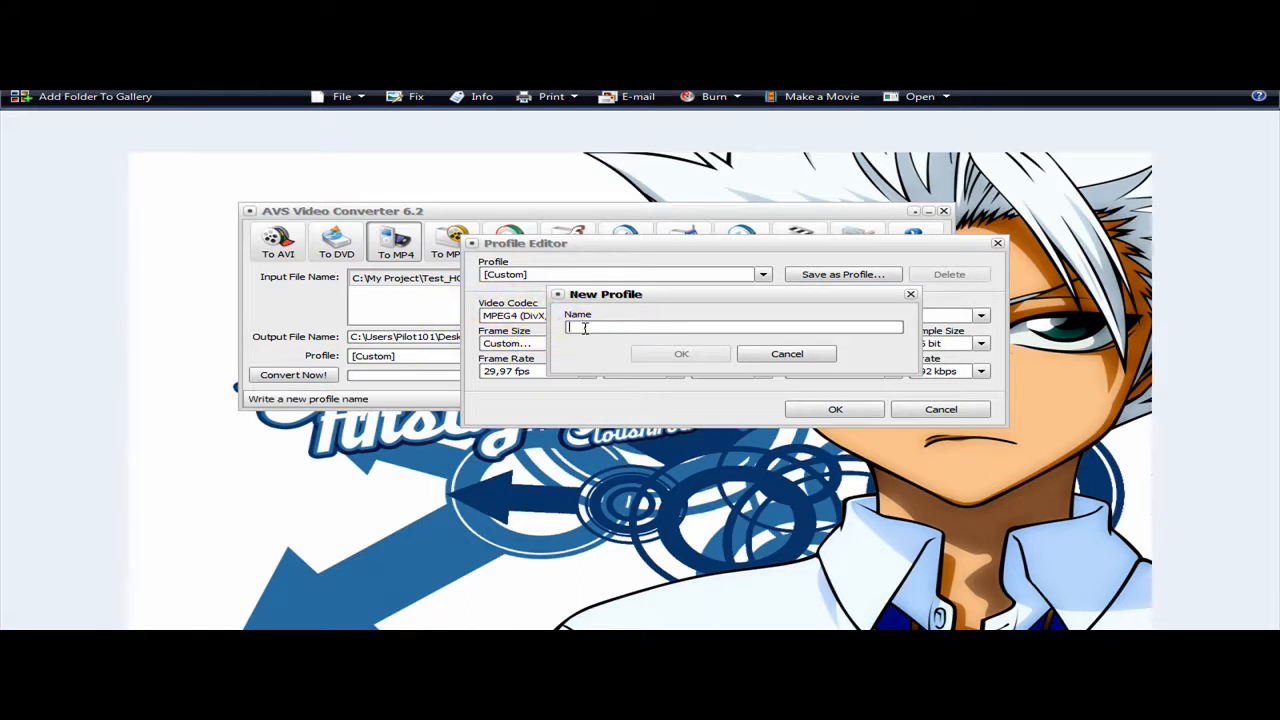
{"action": "type", "text": "youtube"}
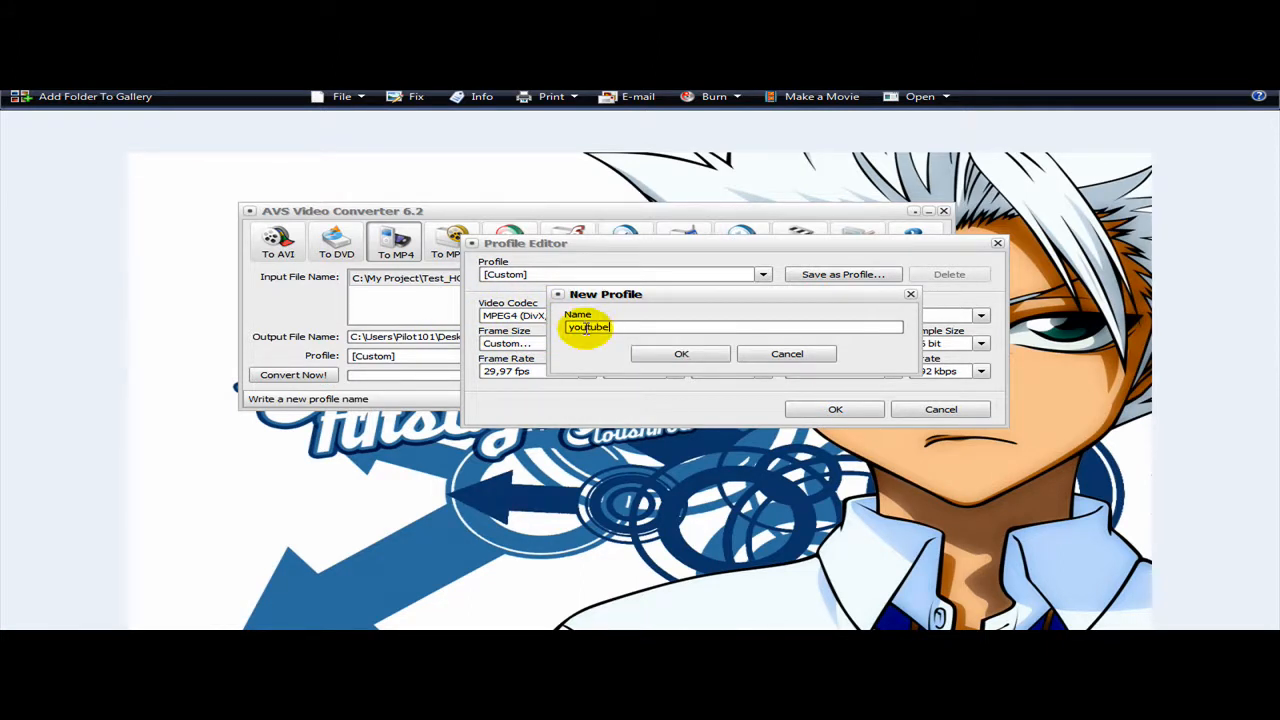
{"action": "type", "text": "HD"}
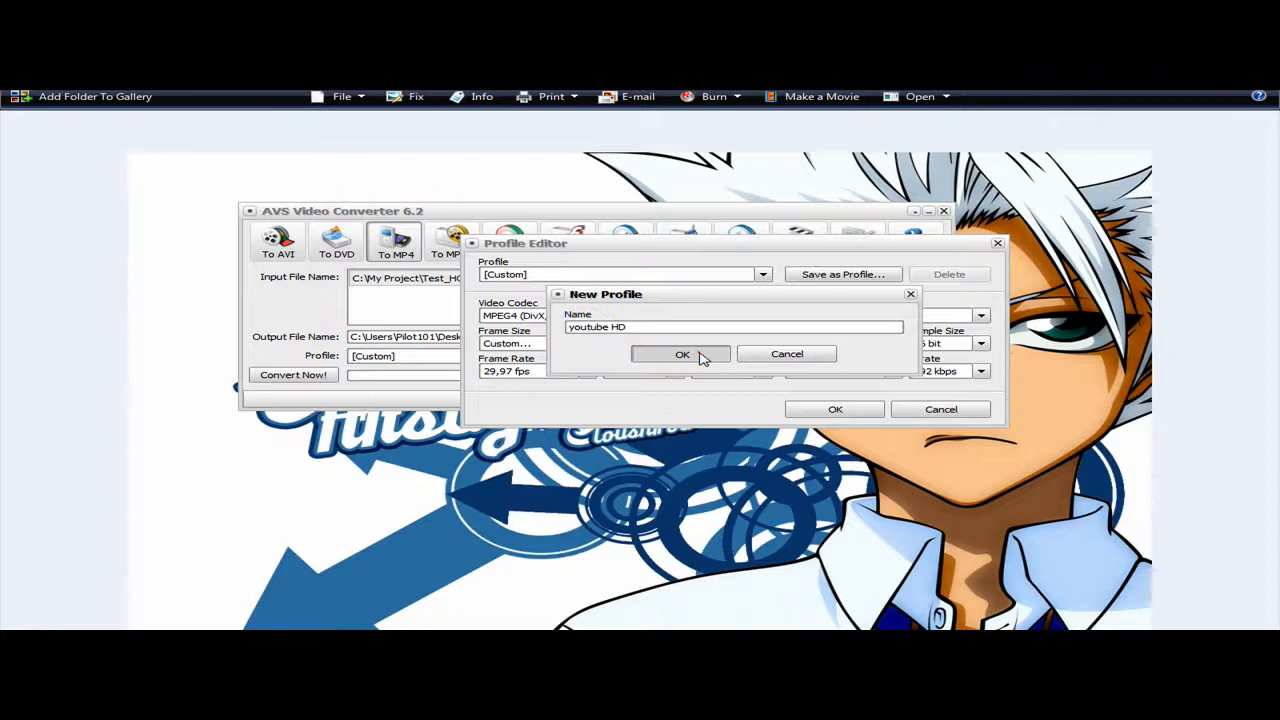
{"action": "left_click", "coordinate": [682, 354]}
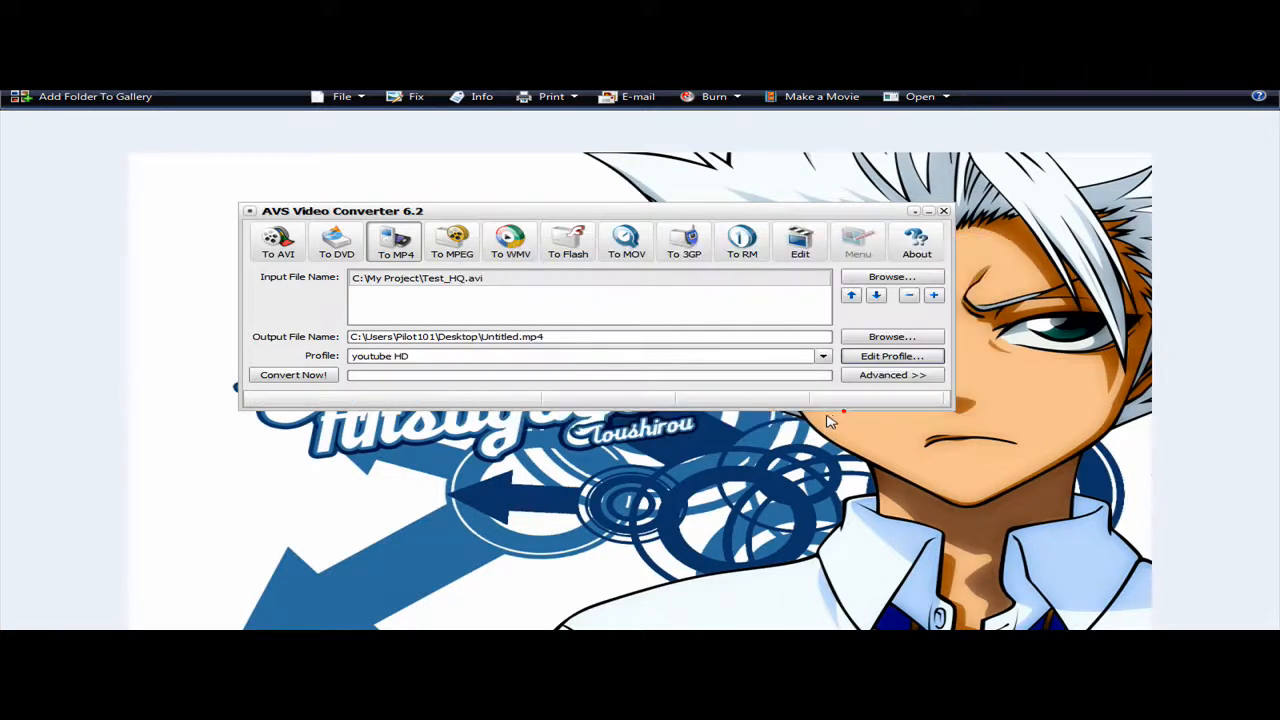
{"action": "mouse_move", "coordinate": [292, 374]}
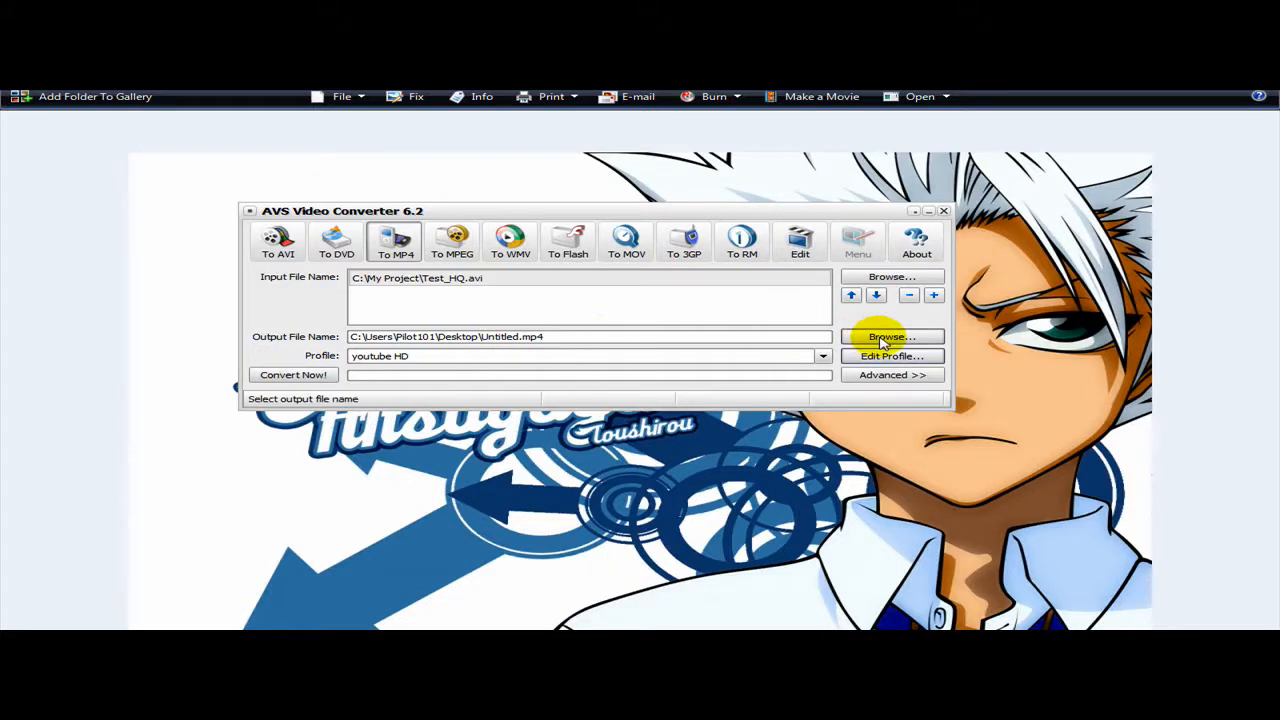
{"action": "mouse_move", "coordinate": [915, 352]}
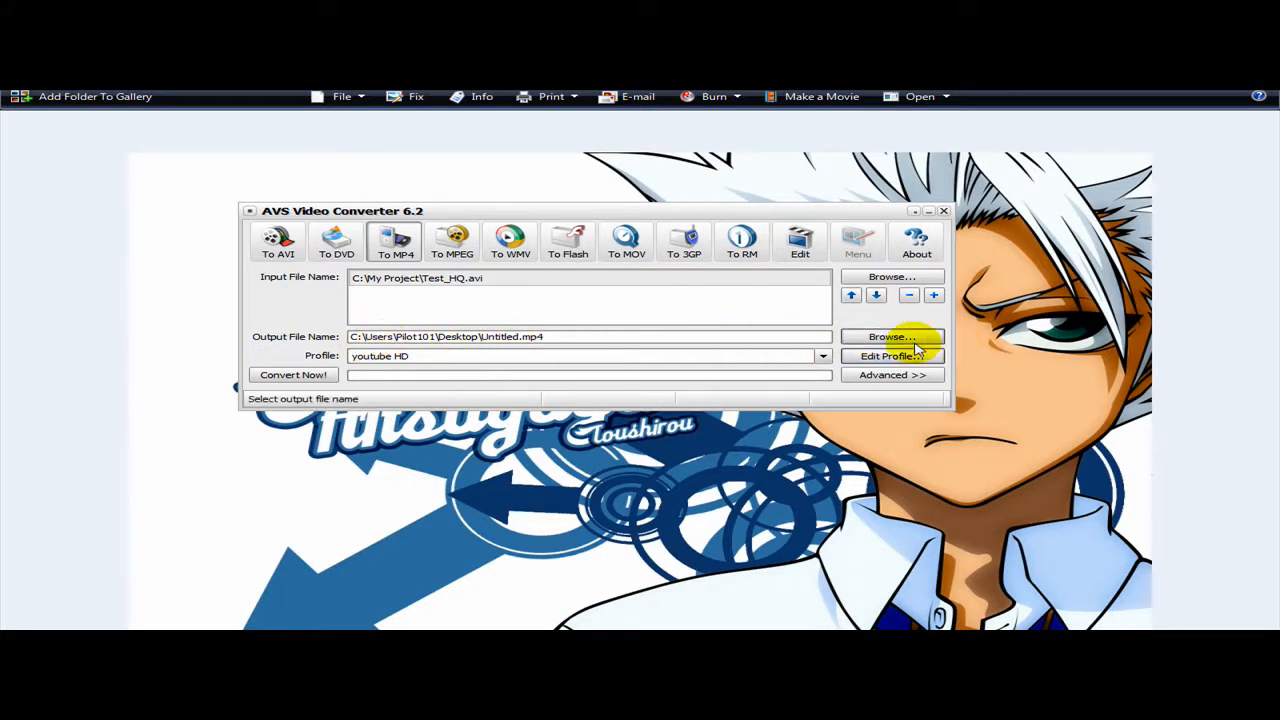
{"action": "mouse_move", "coordinate": [891, 336]}
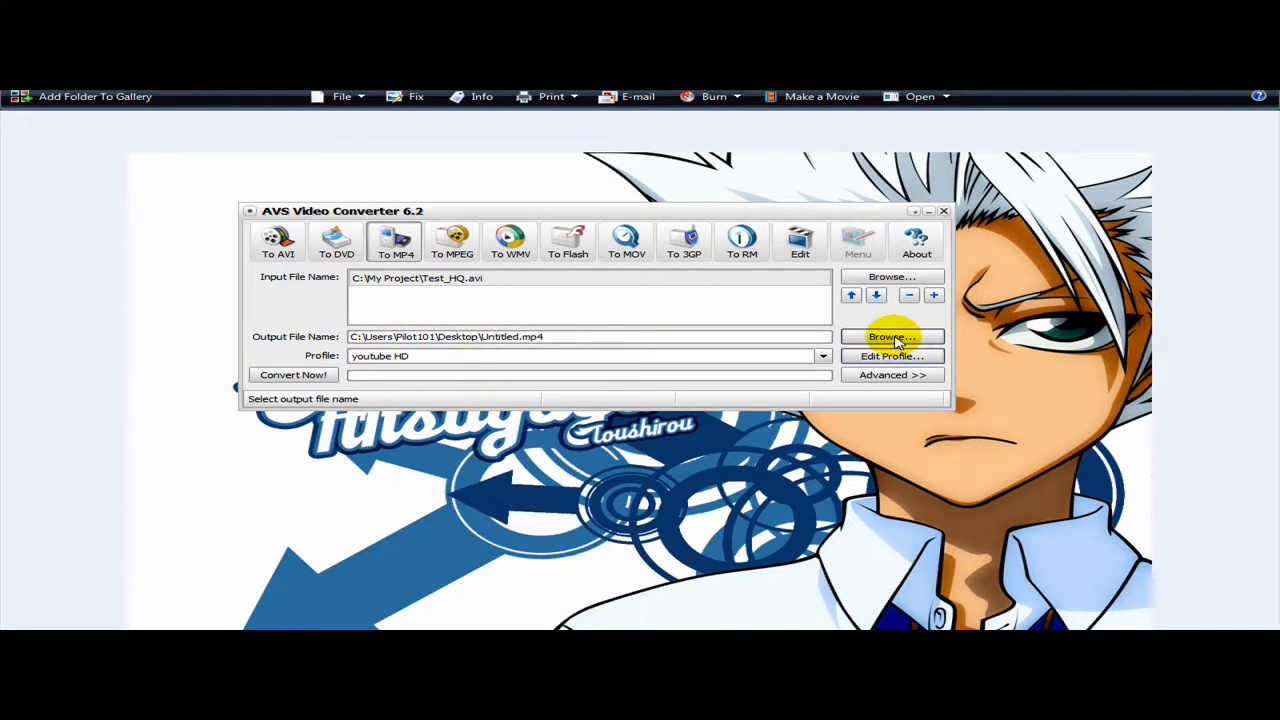
Convert Test_HQ.avi to youtubeHDtest.mp4 on the Desktop and dismiss the completion notice
{"action": "left_click", "coordinate": [890, 336]}
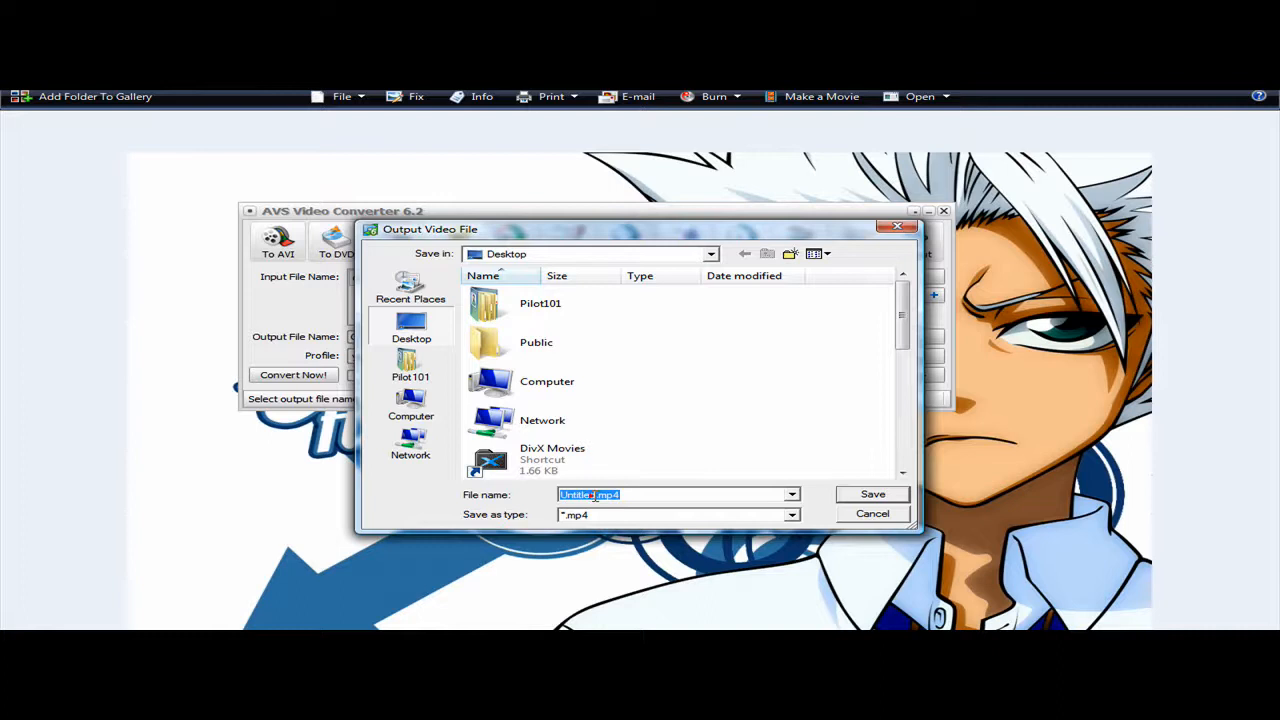
{"action": "mouse_move", "coordinate": [590, 485]}
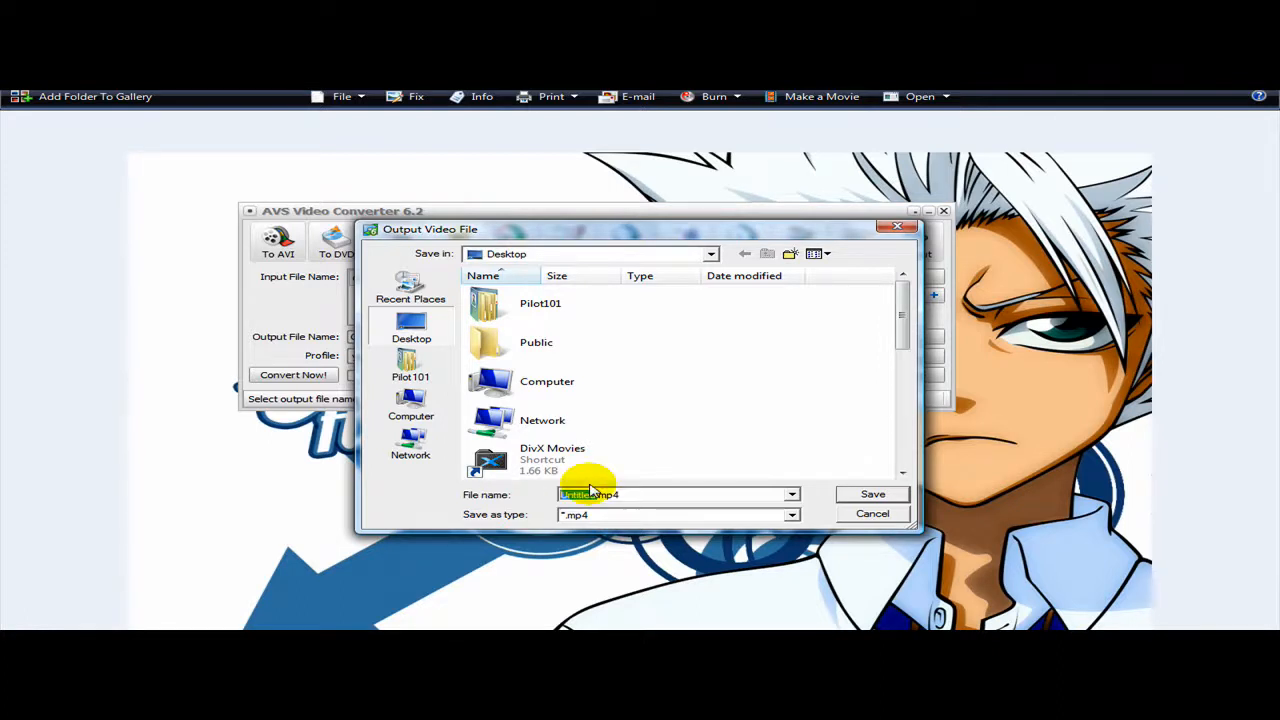
{"action": "type", "text": "youtube"}
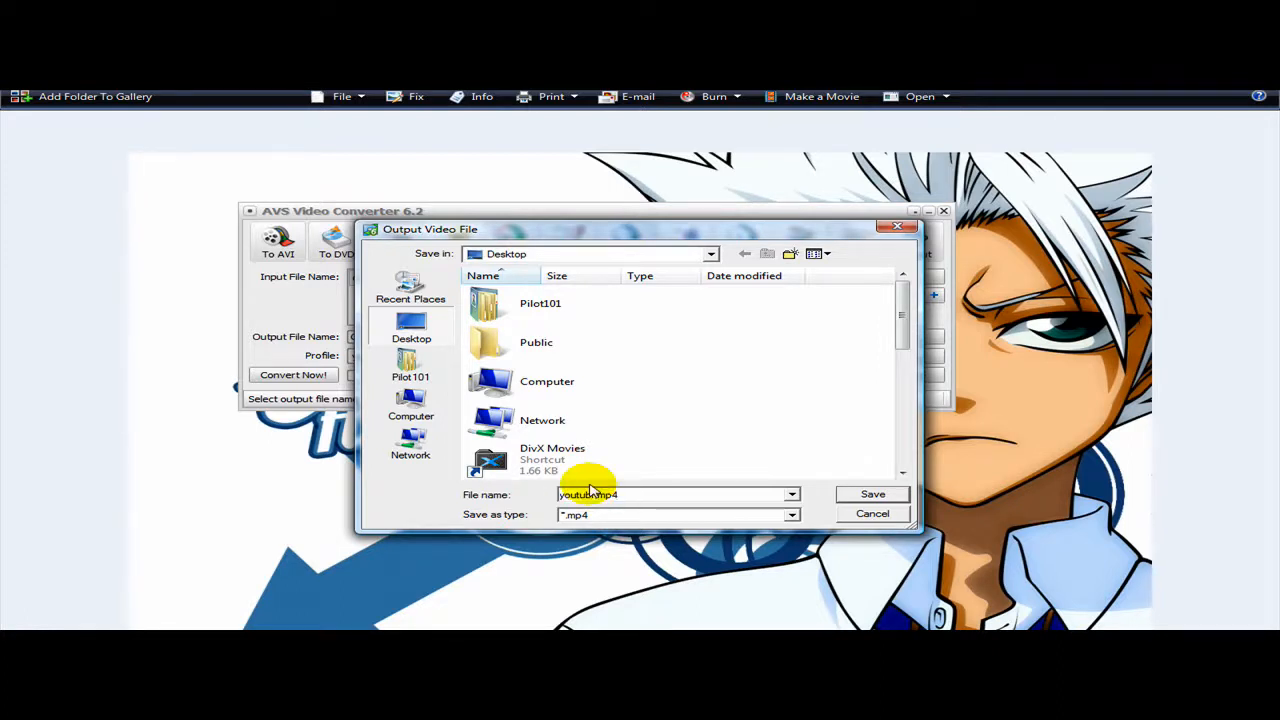
{"action": "mouse_move", "coordinate": [720, 486]}
{"action": "type", "text": "HDtes"}
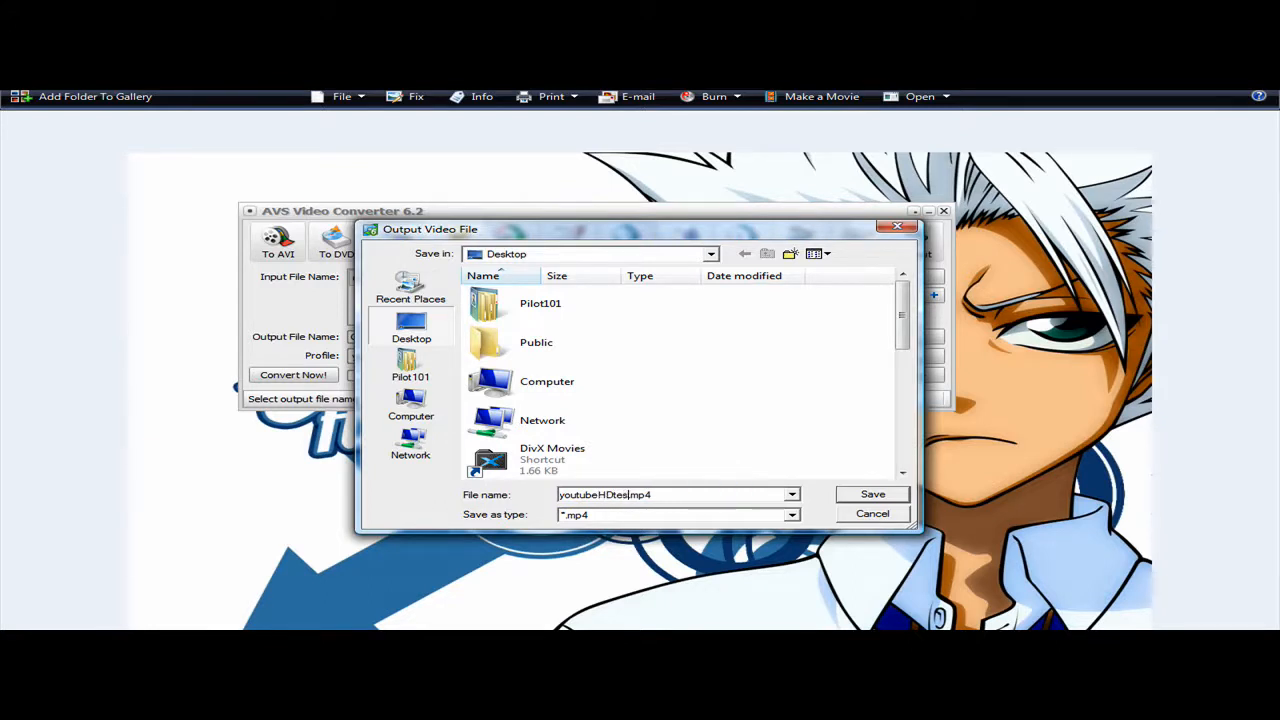
{"action": "left_click", "coordinate": [871, 494]}
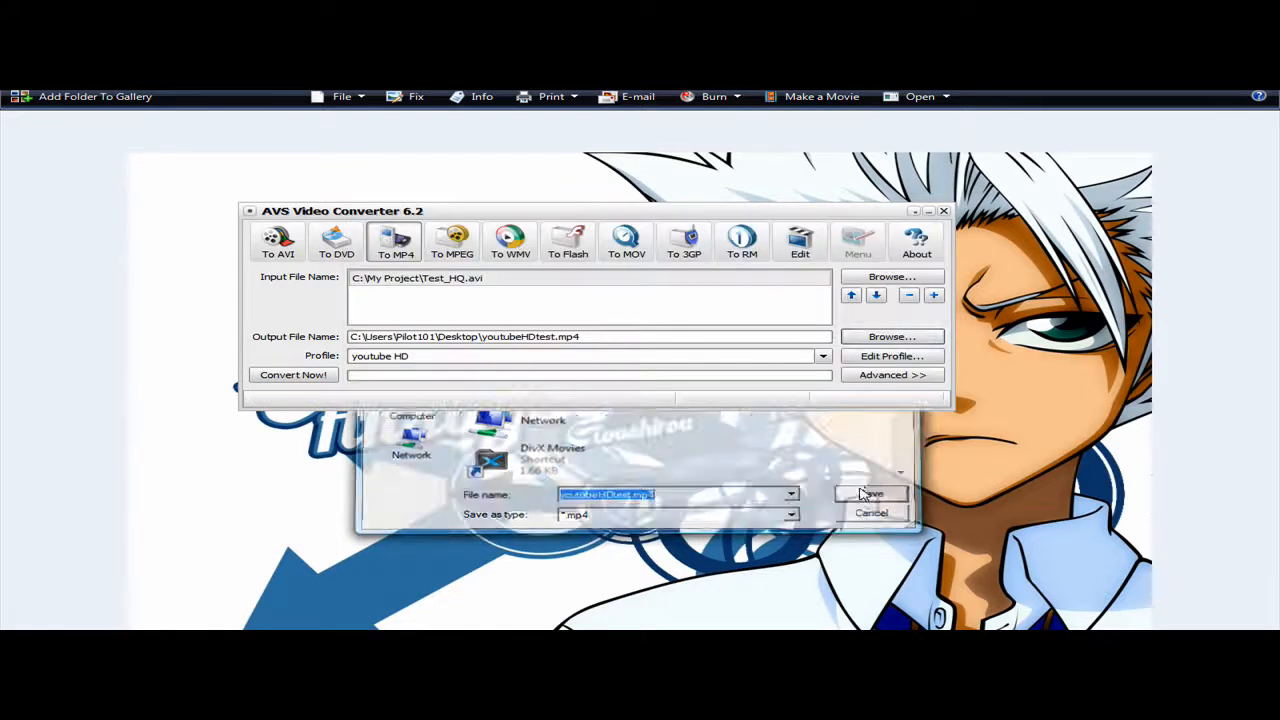
{"action": "left_click", "coordinate": [871, 494]}
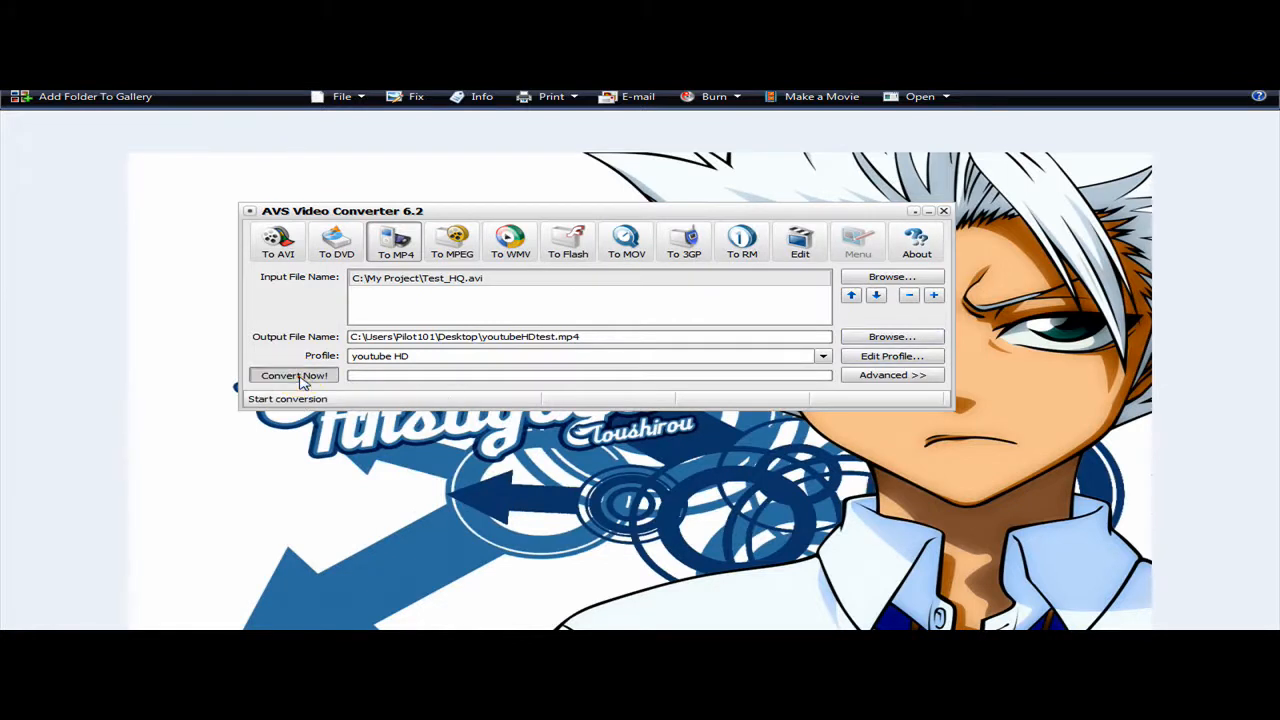
{"action": "left_click", "coordinate": [294, 375]}
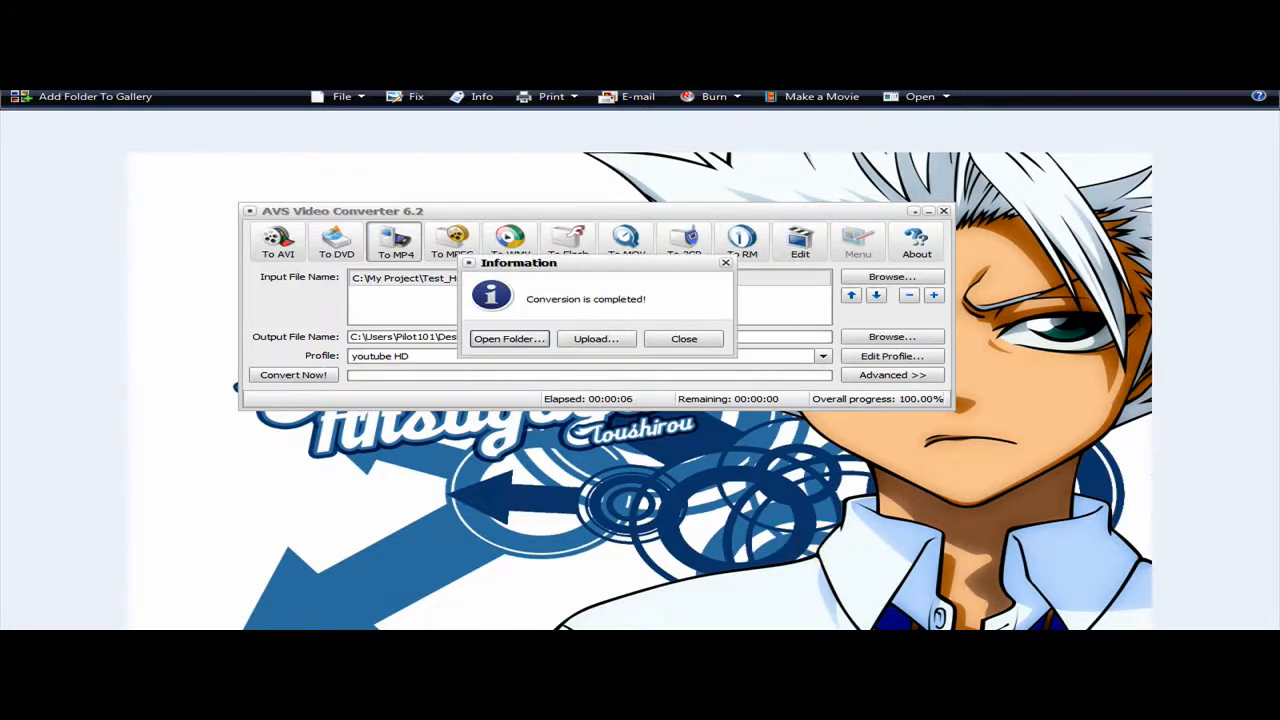
{"action": "left_click", "coordinate": [684, 338]}
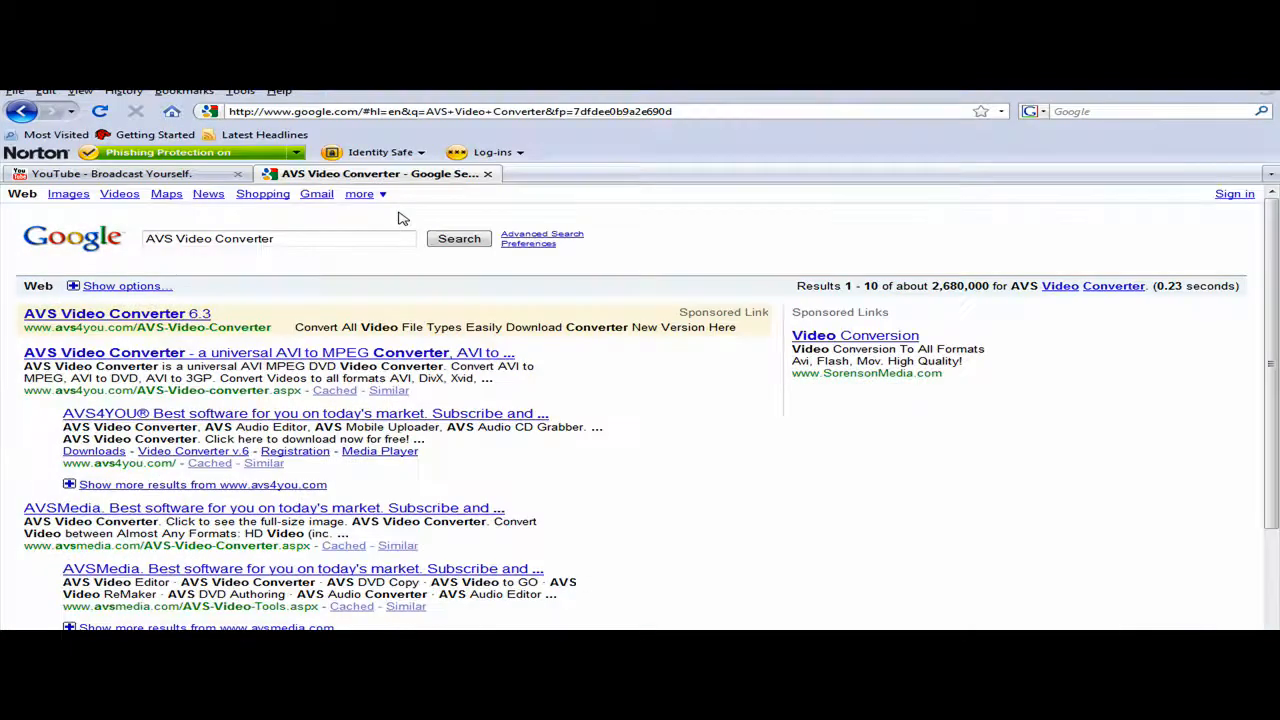
Upload youtubeHDtest.mp4 to YouTube with description 'sdfdsf', then view My Videos
{"action": "left_click", "coordinate": [110, 173]}
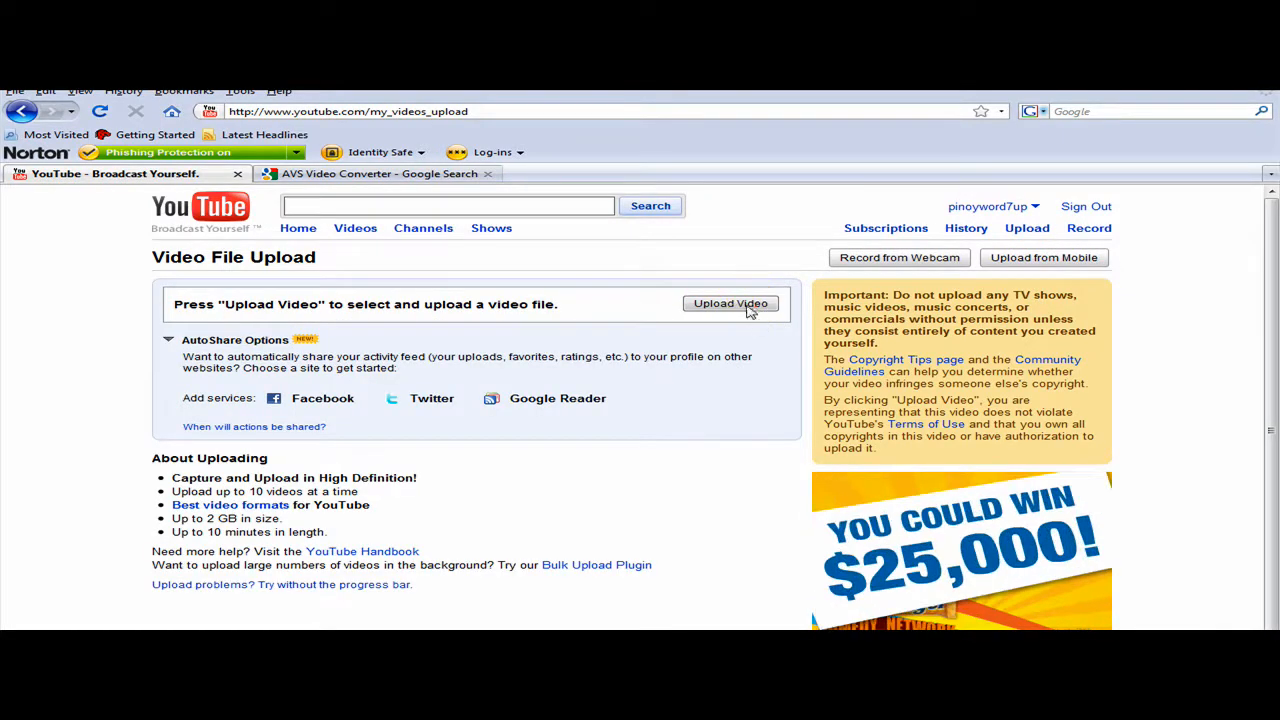
{"action": "left_click", "coordinate": [730, 303]}
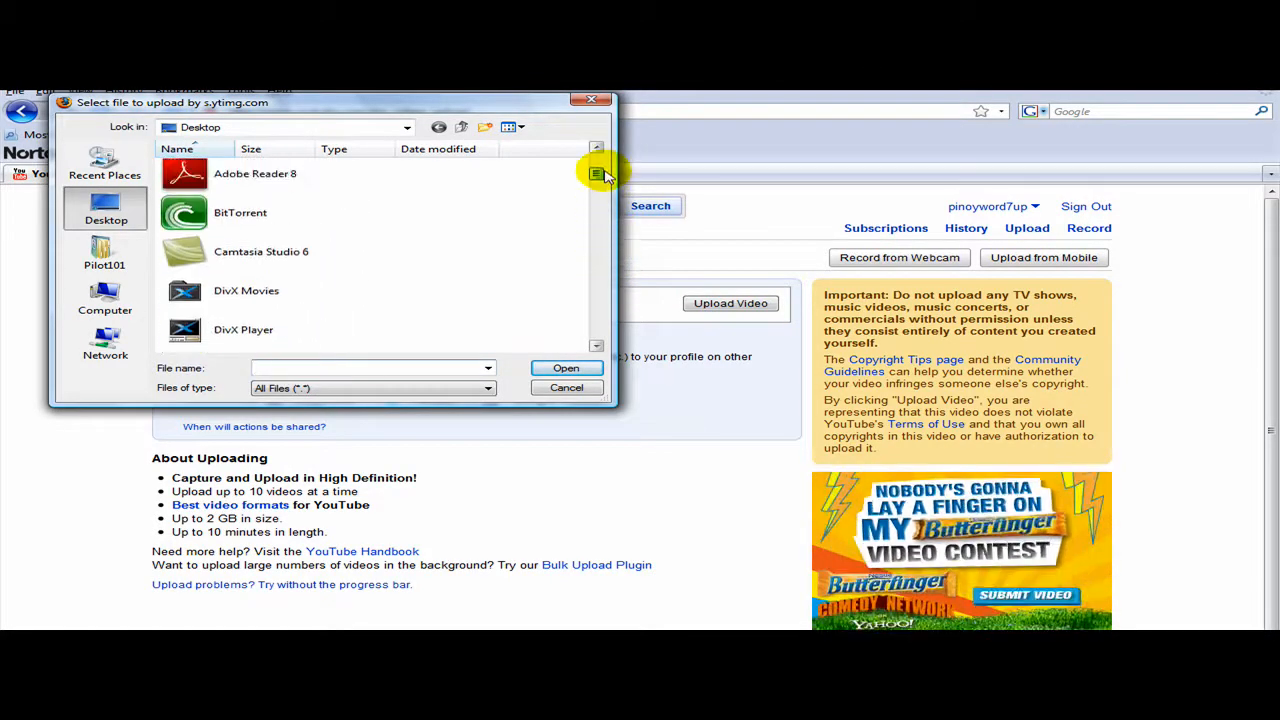
{"action": "scroll", "scroll_direction": "down", "scroll_amount": 3}
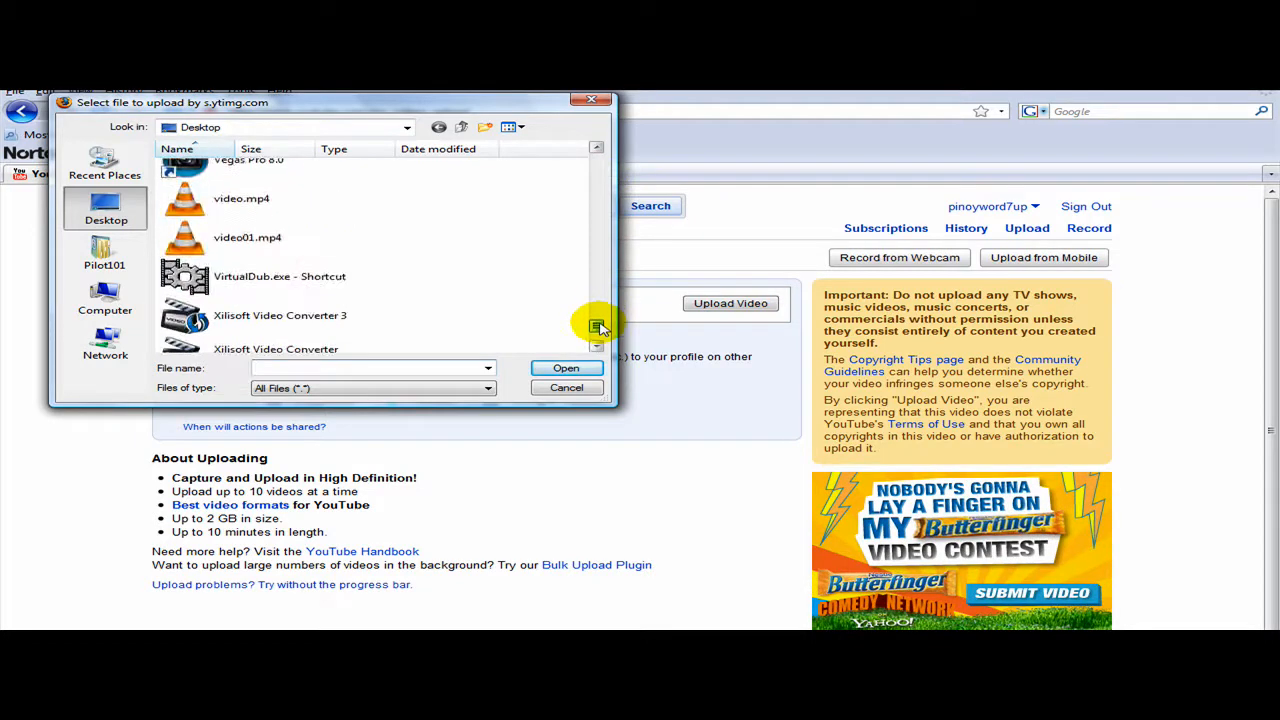
{"action": "scroll", "scroll_direction": "down", "scroll_amount": 3}
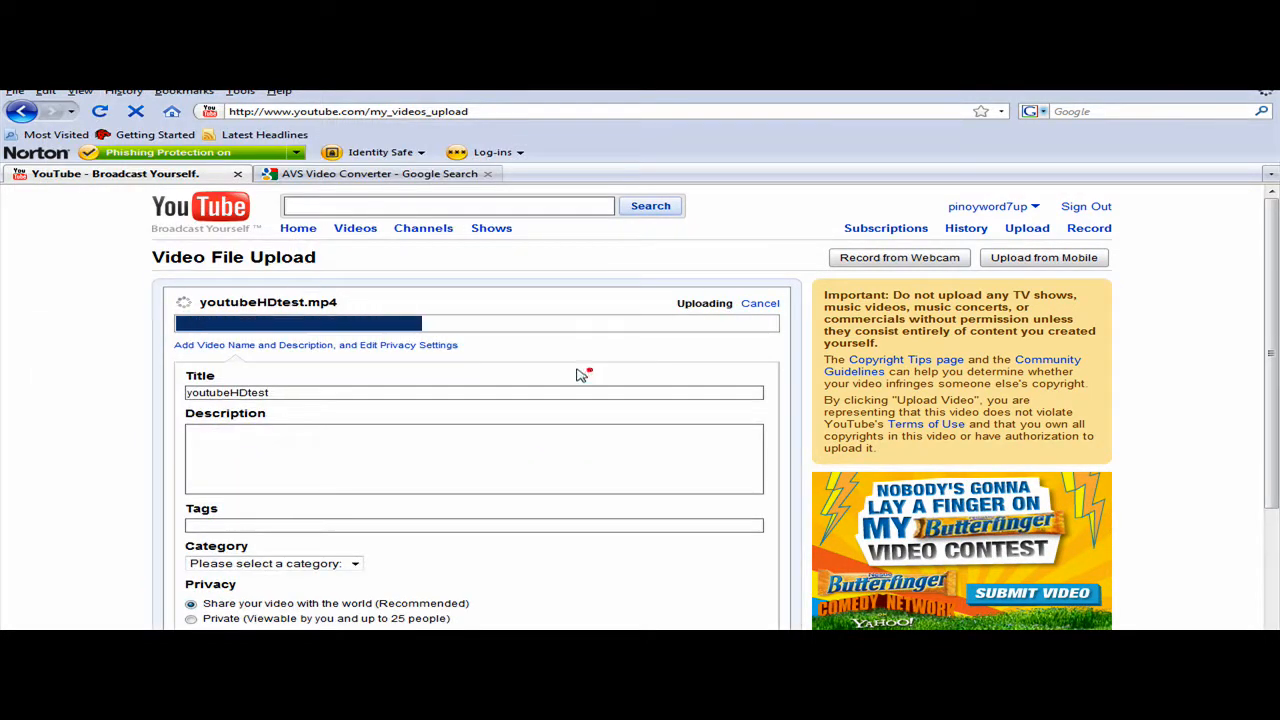
{"action": "type", "text": "sdfdsf"}
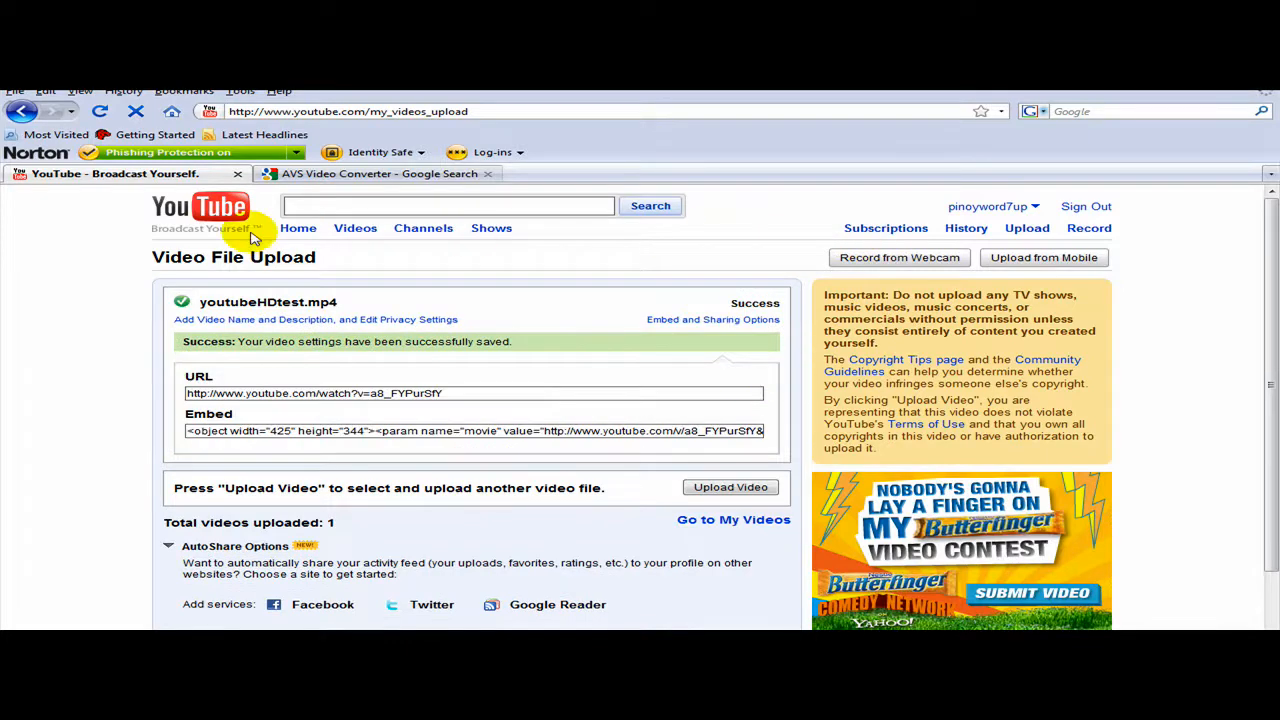
{"action": "left_click", "coordinate": [200, 208]}
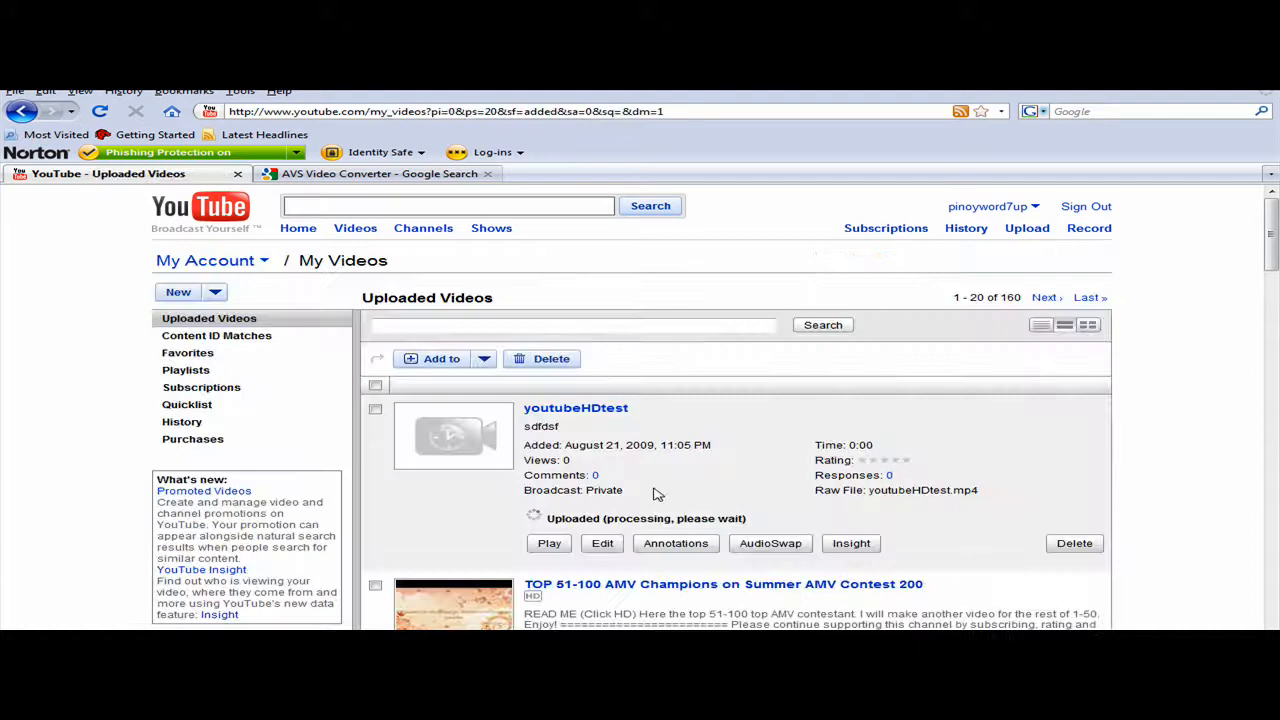
{"action": "mouse_move", "coordinate": [668, 418]}
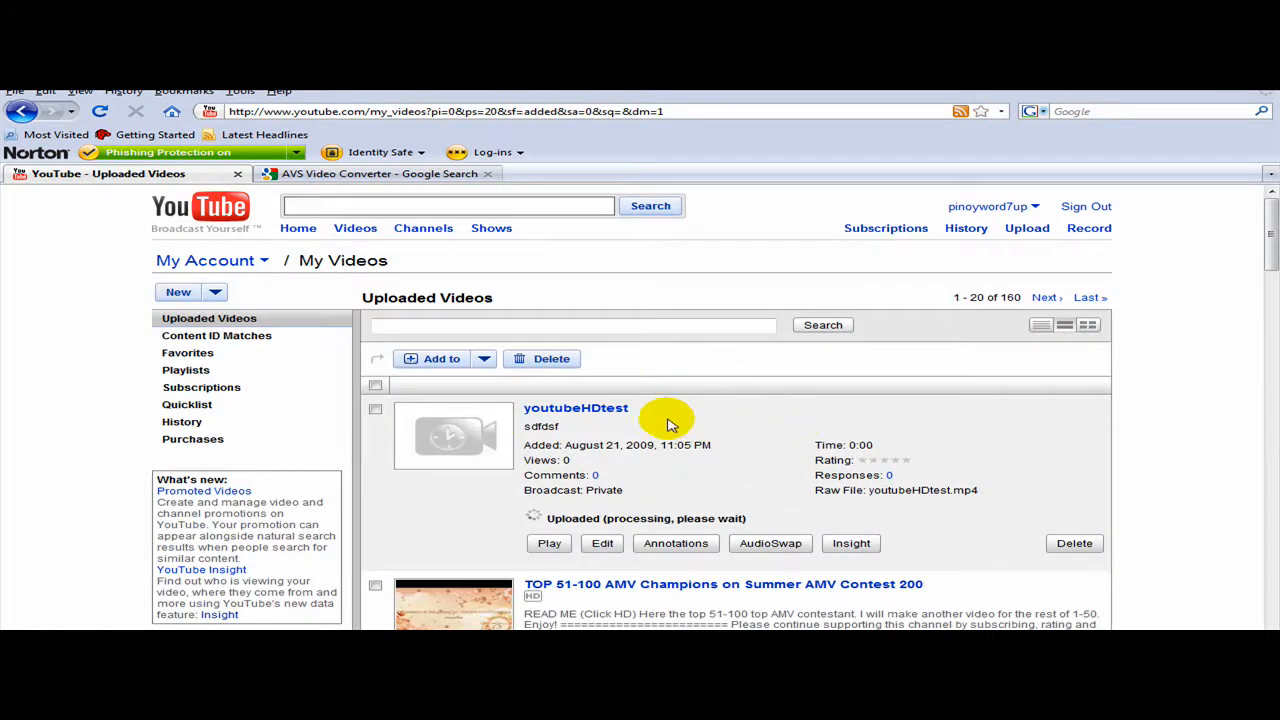
{"action": "mouse_move", "coordinate": [600, 444]}
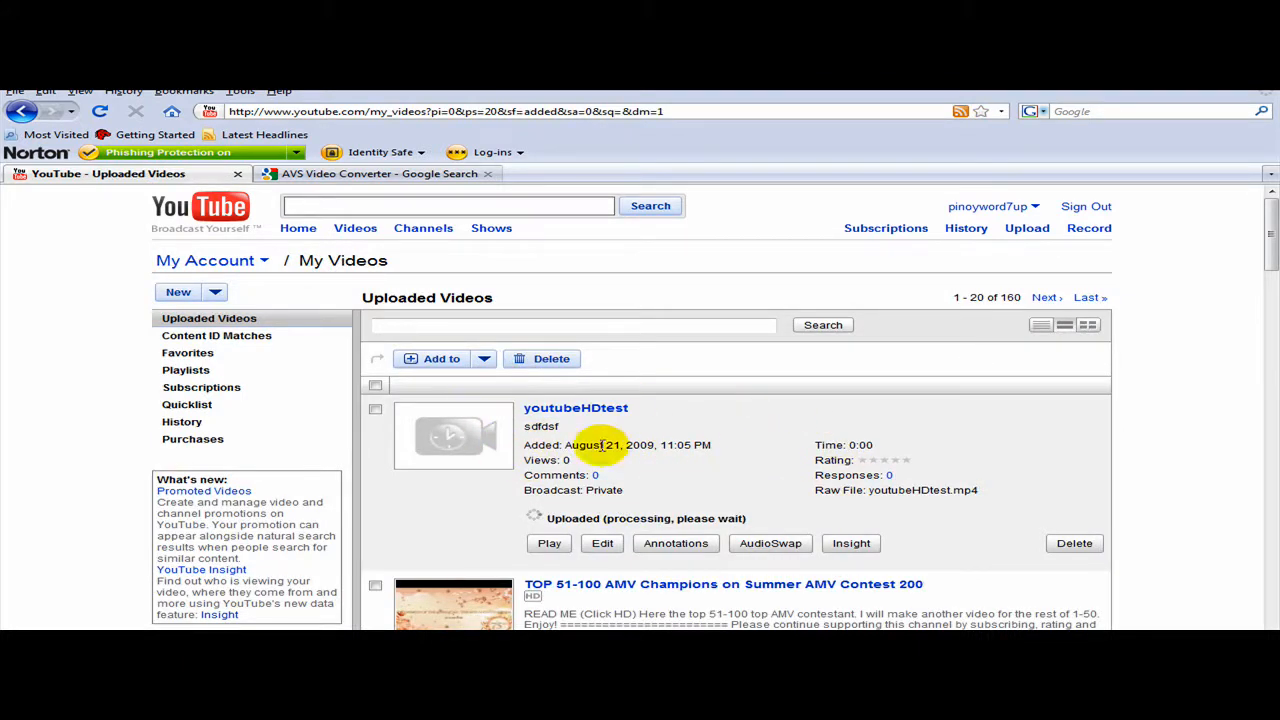
{"action": "mouse_move", "coordinate": [752, 478]}
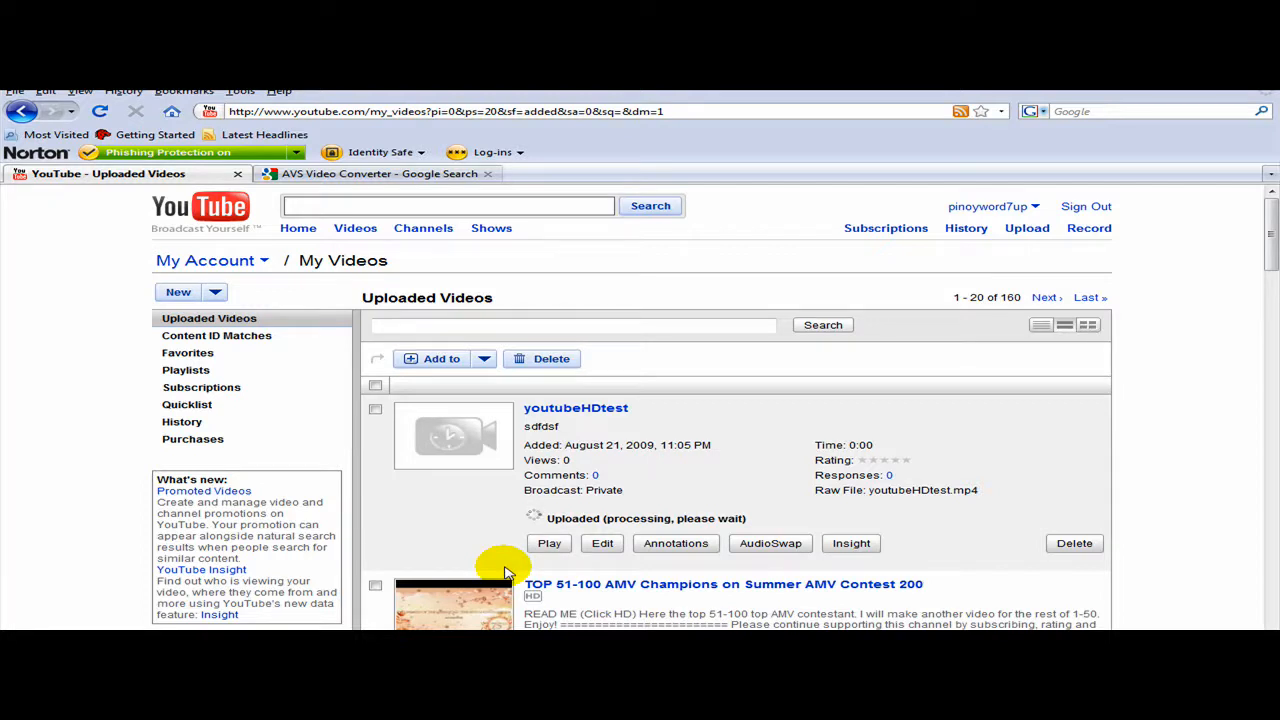
{"action": "mouse_move", "coordinate": [700, 515]}
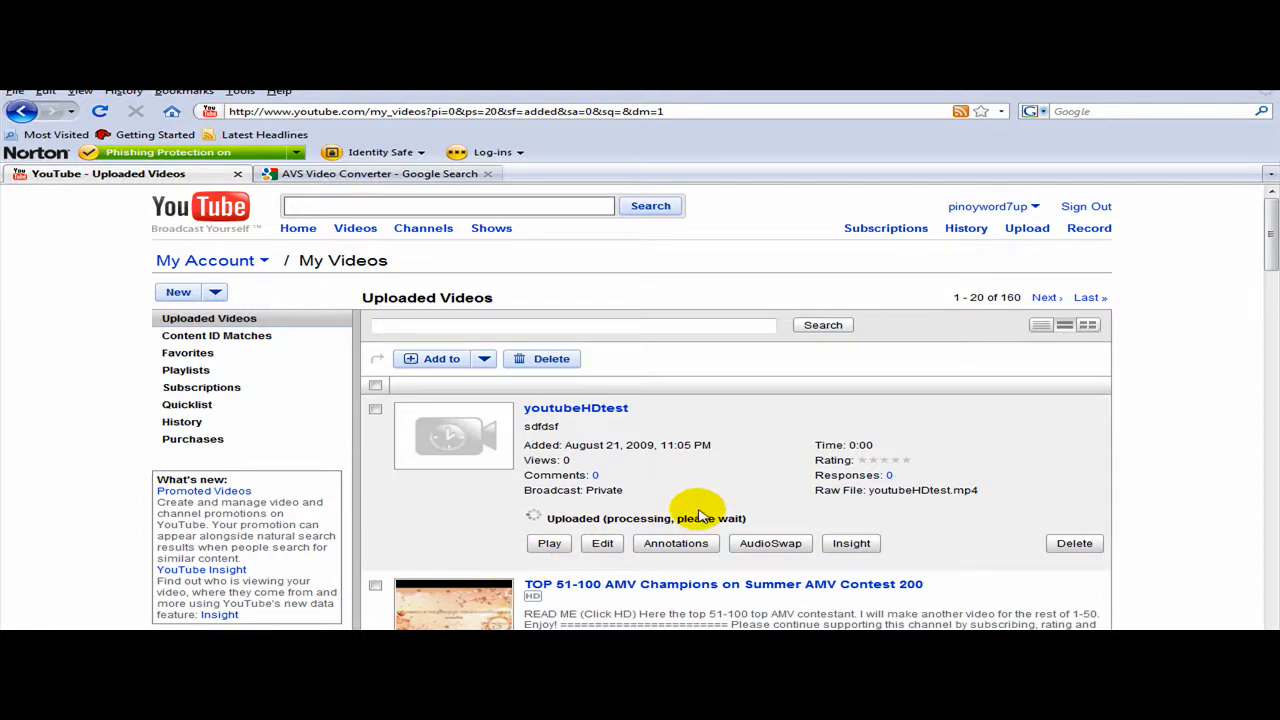